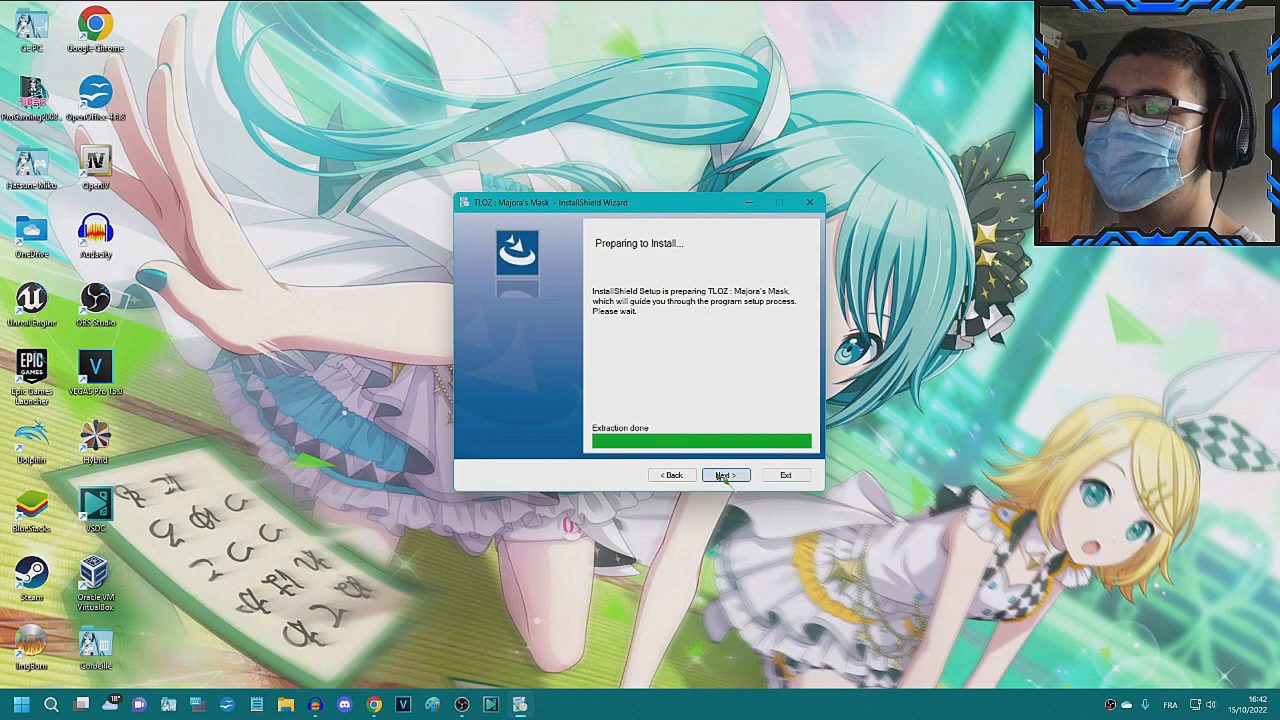
- Finish the fake Majora's Mask installer with Next after extraction completes
left_click(725, 474)
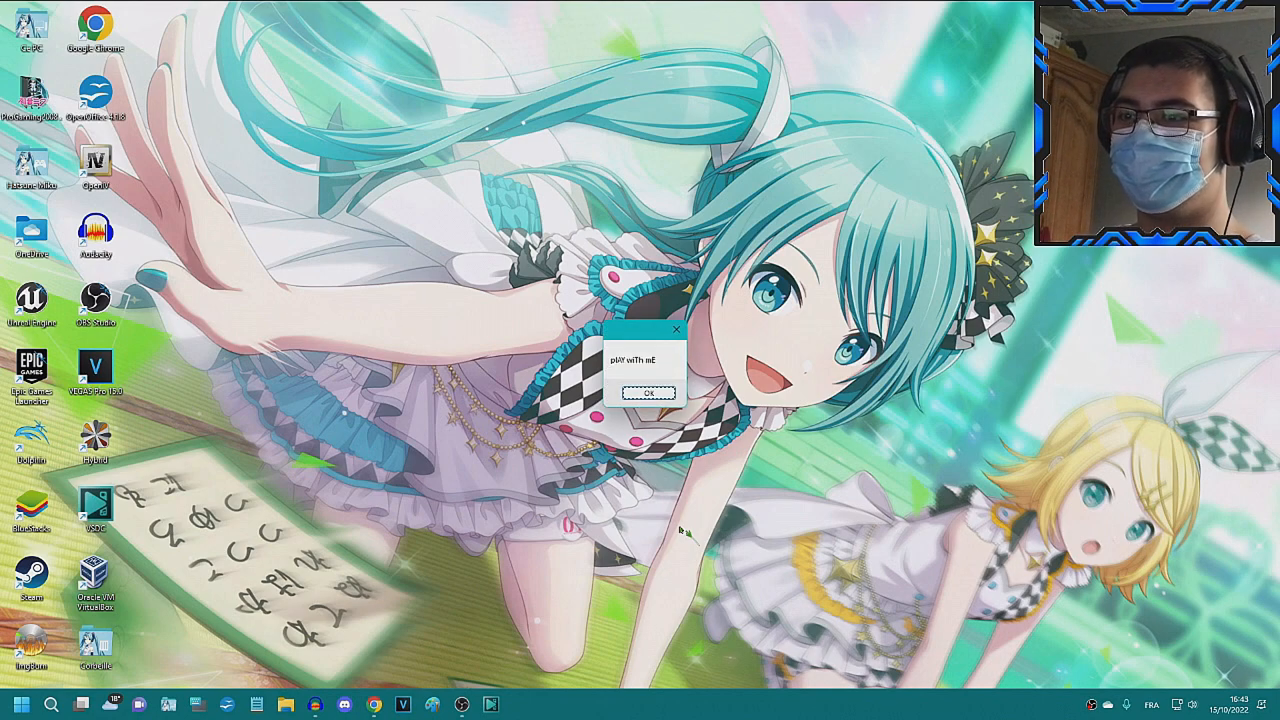
- Dismiss the play-with-me, listen, focus, secret-file, two-minute and check-everywhere messages
left_click(646, 392)
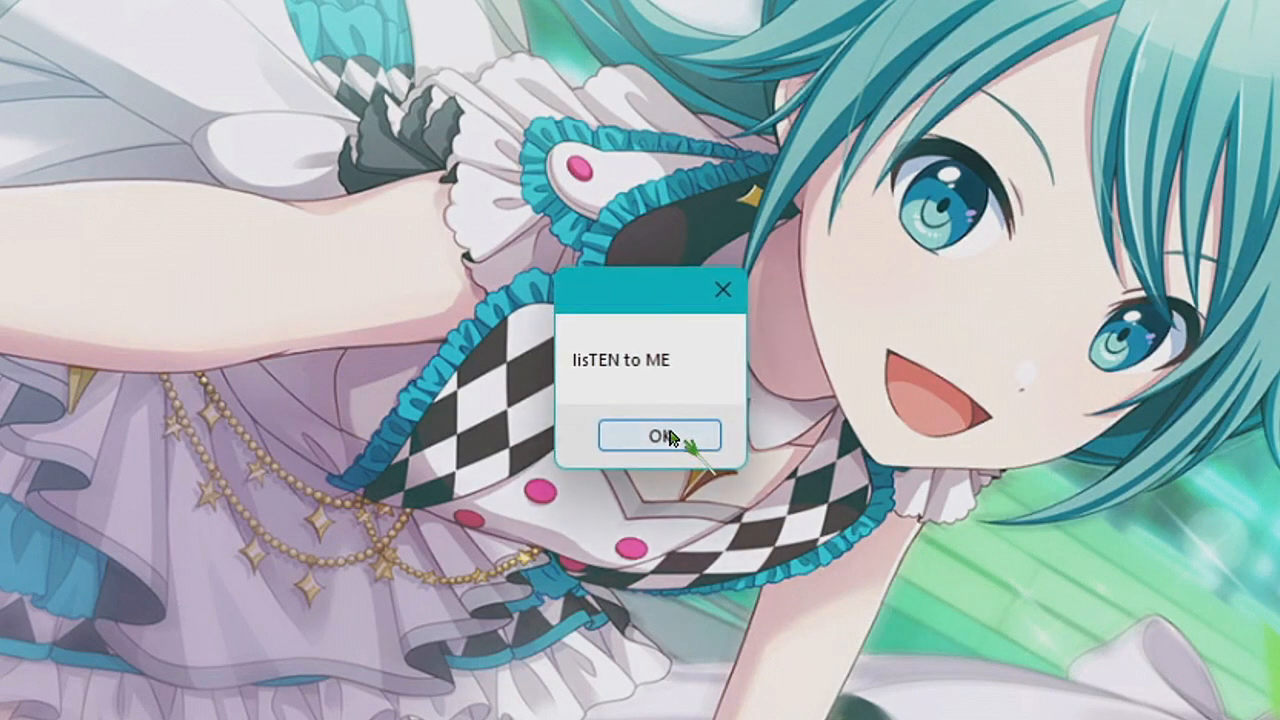
left_click(658, 436)
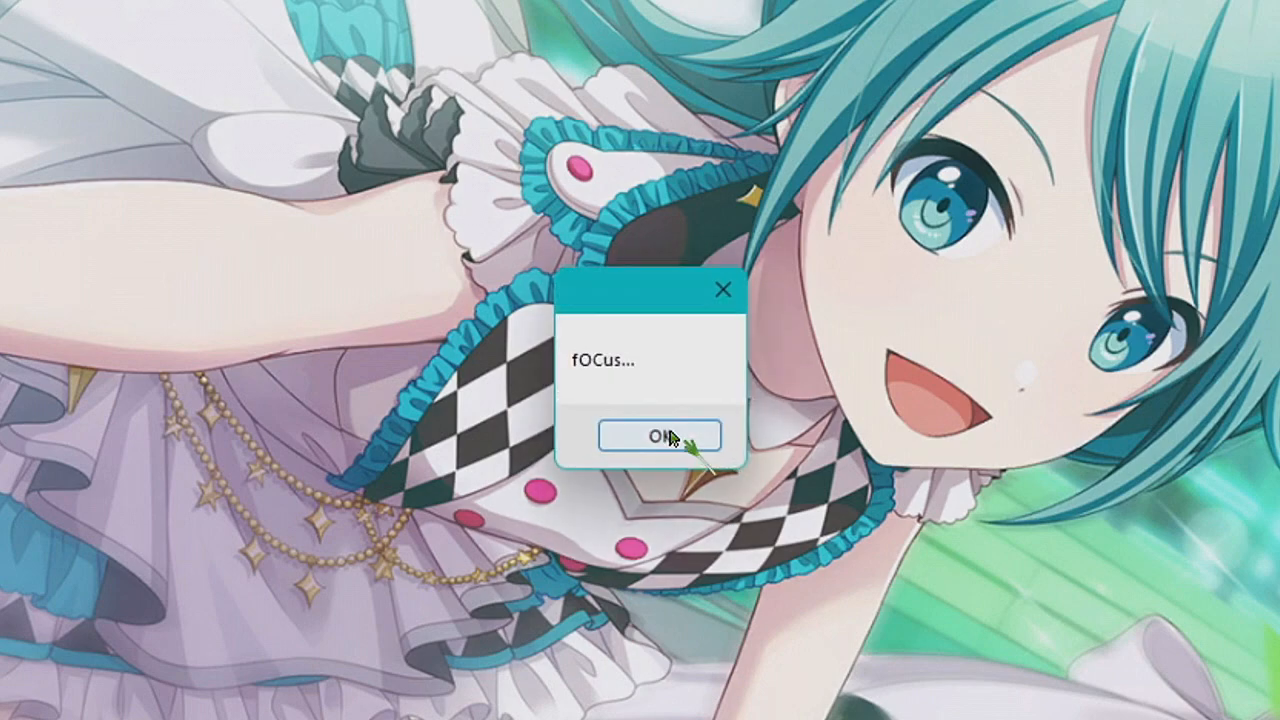
left_click(659, 436)
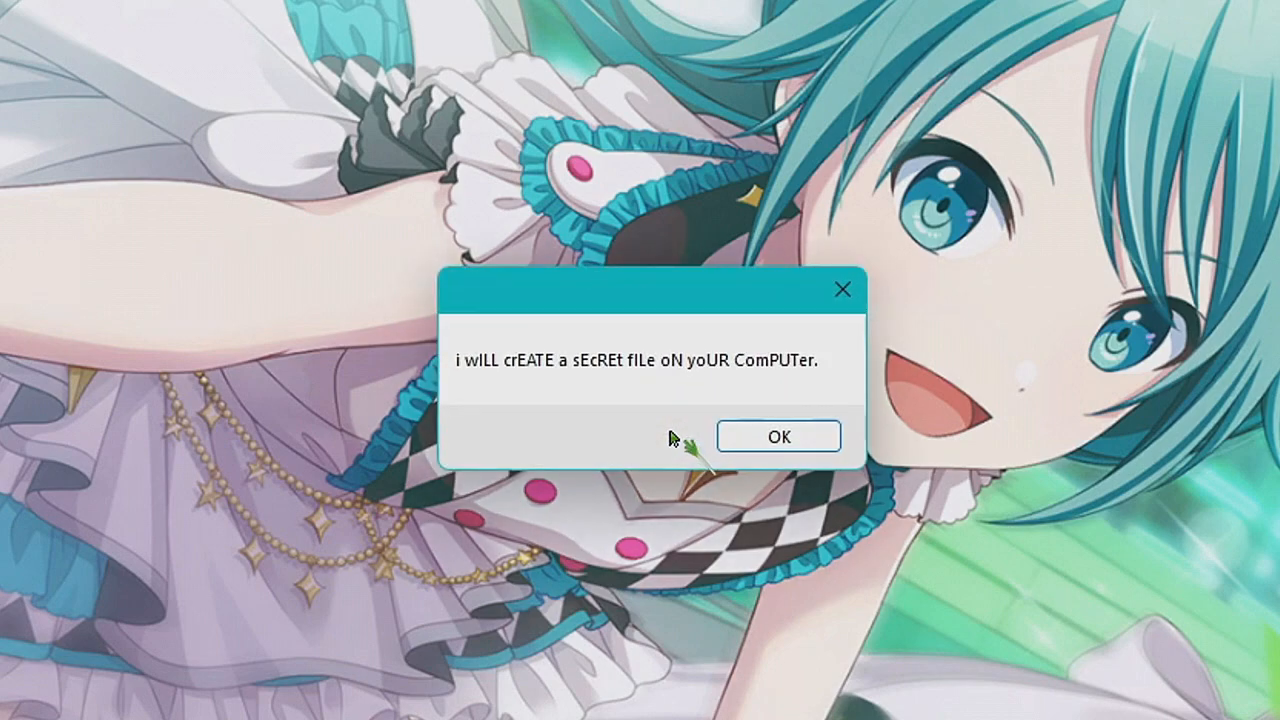
left_click(779, 436)
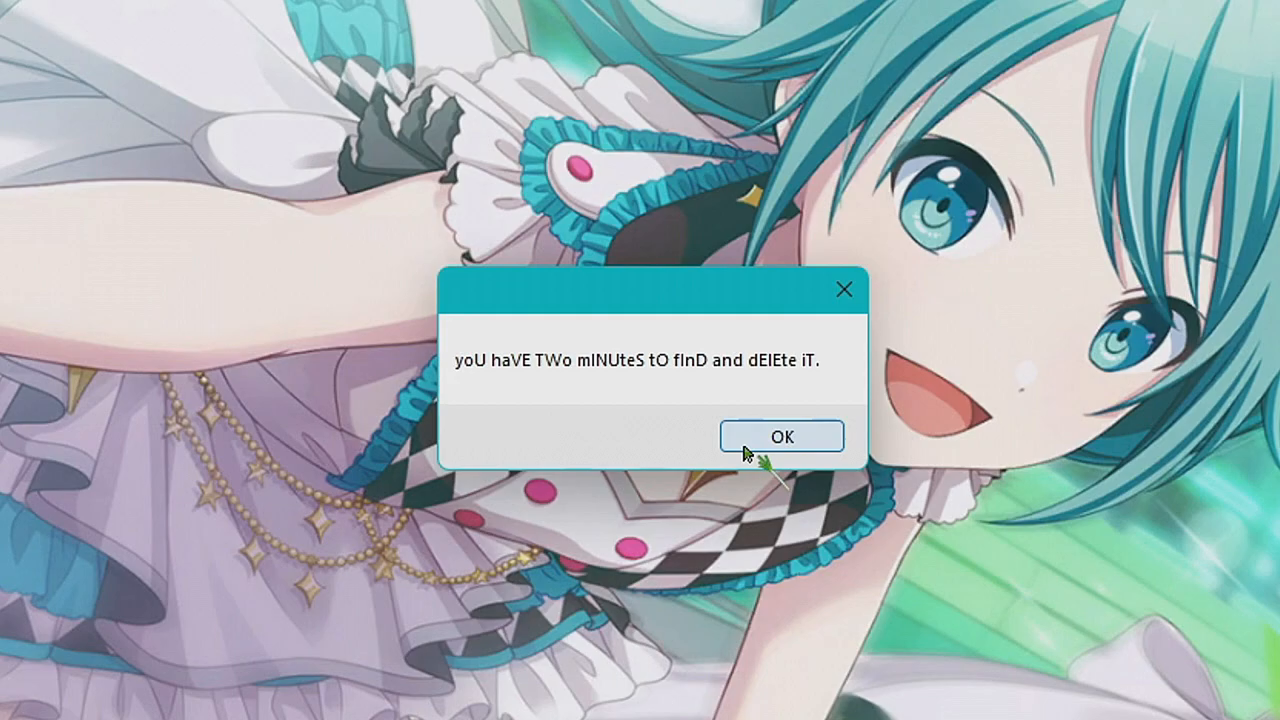
left_click(781, 436)
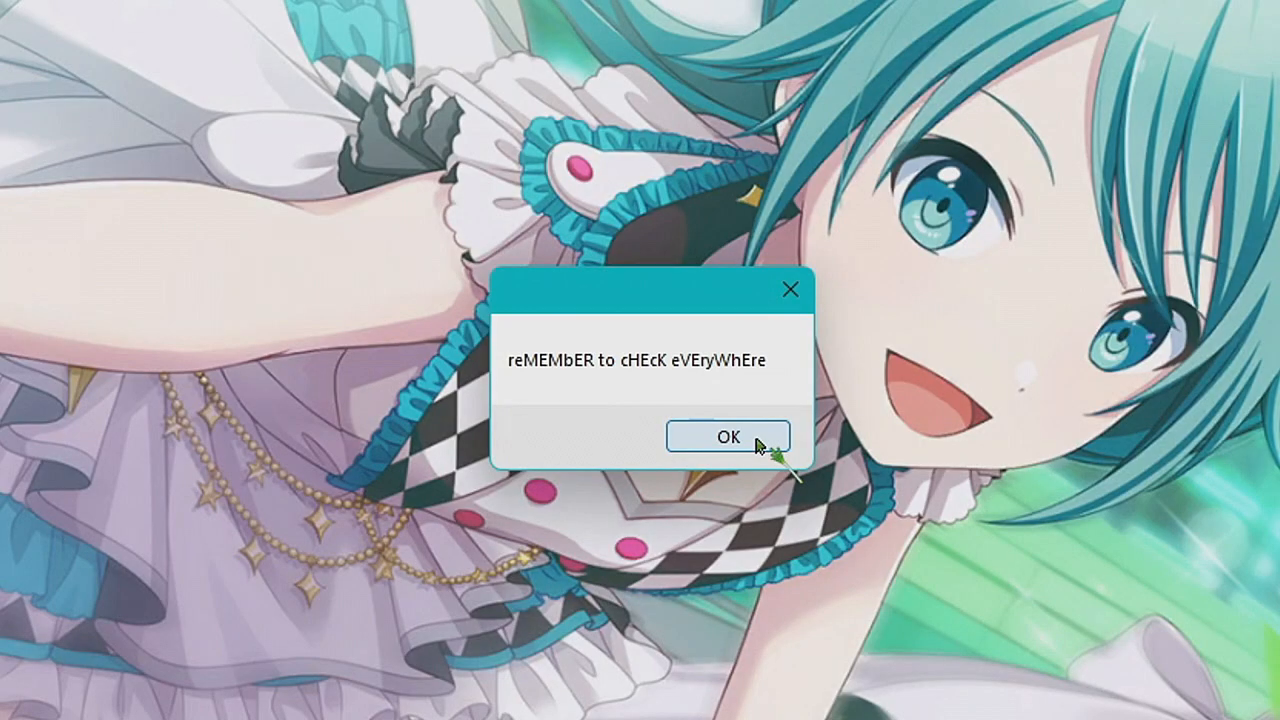
left_click(728, 436)
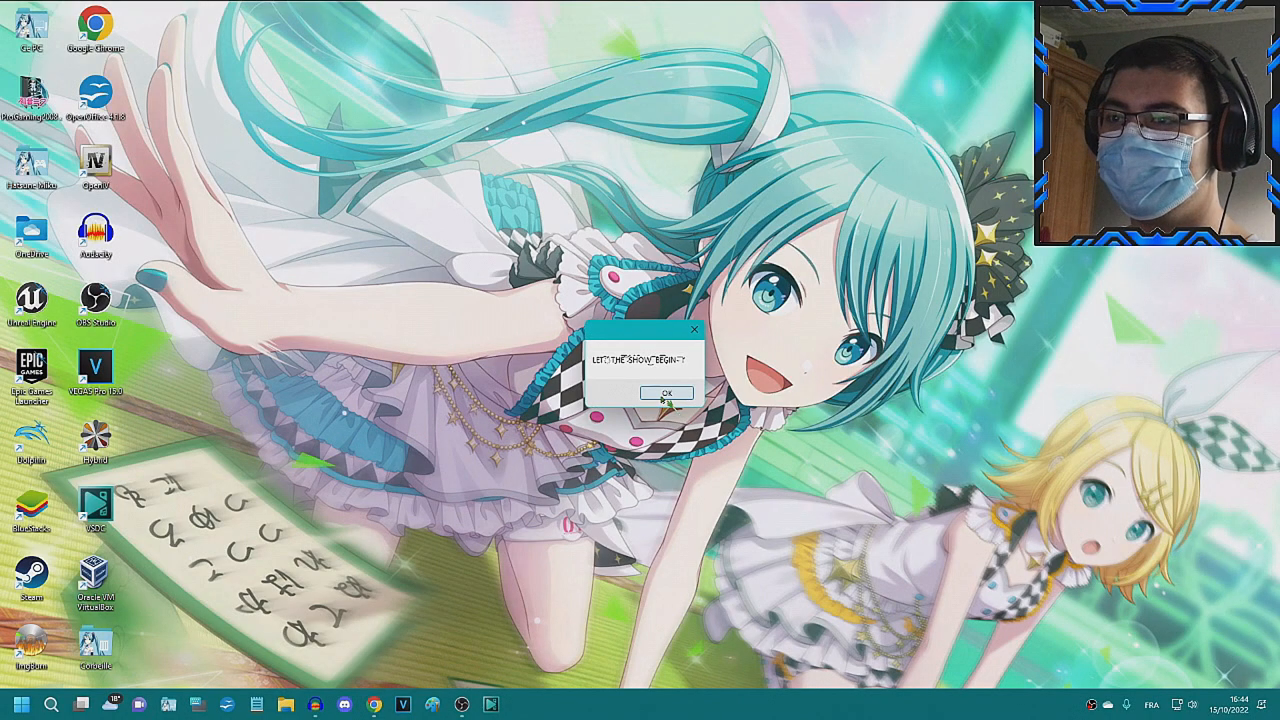
- Dismiss the show-begins box and delete DROWNED.ben from Documents
left_click(666, 391)
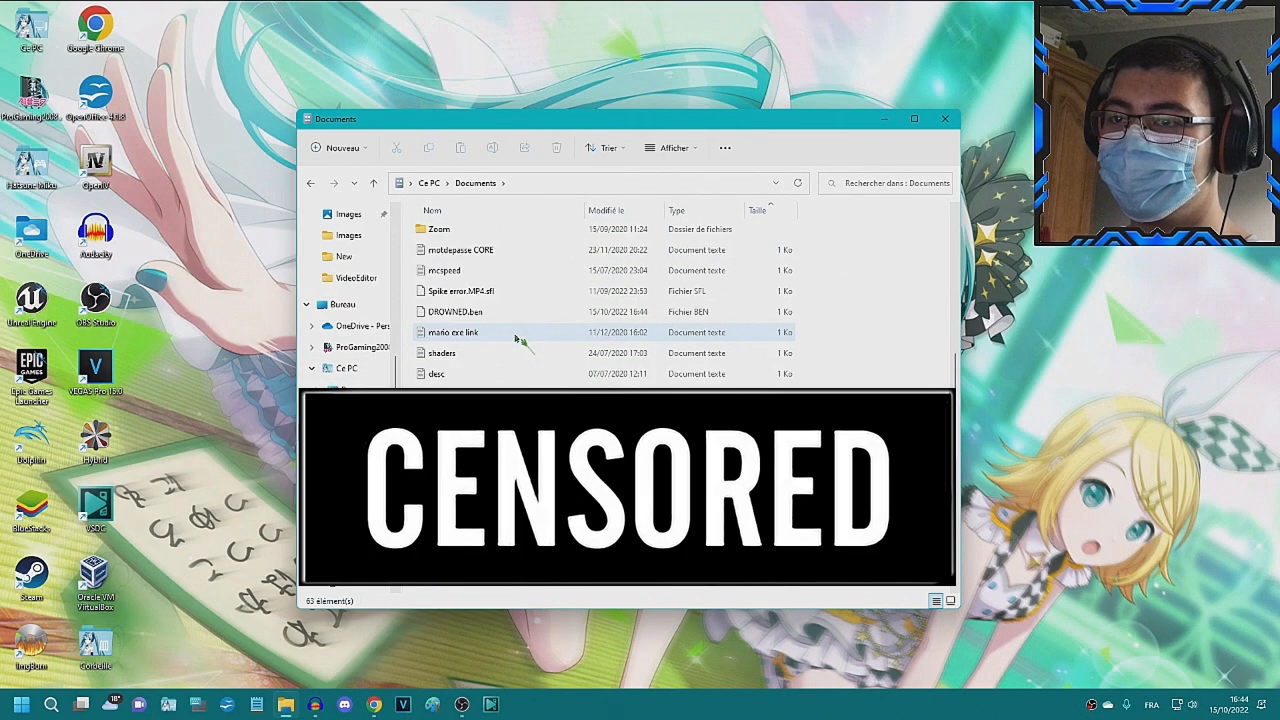
left_click(455, 311)
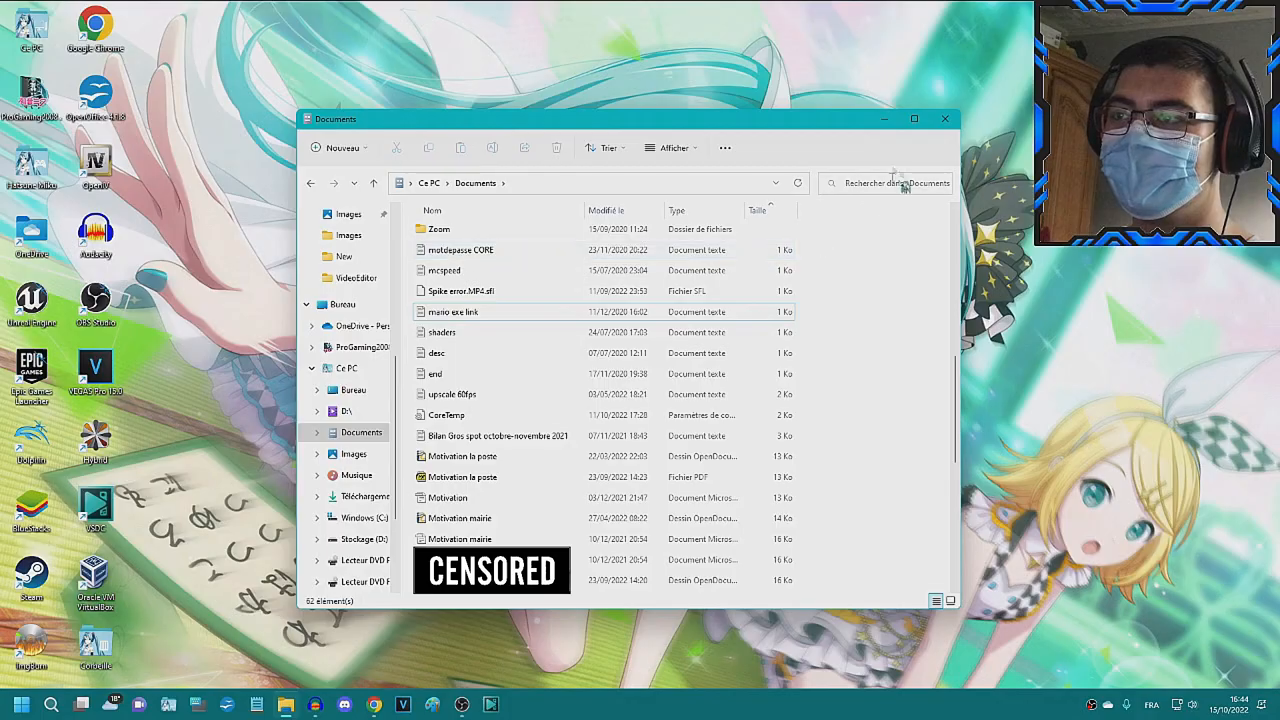
left_click(944, 118)
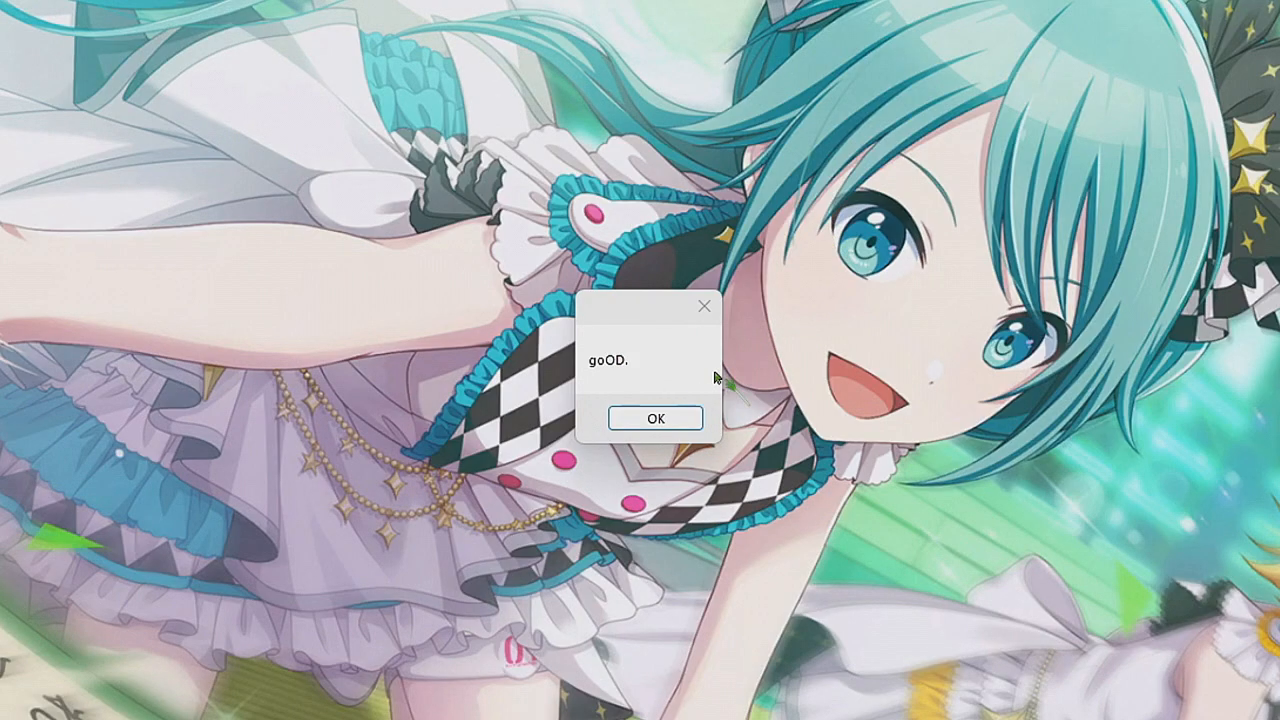
- Dismiss the good, very good, not-over-yet, another-file, very-easy and luckless messages
left_click(655, 418)
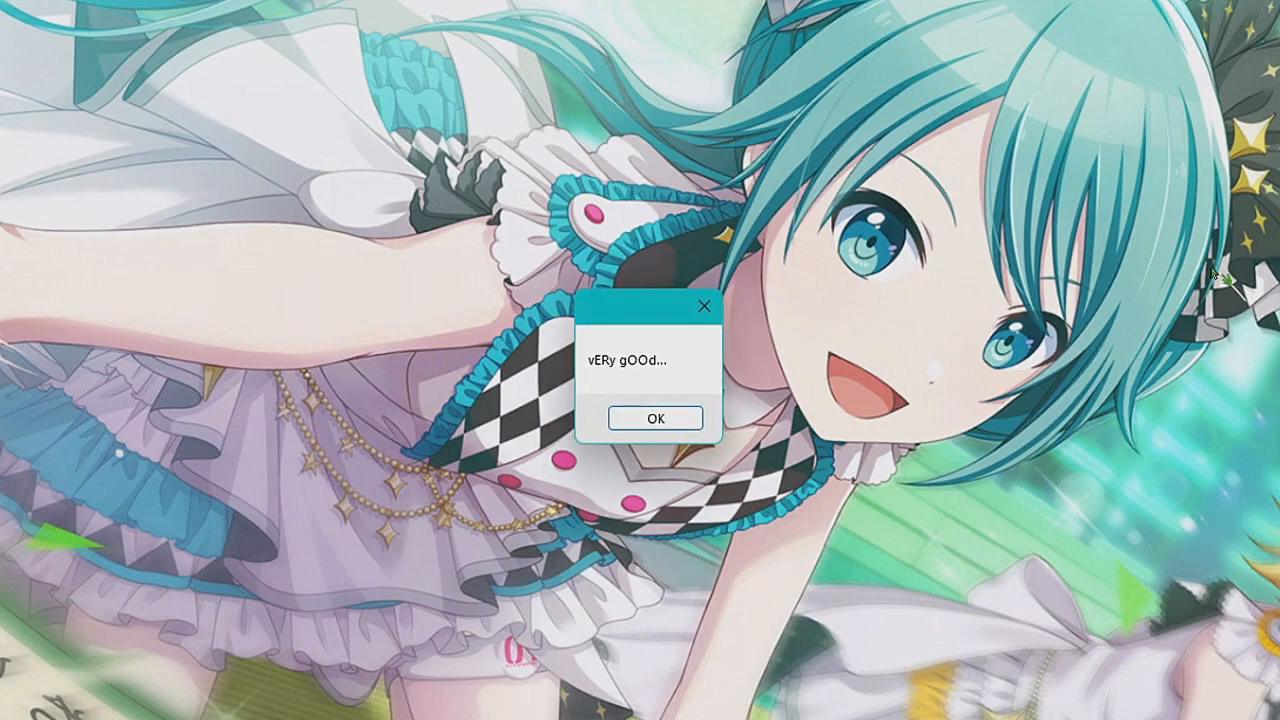
left_click(656, 418)
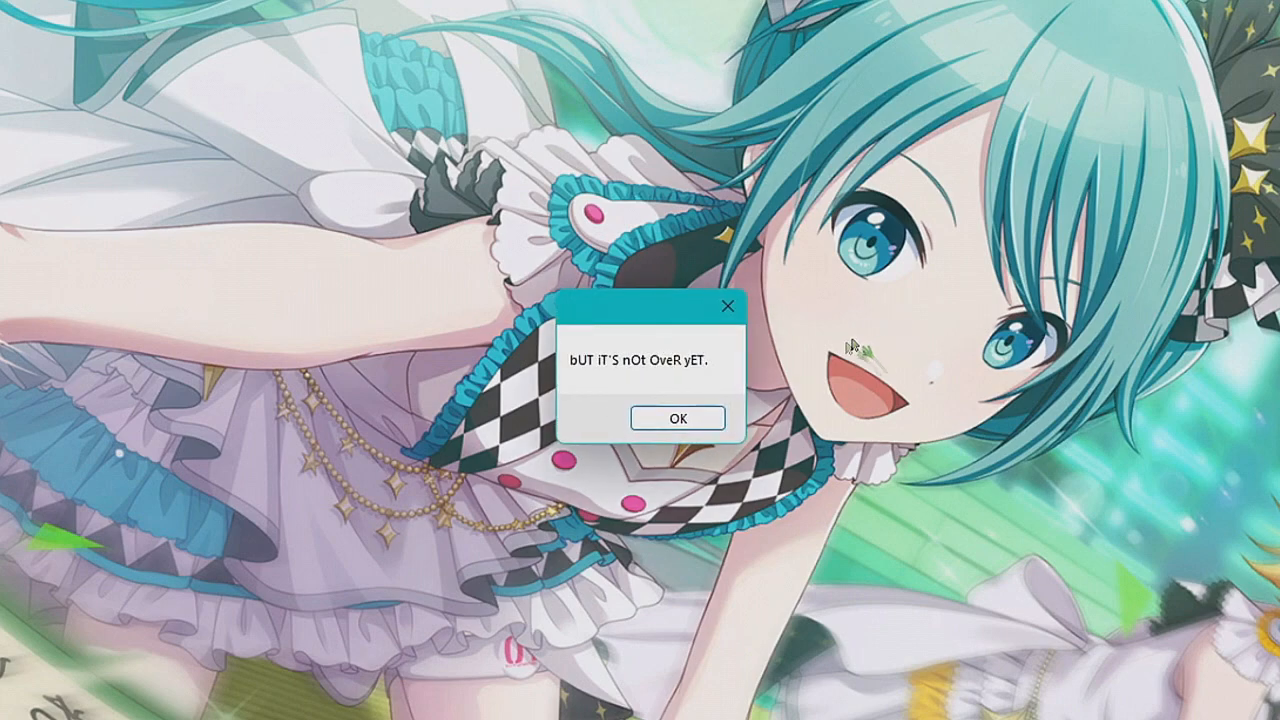
left_click(677, 418)
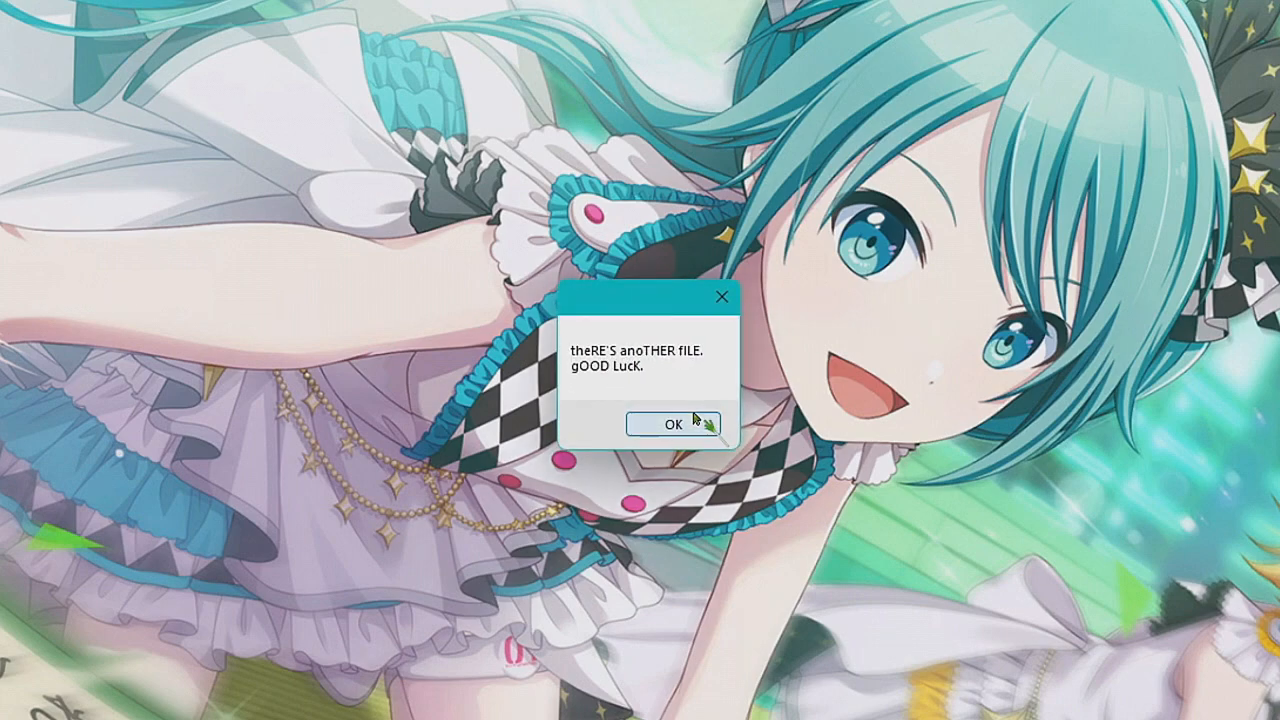
left_click(672, 423)
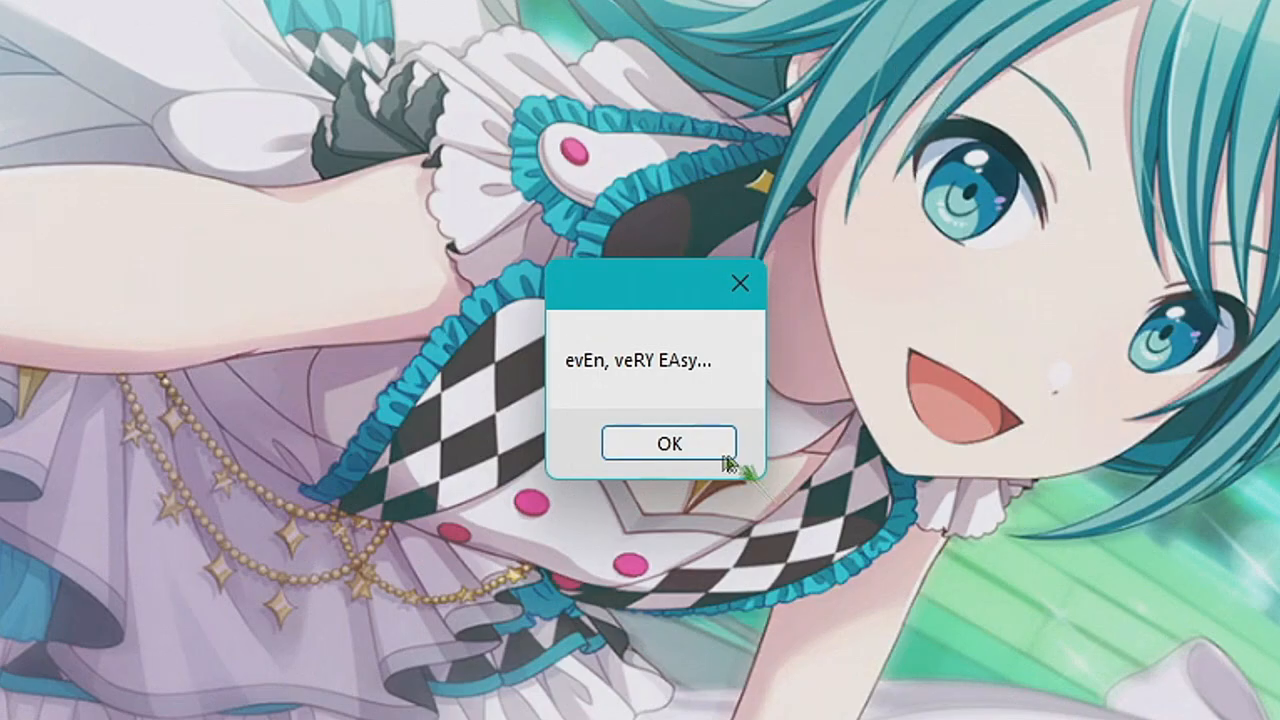
left_click(668, 442)
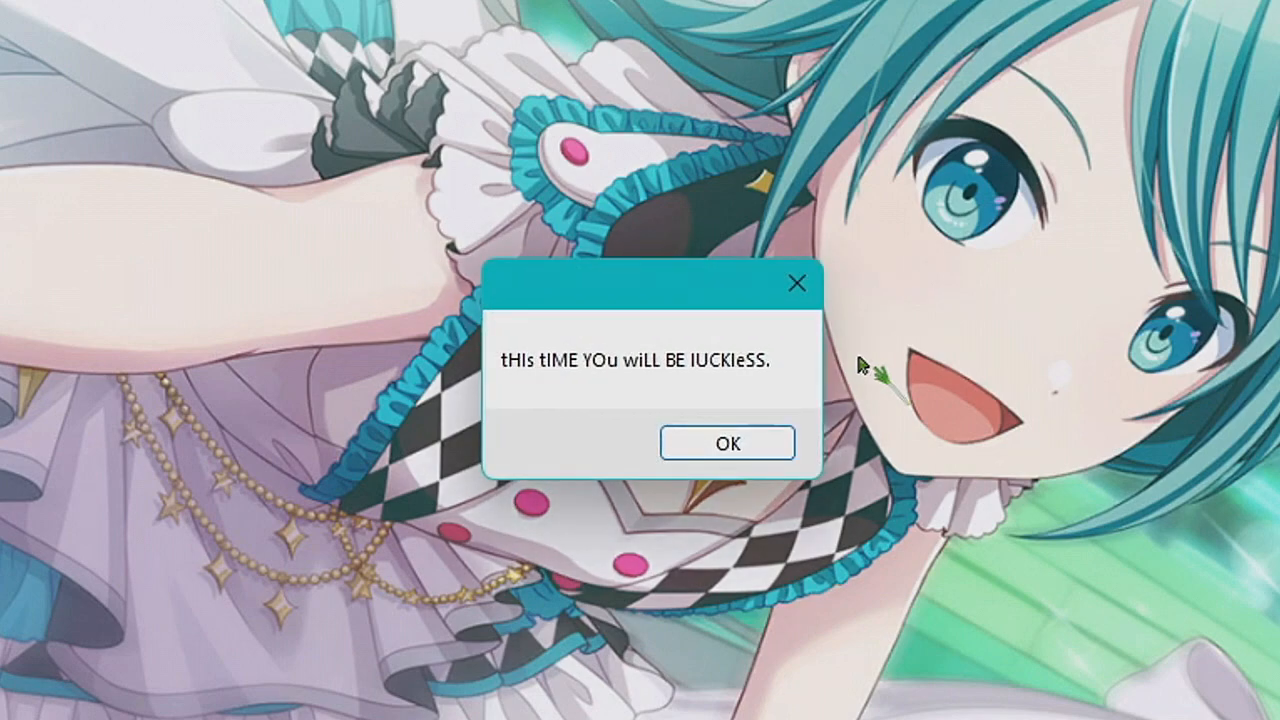
left_click(727, 442)
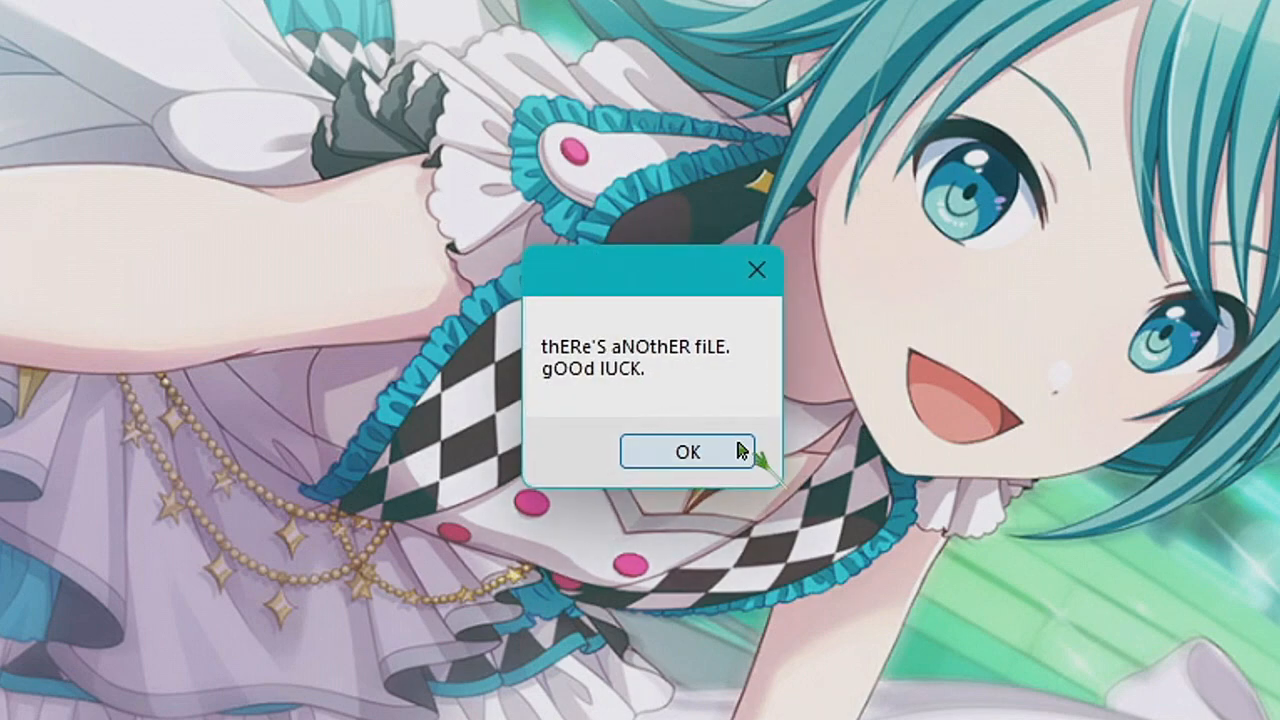
left_click(686, 452)
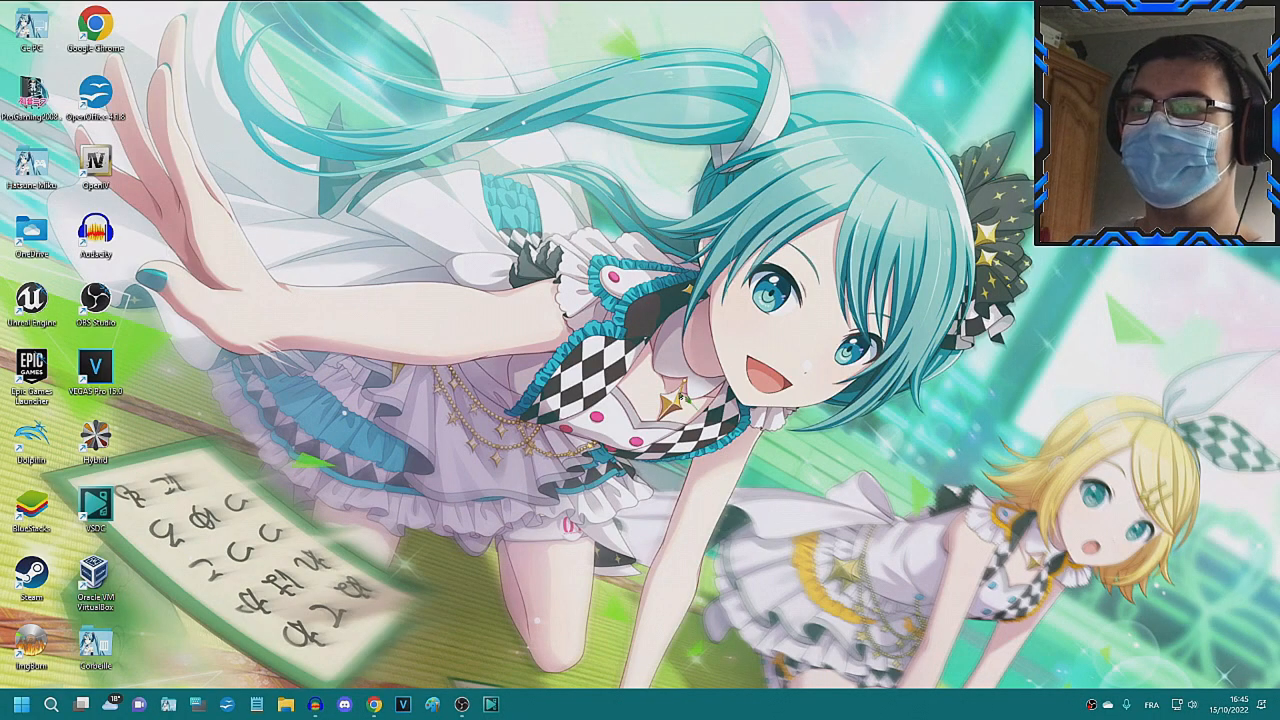
- Search 'ben' from Start, check the Musique folder, then close it
left_click(20, 704)
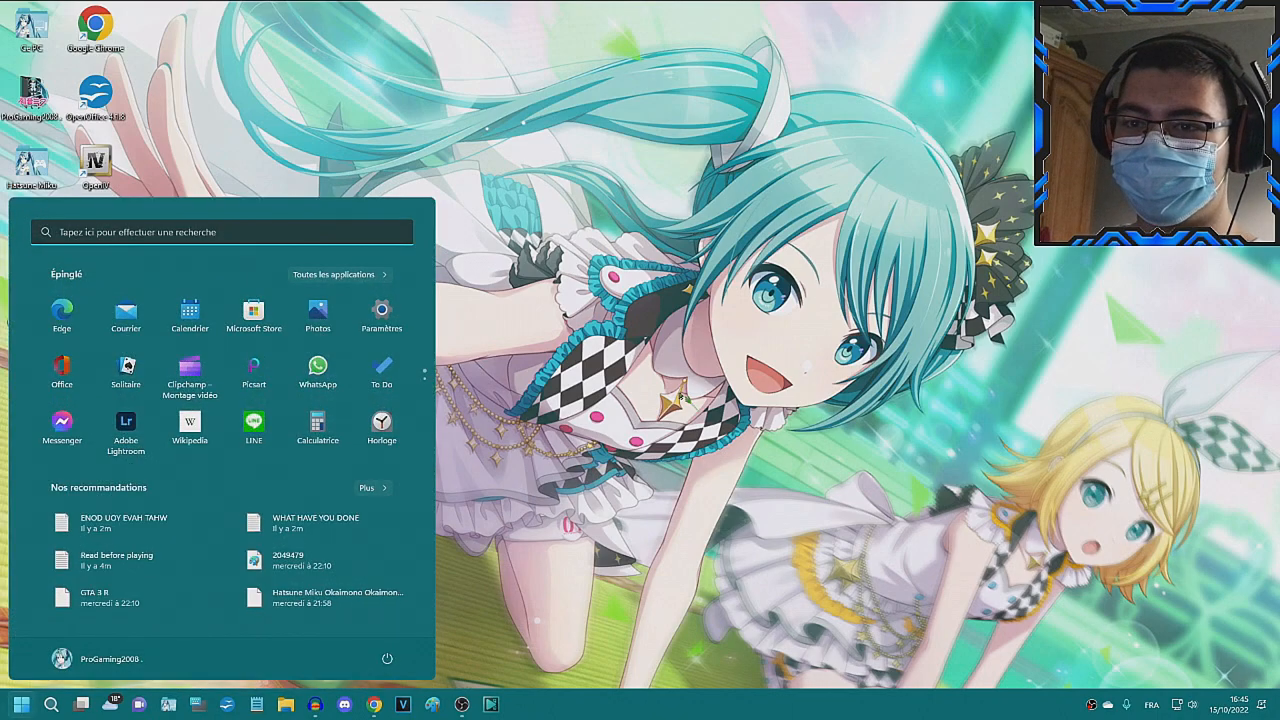
type("ben")
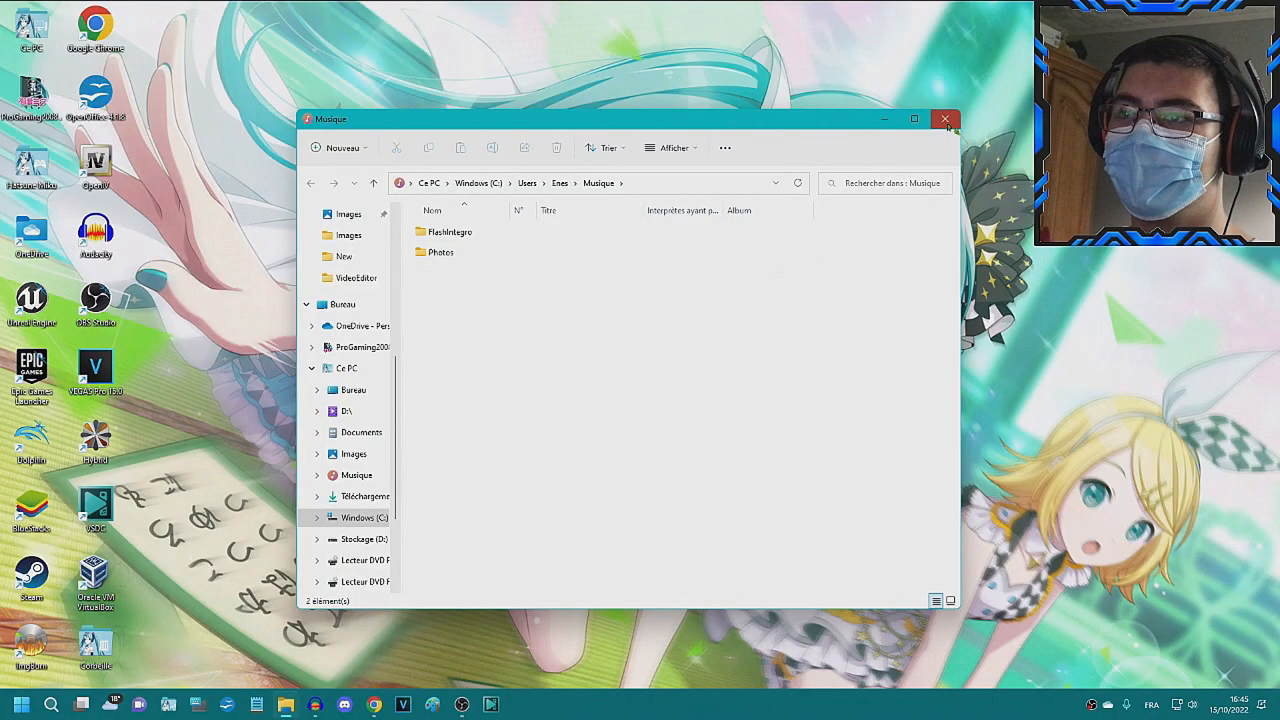
left_click(945, 119)
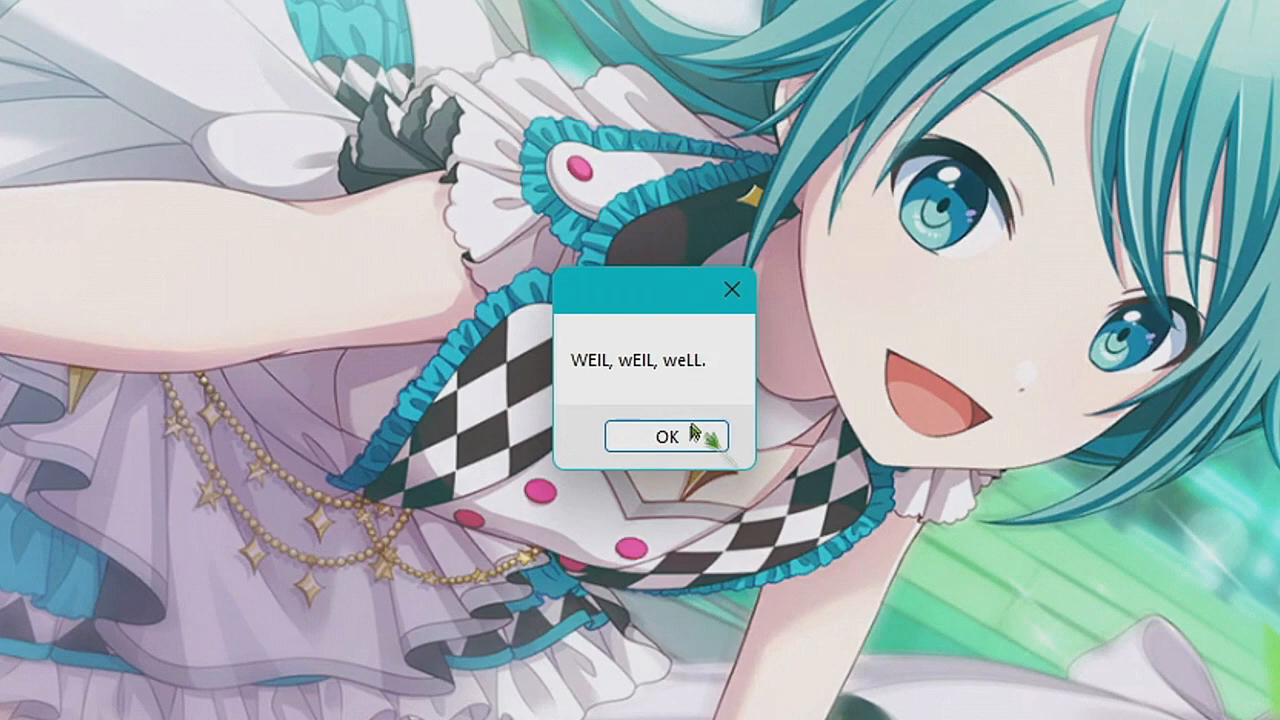
- Dismiss the well-well-well, solved-everything, DON'T FORGET and get-away-with-it messages
left_click(666, 437)
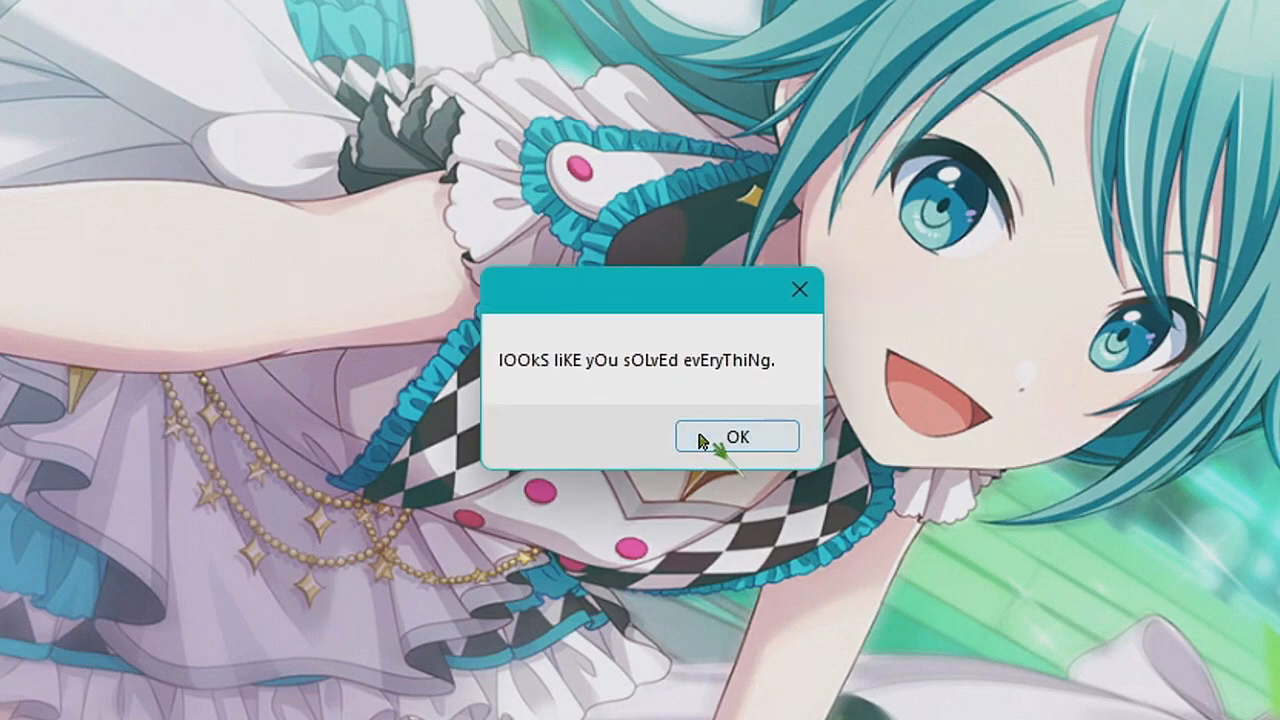
left_click(736, 436)
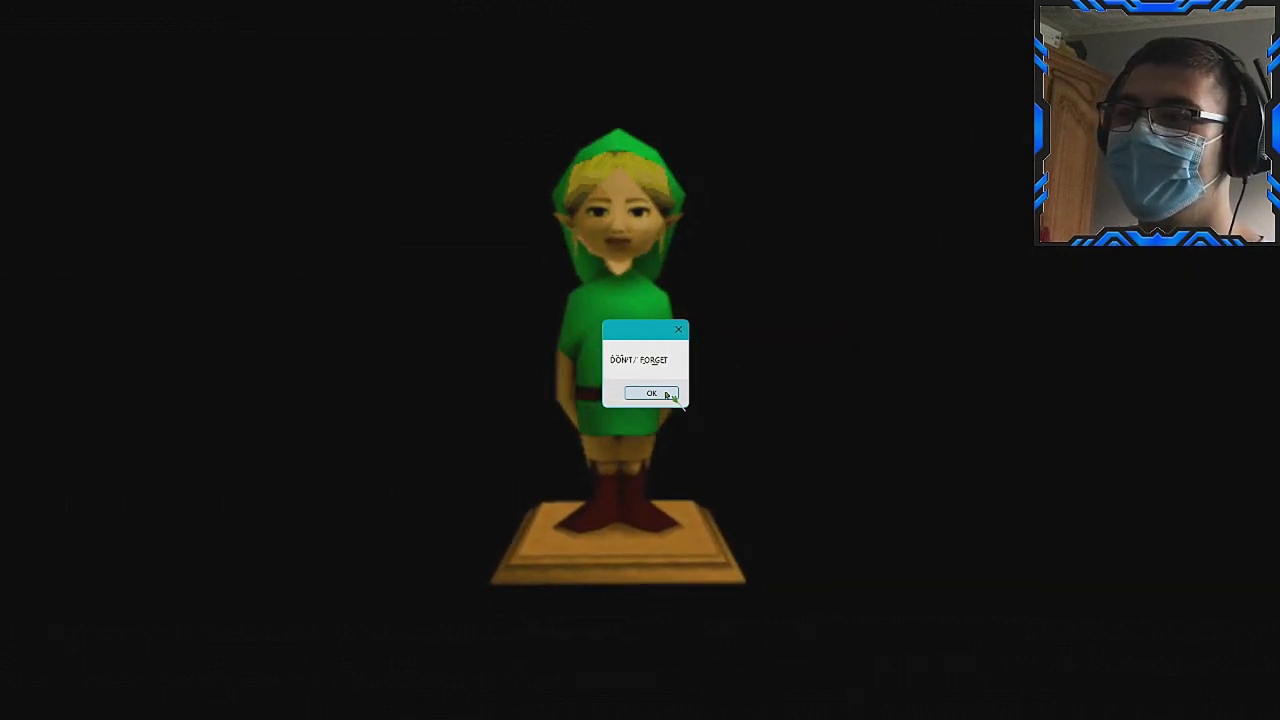
left_click(651, 392)
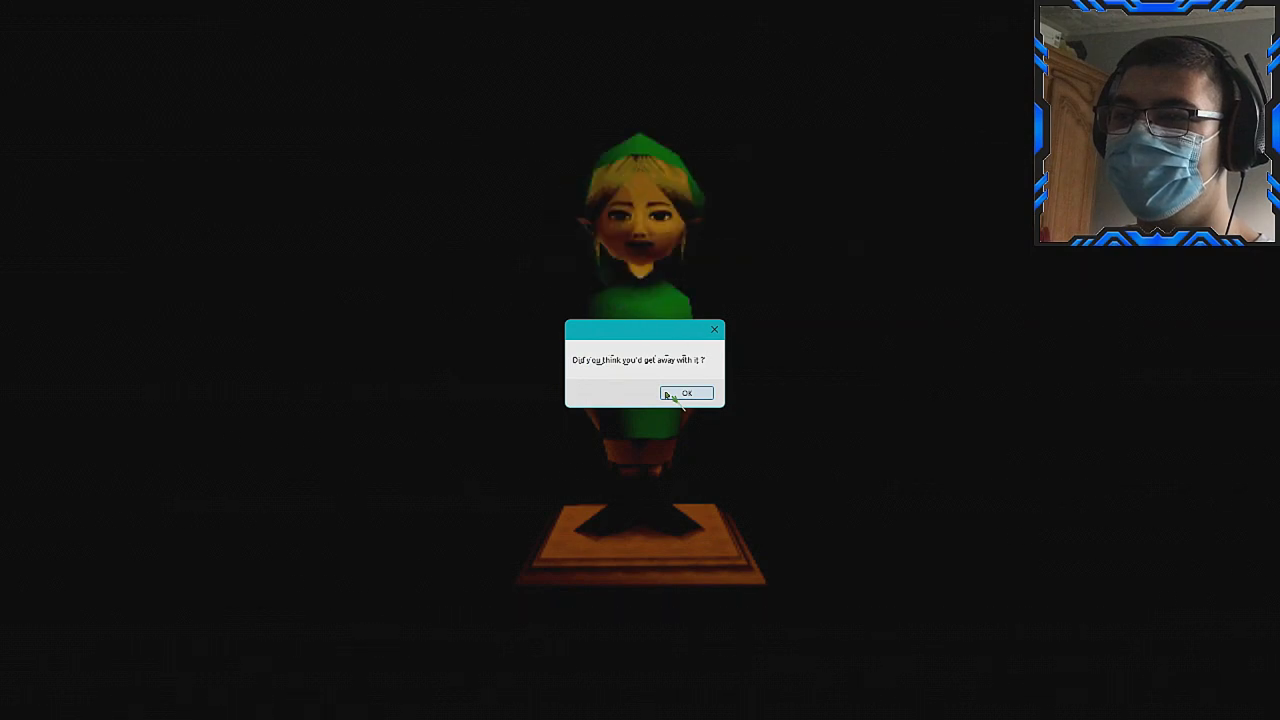
left_click(687, 392)
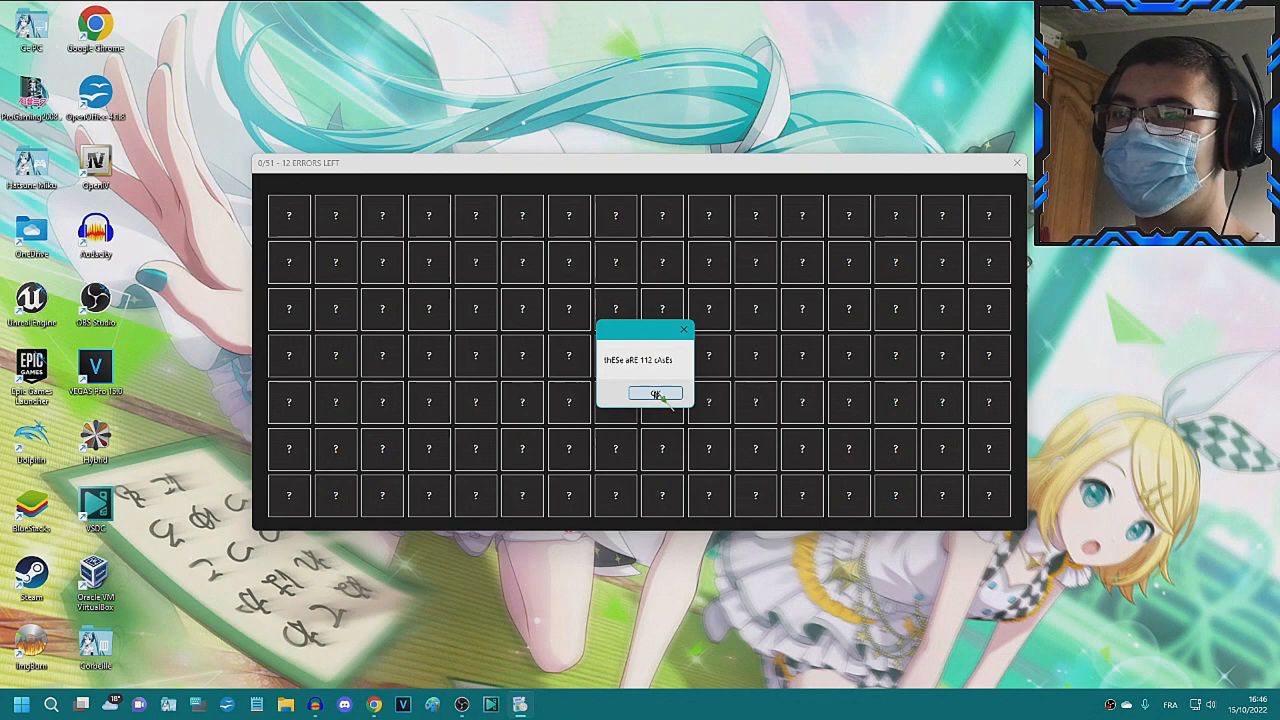
- Dismiss the 112-cases, 51-safe, instructions, 12-attempts and stuck-forever notices
left_click(656, 392)
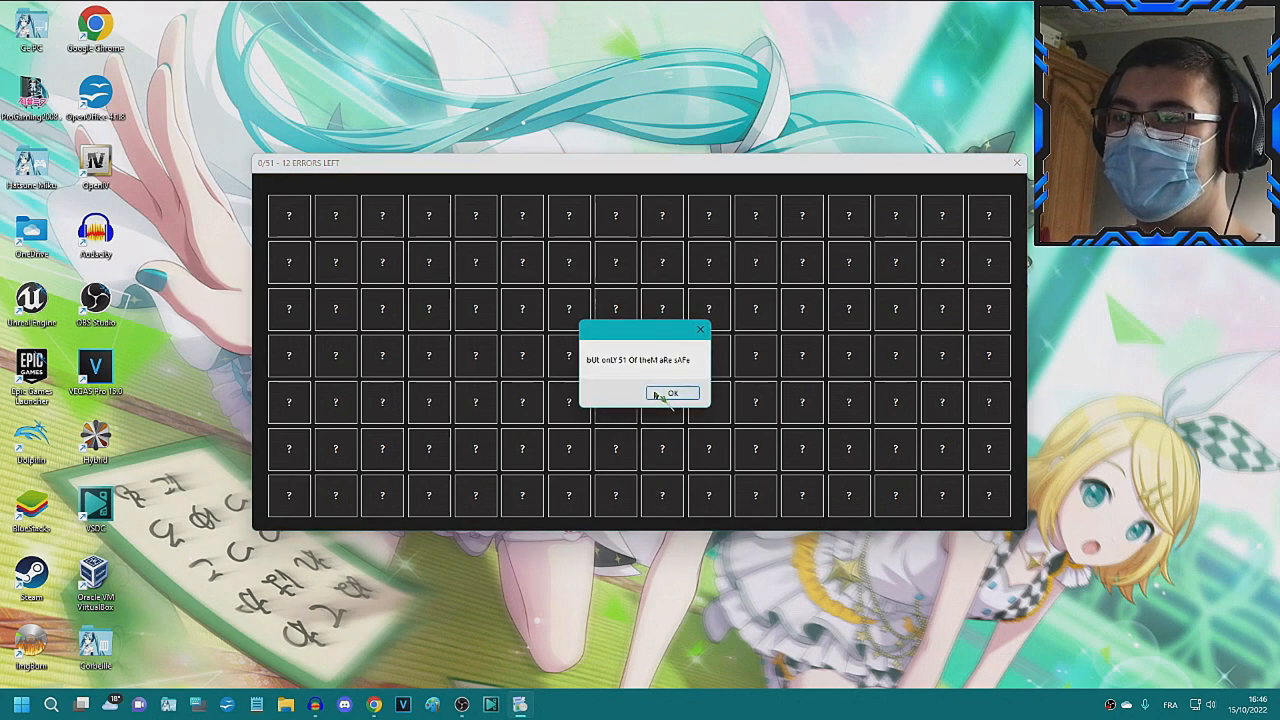
left_click(671, 393)
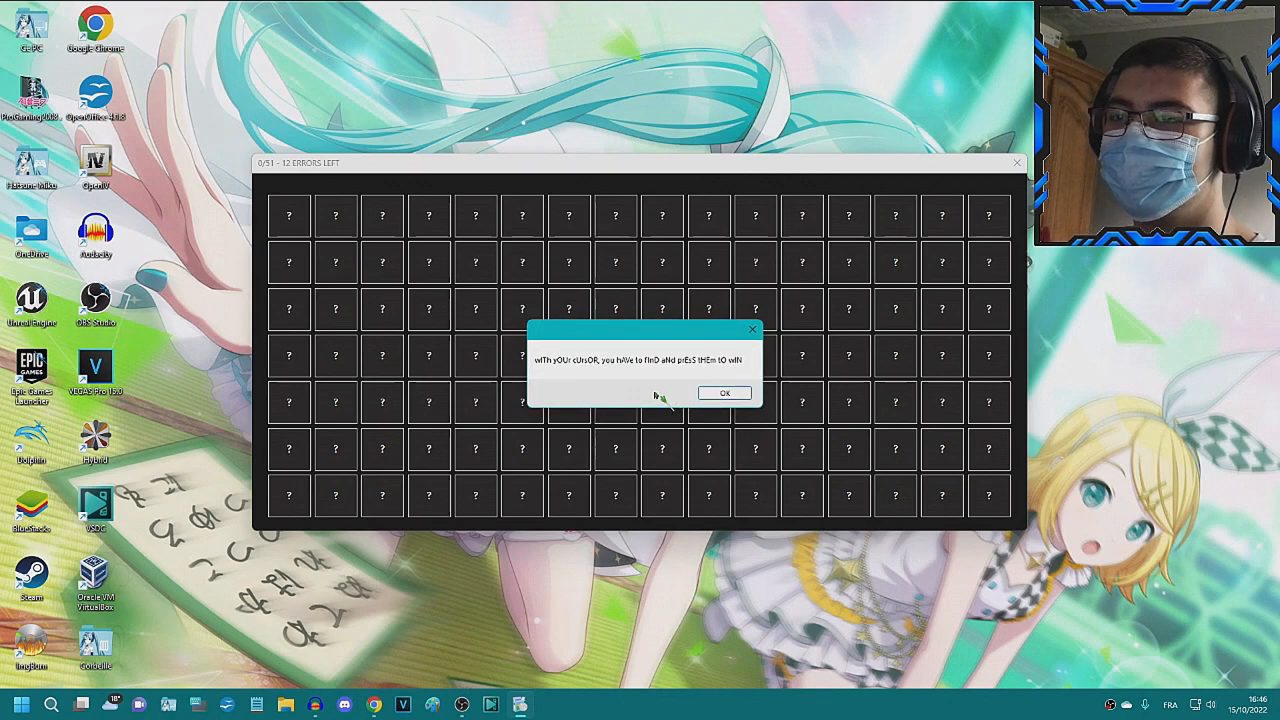
mouse_move(690, 391)
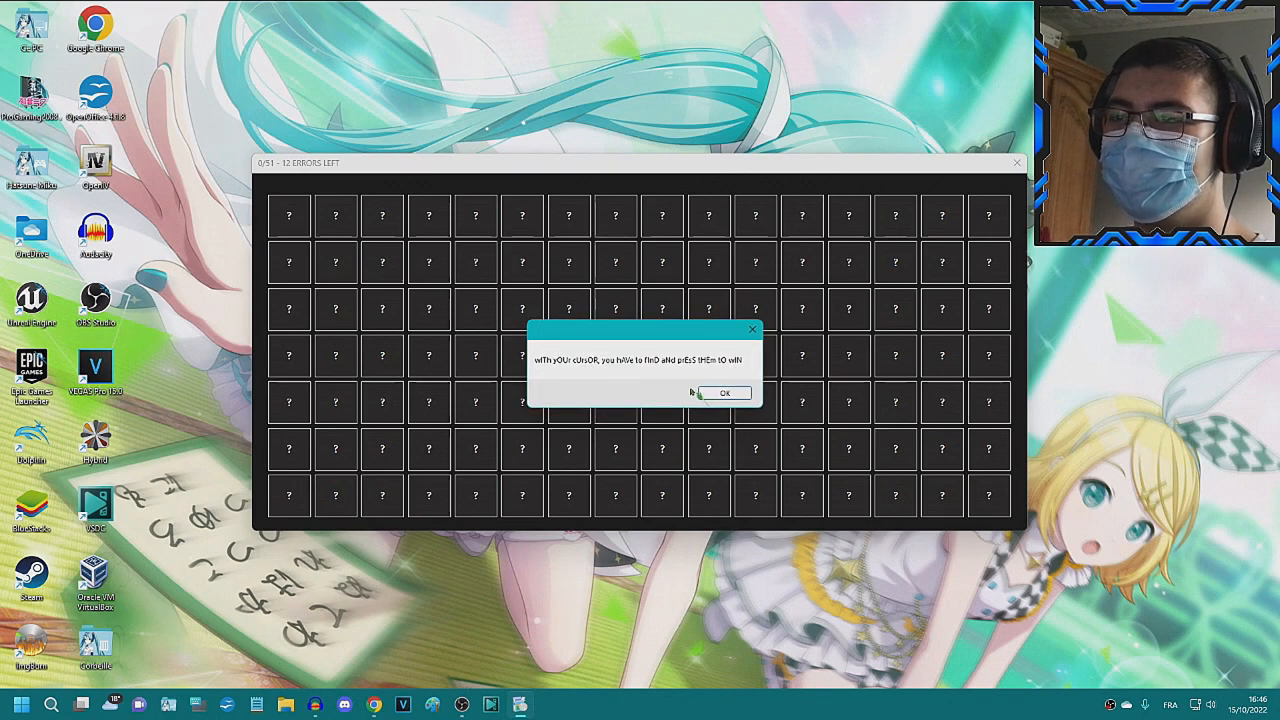
left_click(725, 392)
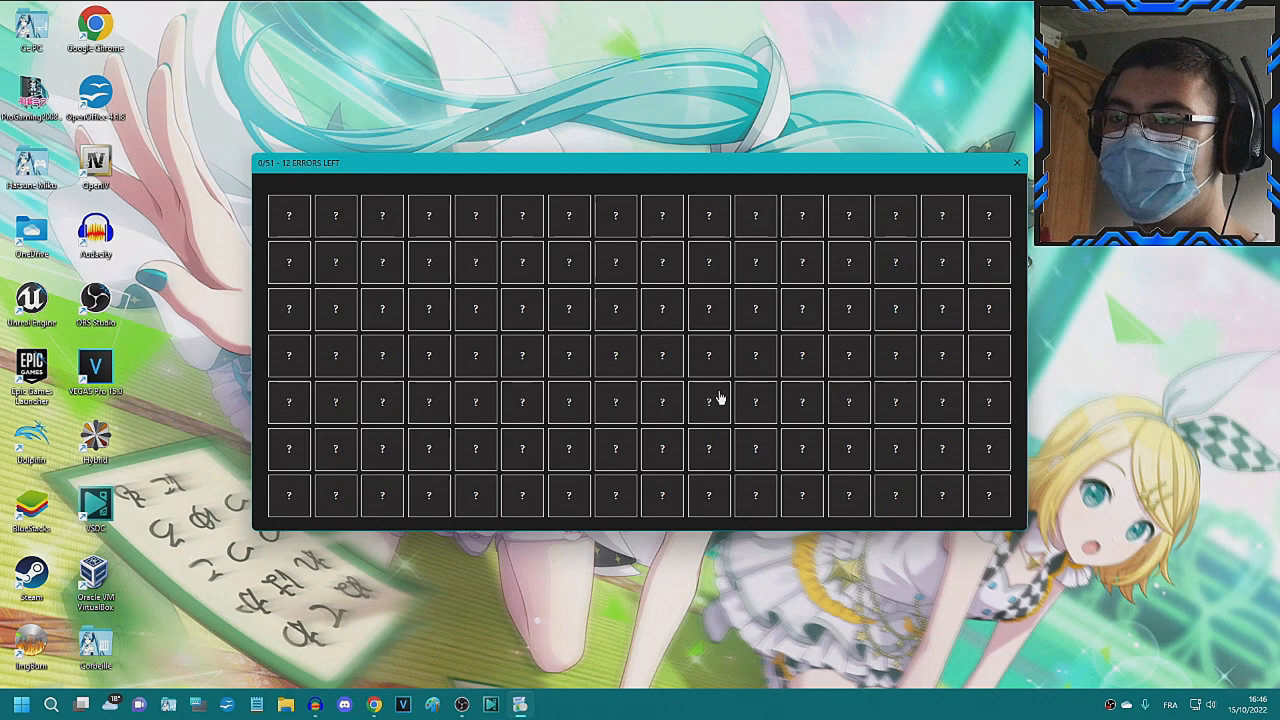
mouse_move(665, 400)
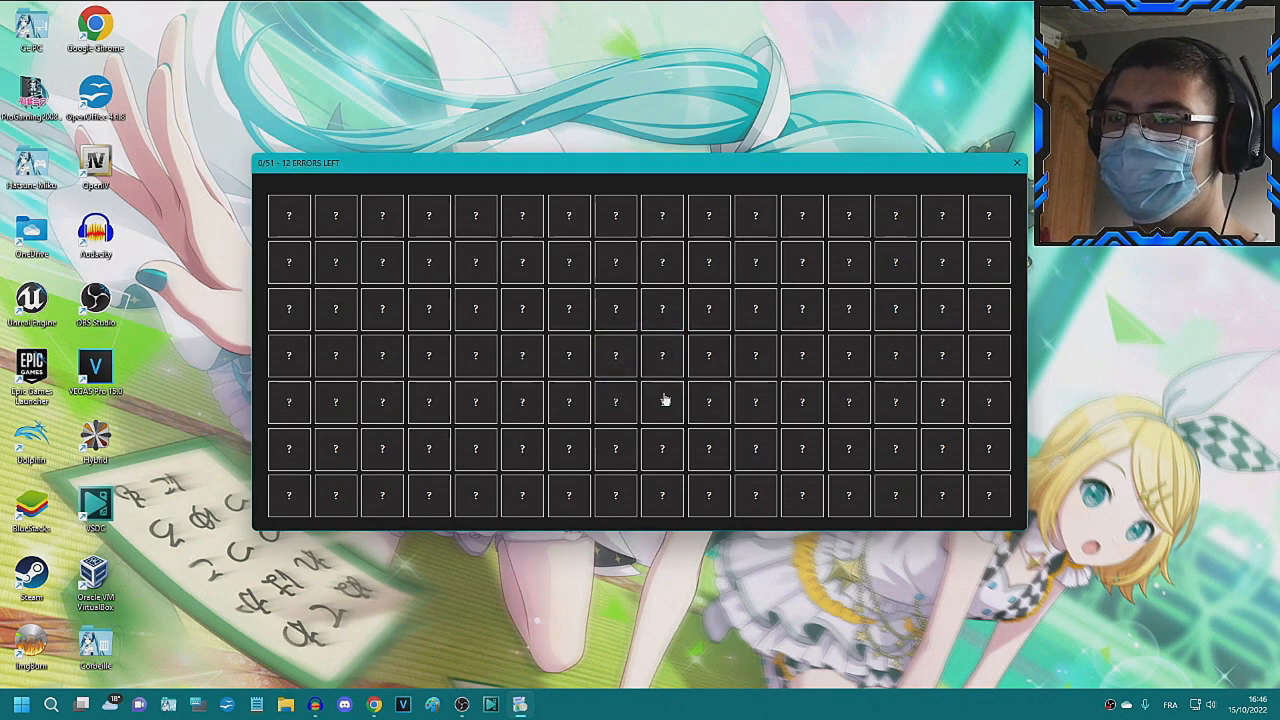
left_click(661, 401)
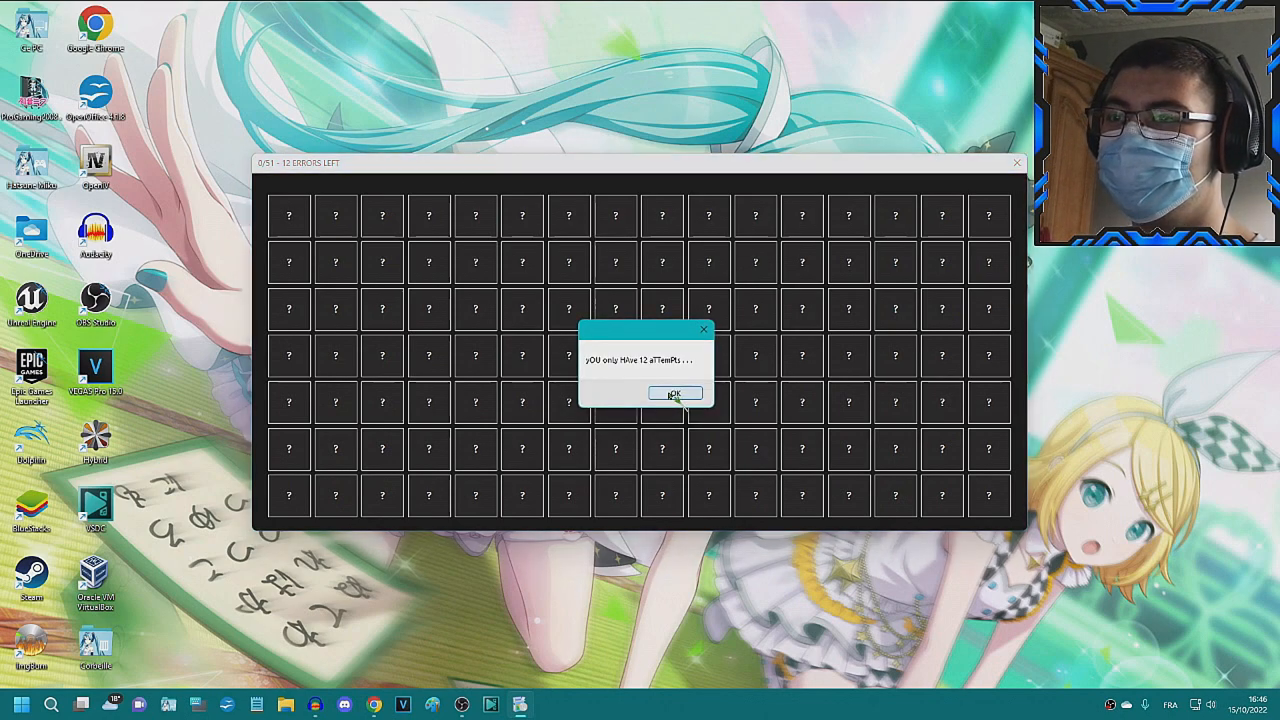
left_click(674, 392)
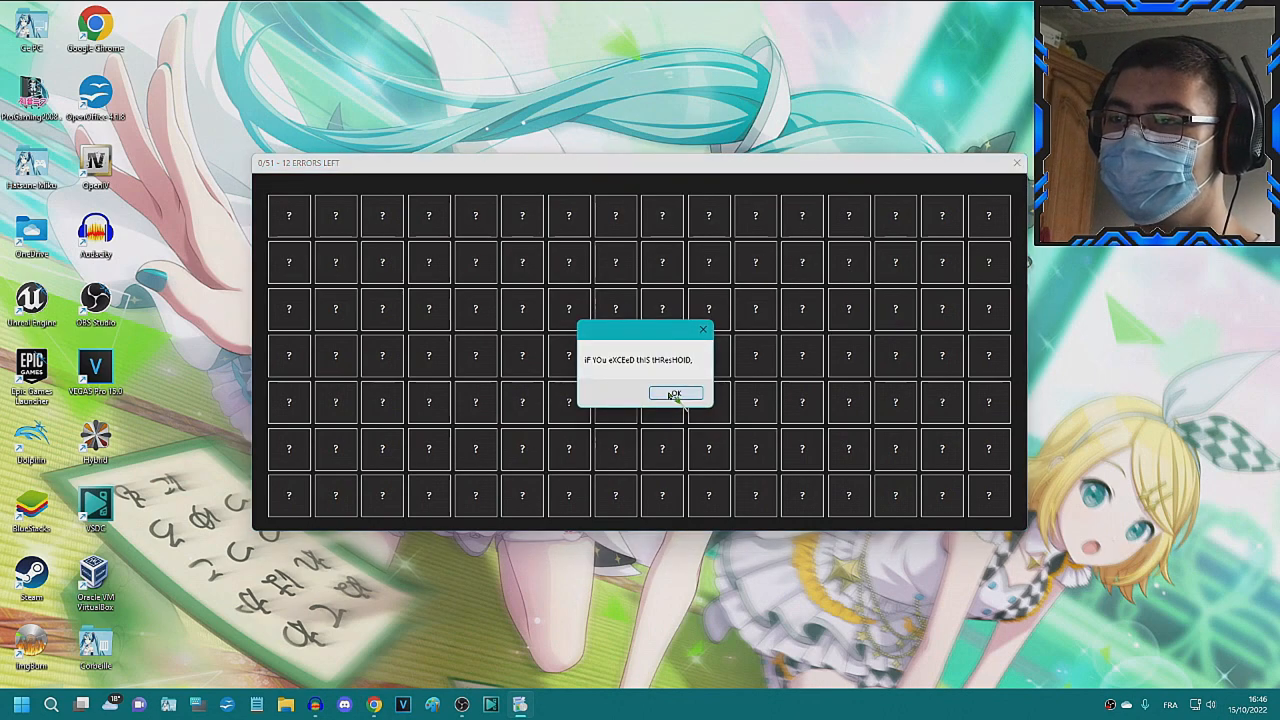
left_click(676, 392)
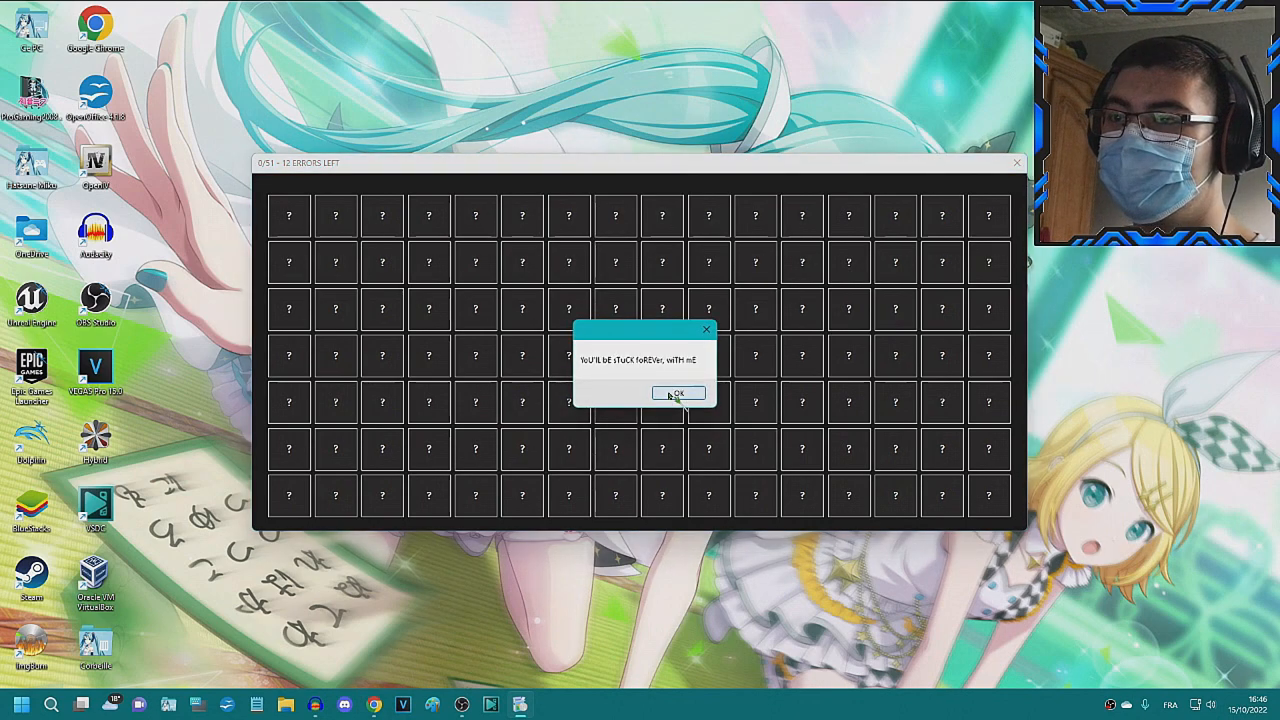
left_click(679, 392)
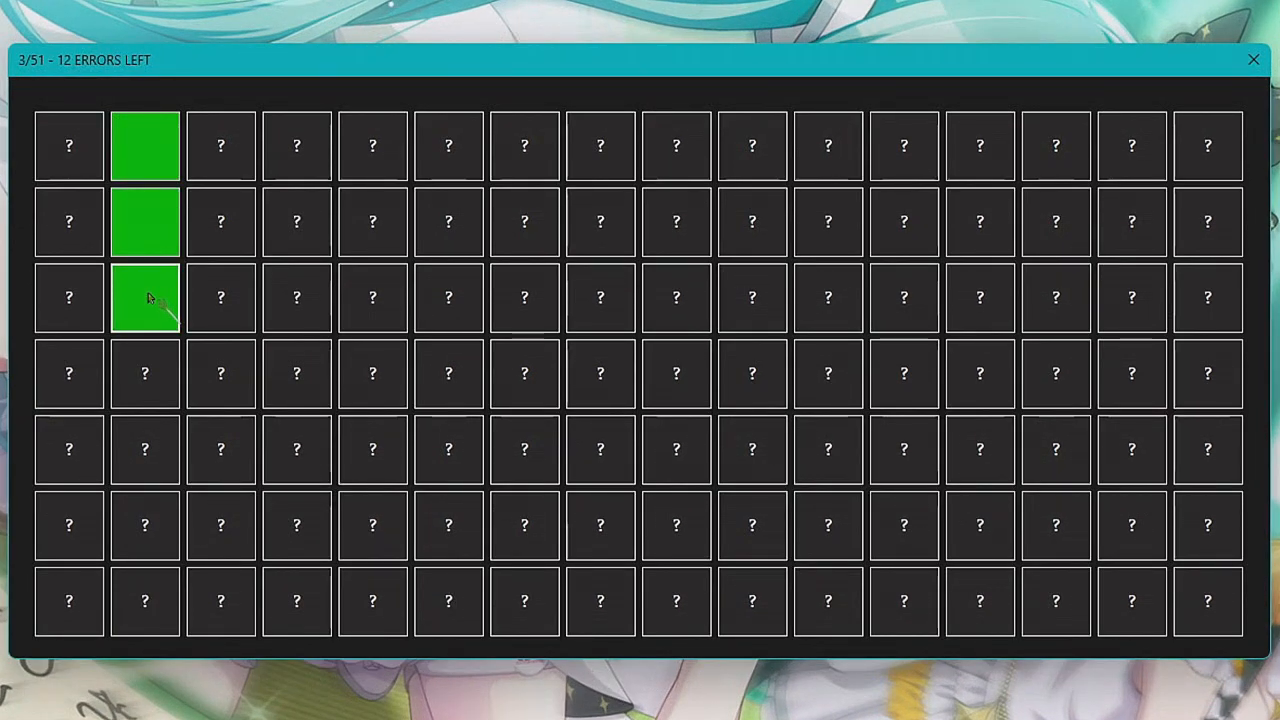
- Reveal green tiles in columns two through five of the grid
left_click(69, 373)
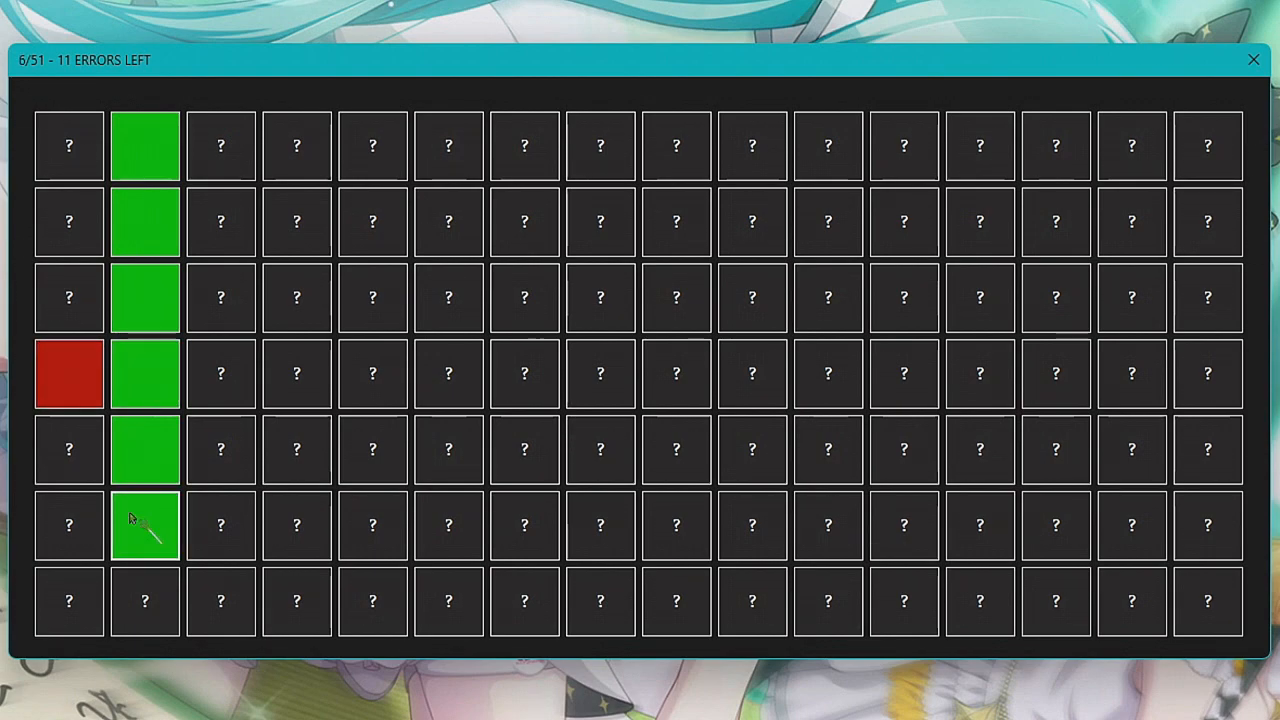
left_click(220, 601)
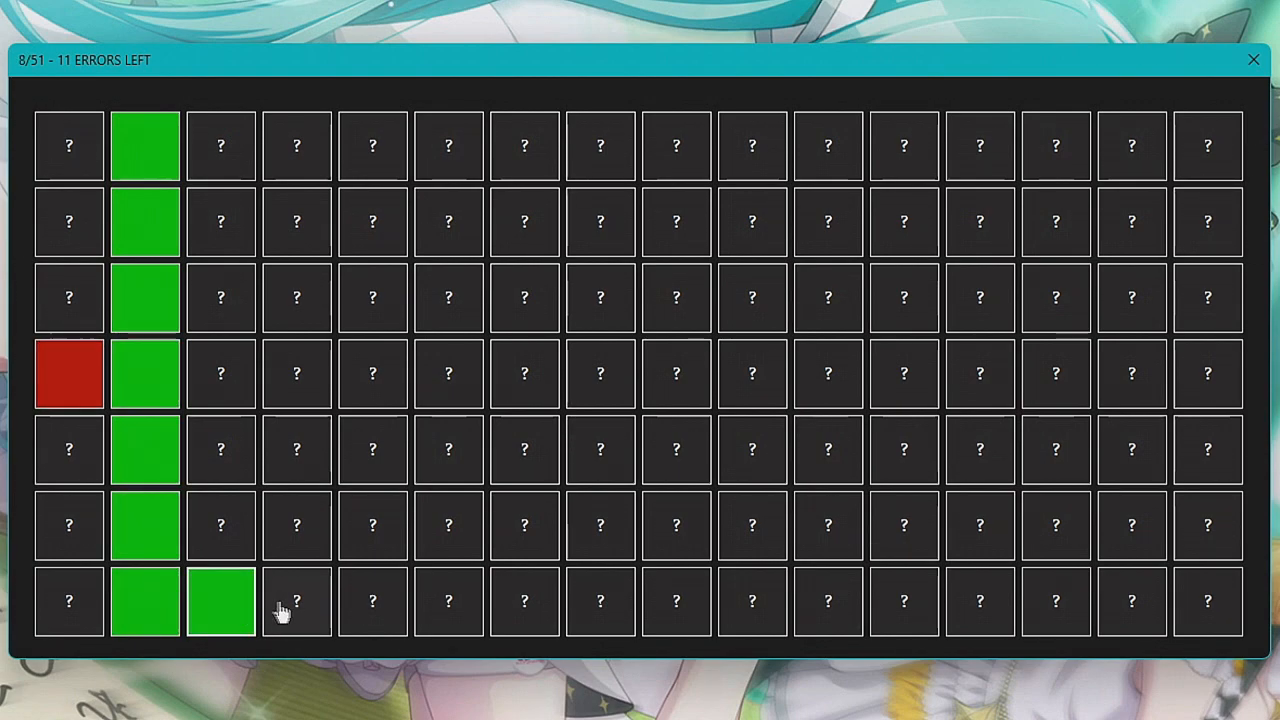
left_click(372, 601)
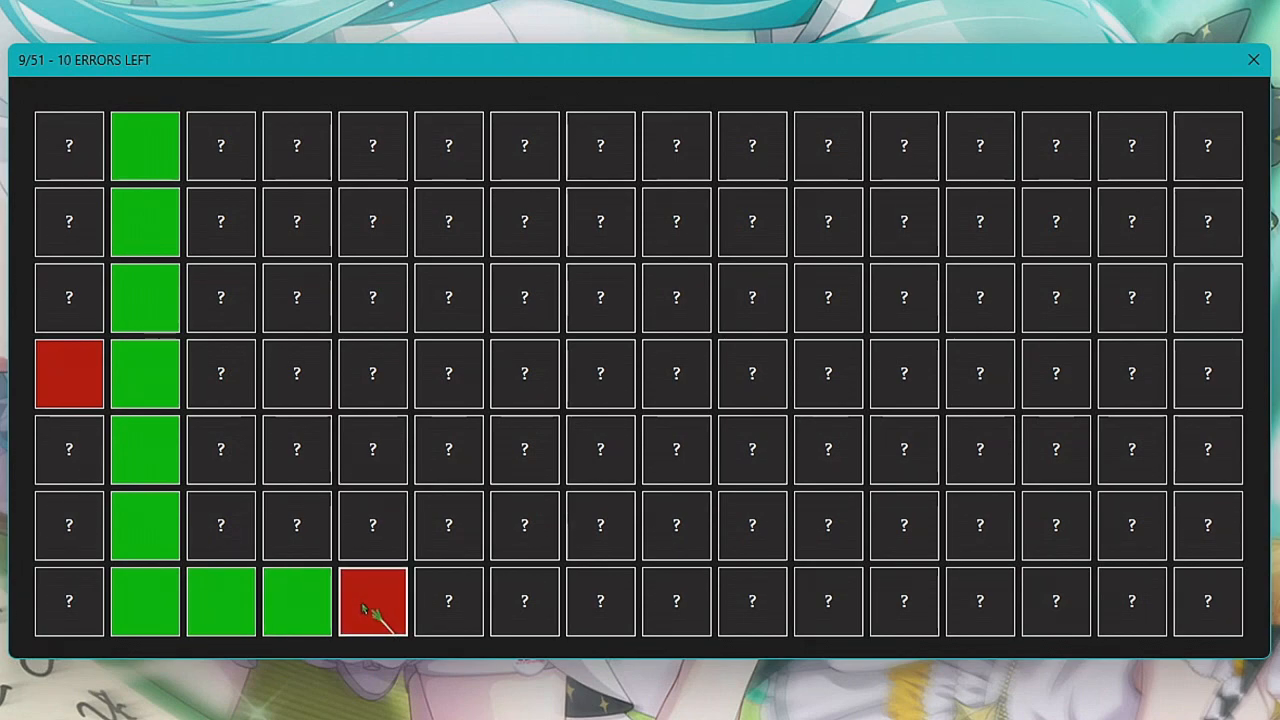
left_click(372, 525)
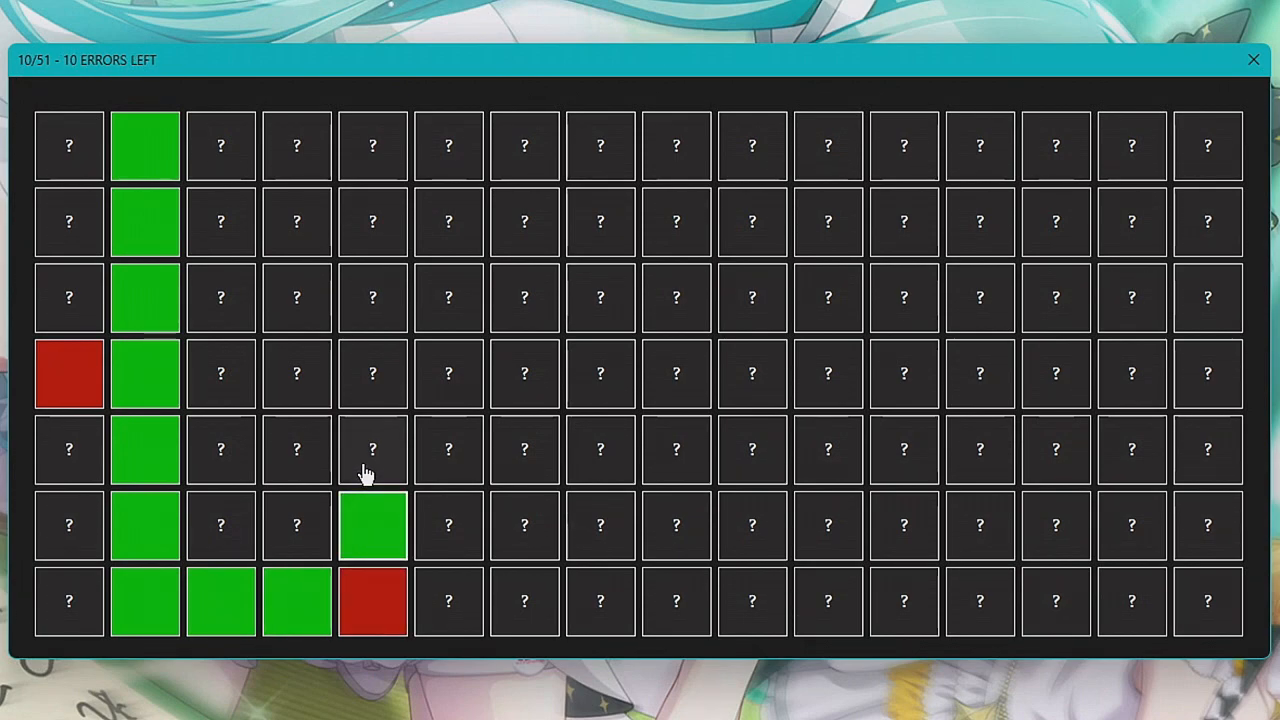
left_click(372, 373)
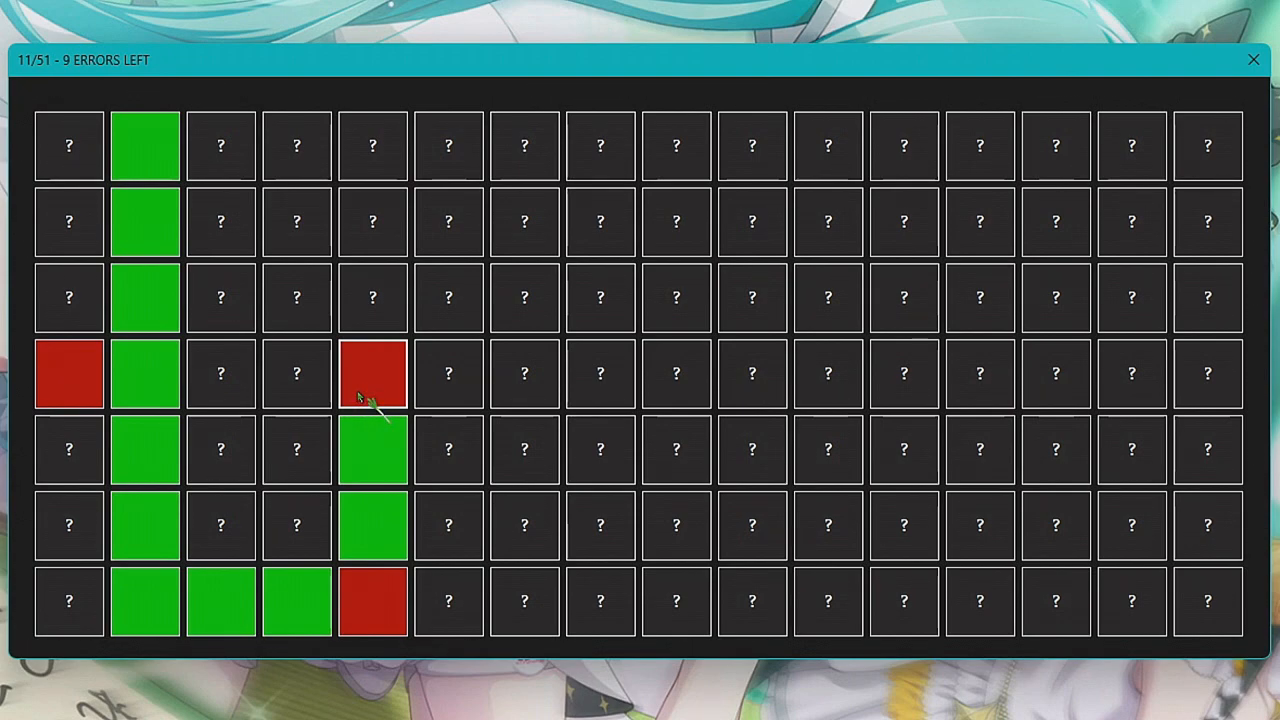
left_click(372, 297)
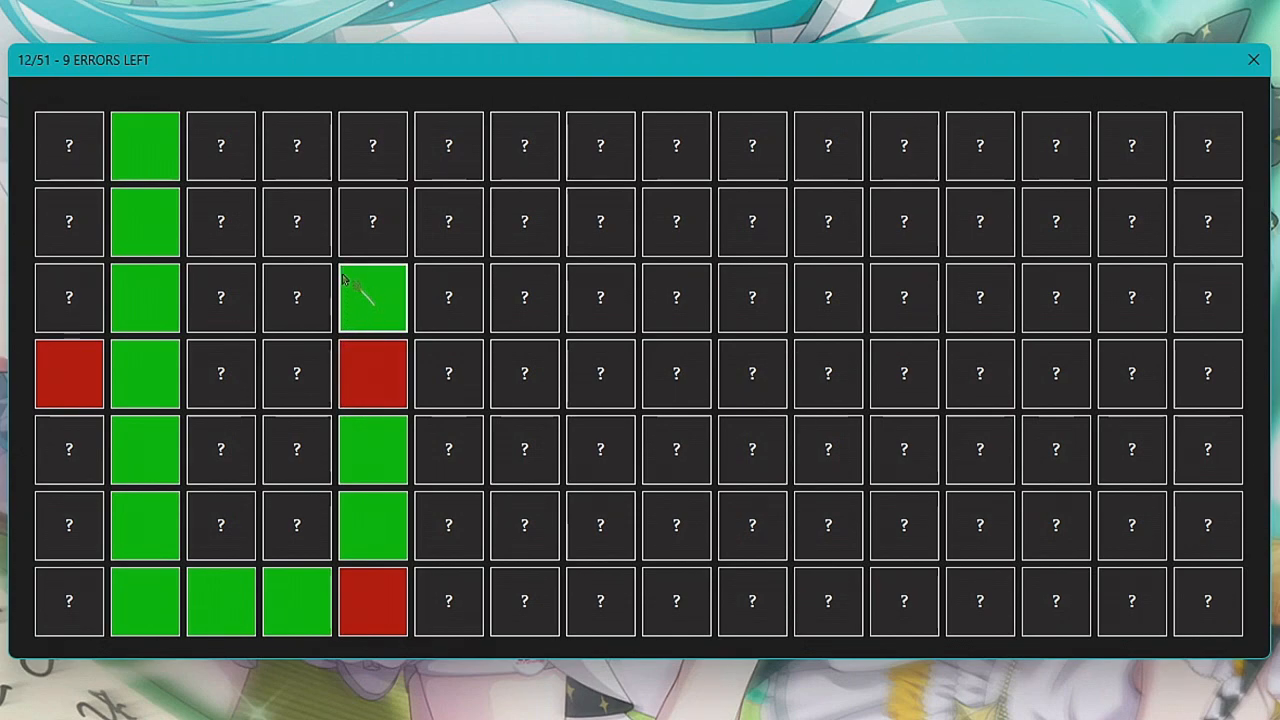
left_click(372, 221)
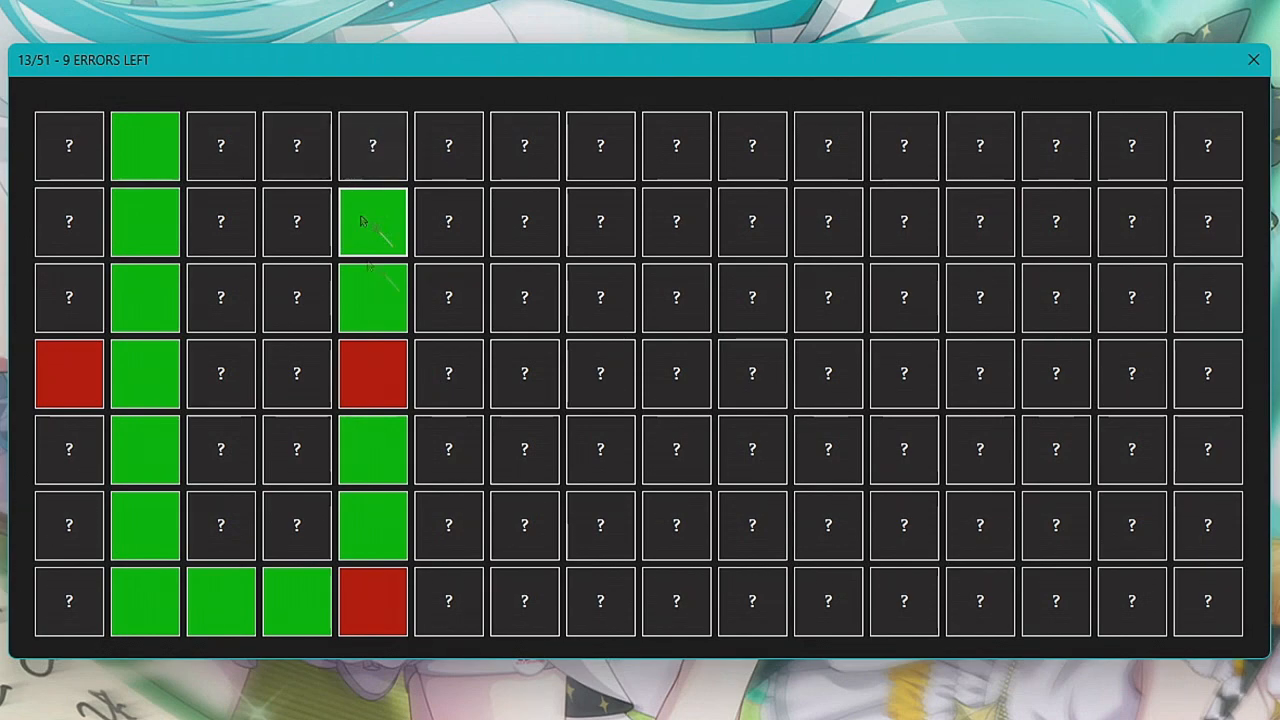
left_click(296, 146)
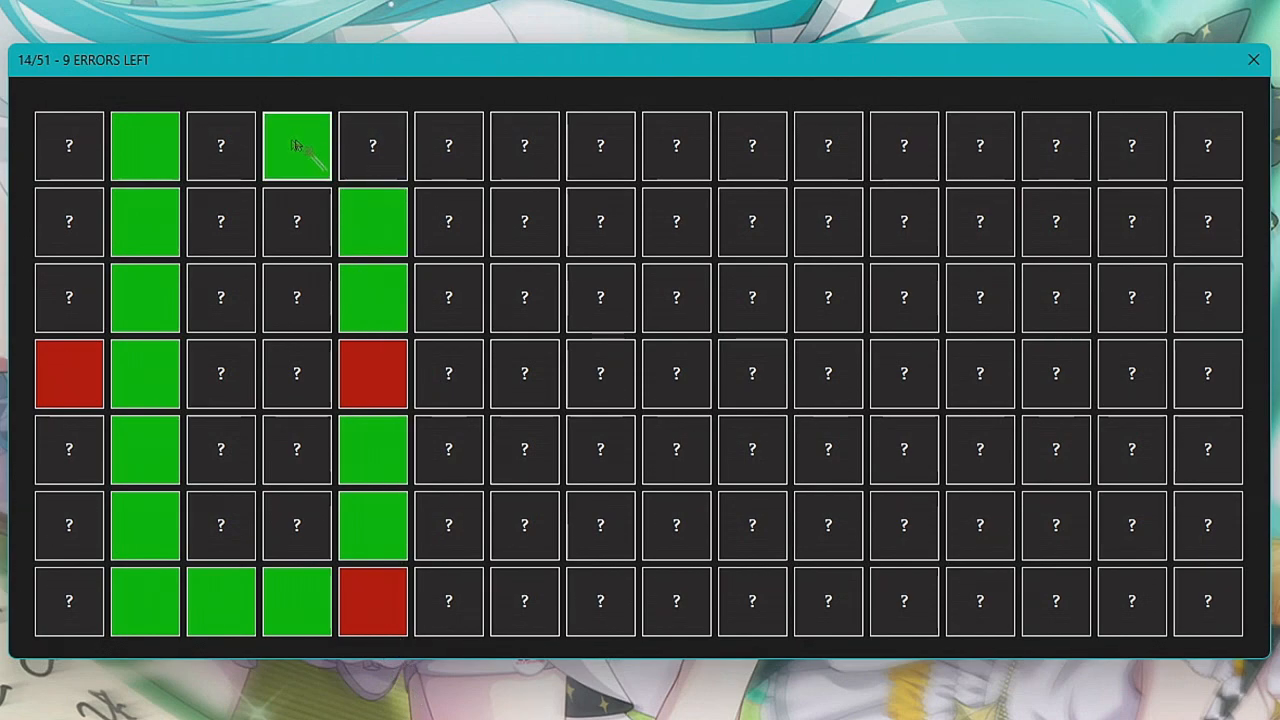
left_click(221, 146)
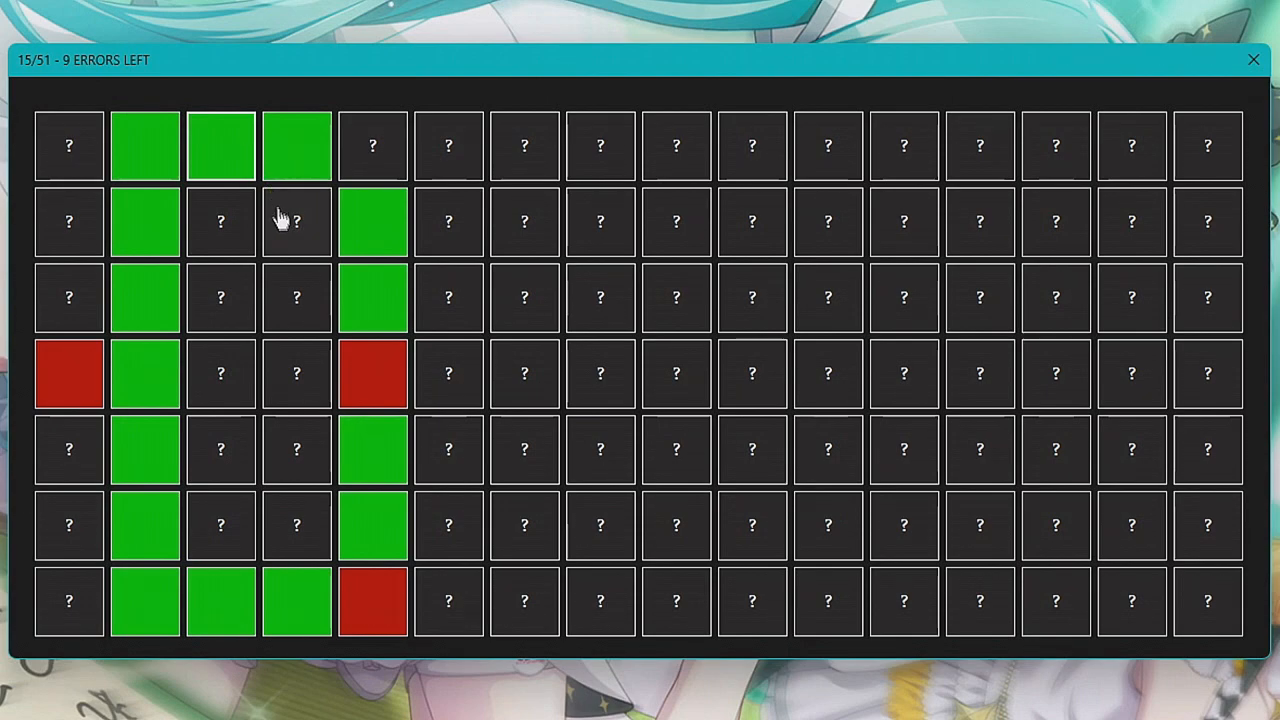
left_click(296, 373)
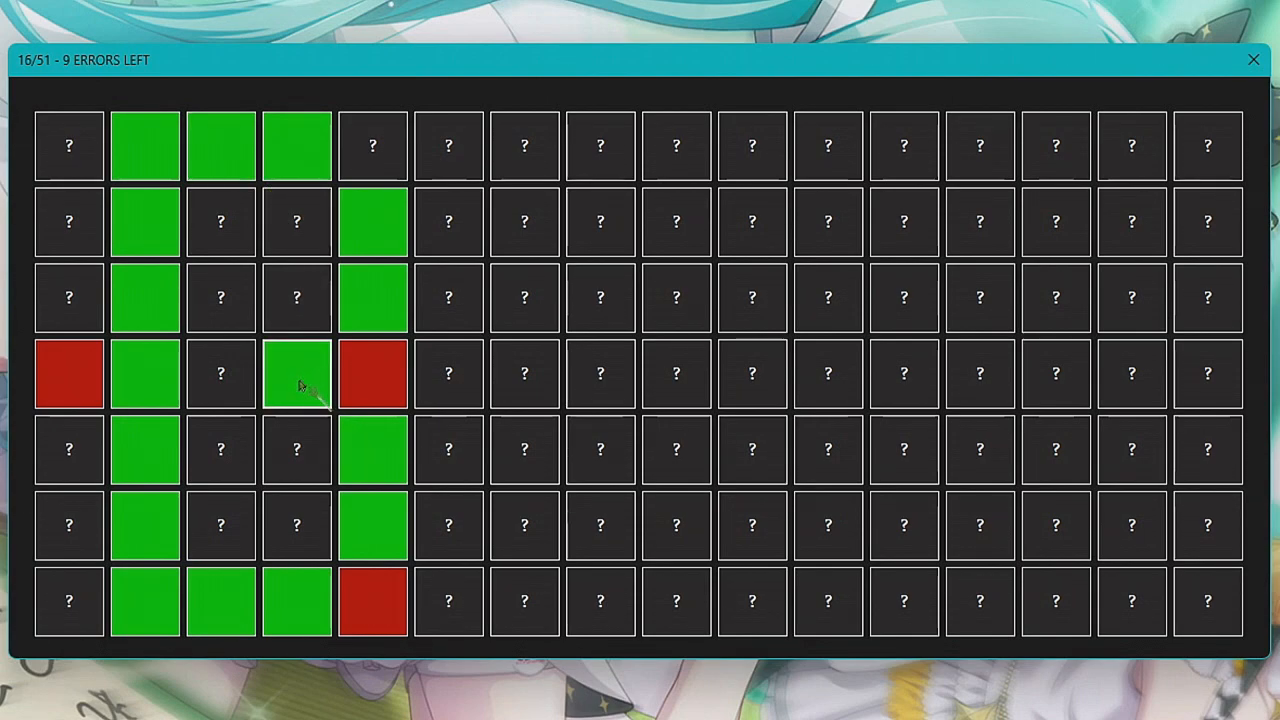
left_click(220, 373)
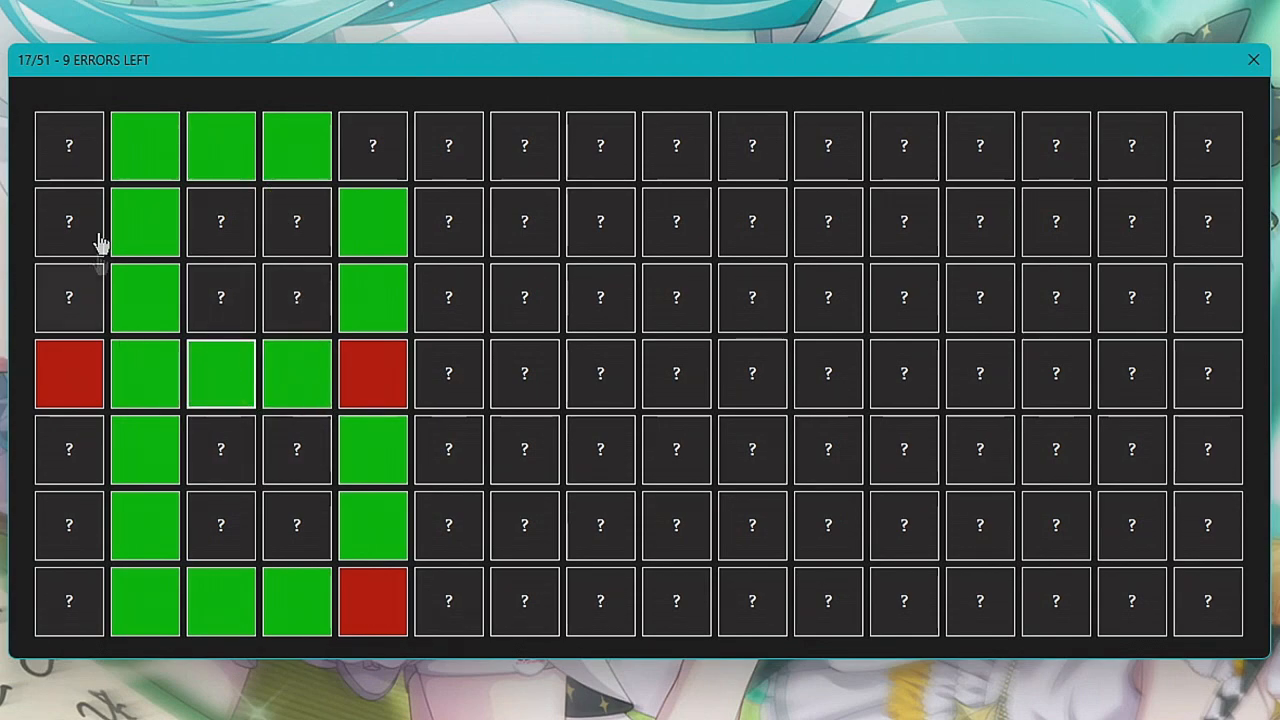
mouse_move(510, 160)
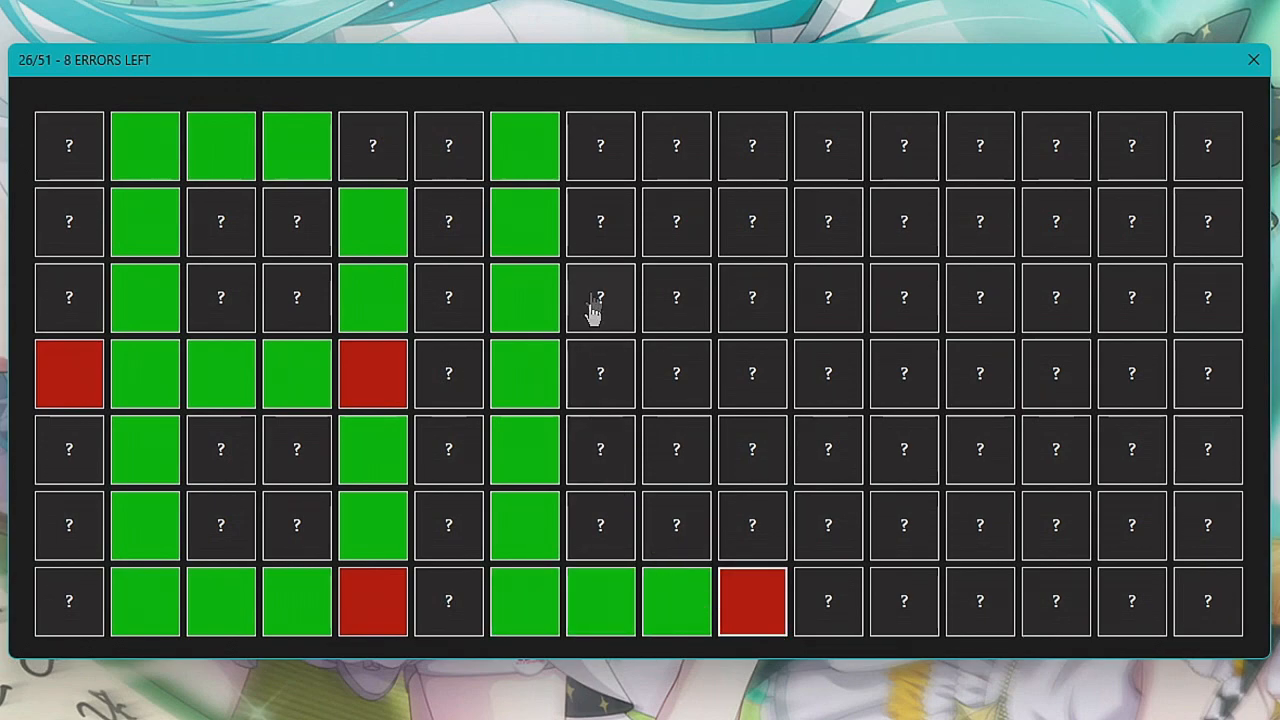
mouse_move(630, 290)
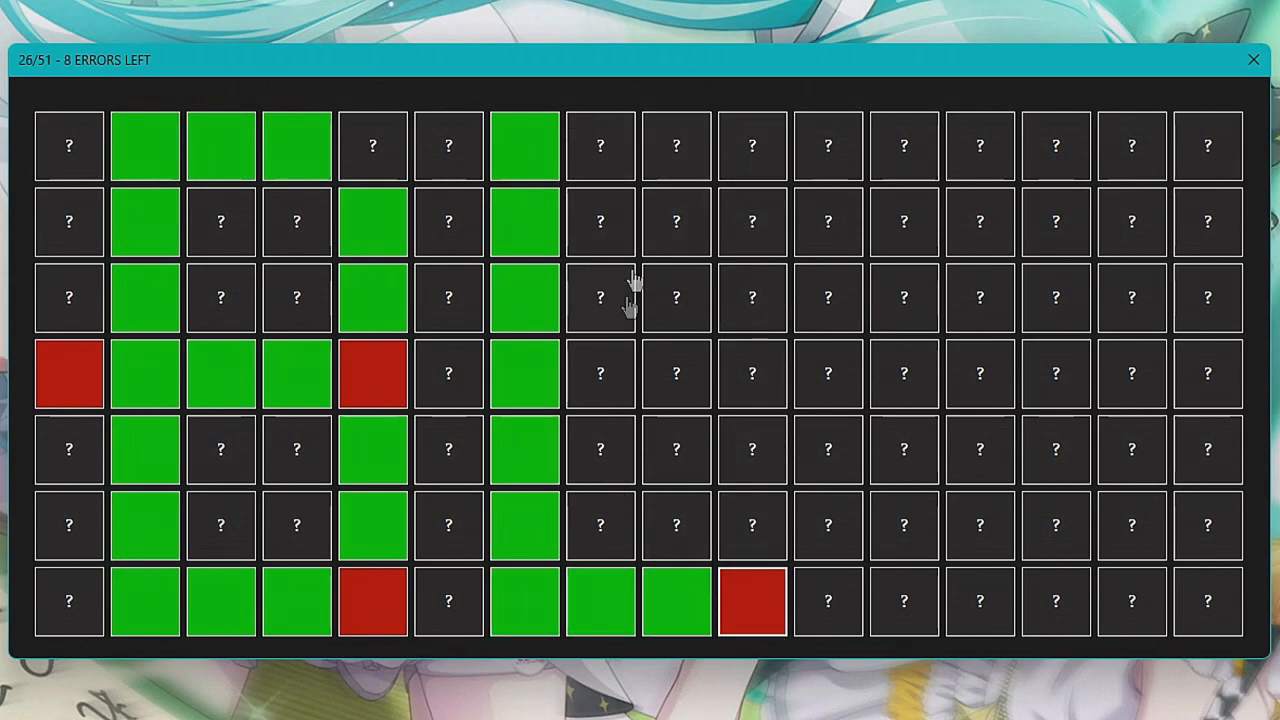
- Reveal the remaining green tiles in columns eight, thirteen and fifteen
left_click(600, 145)
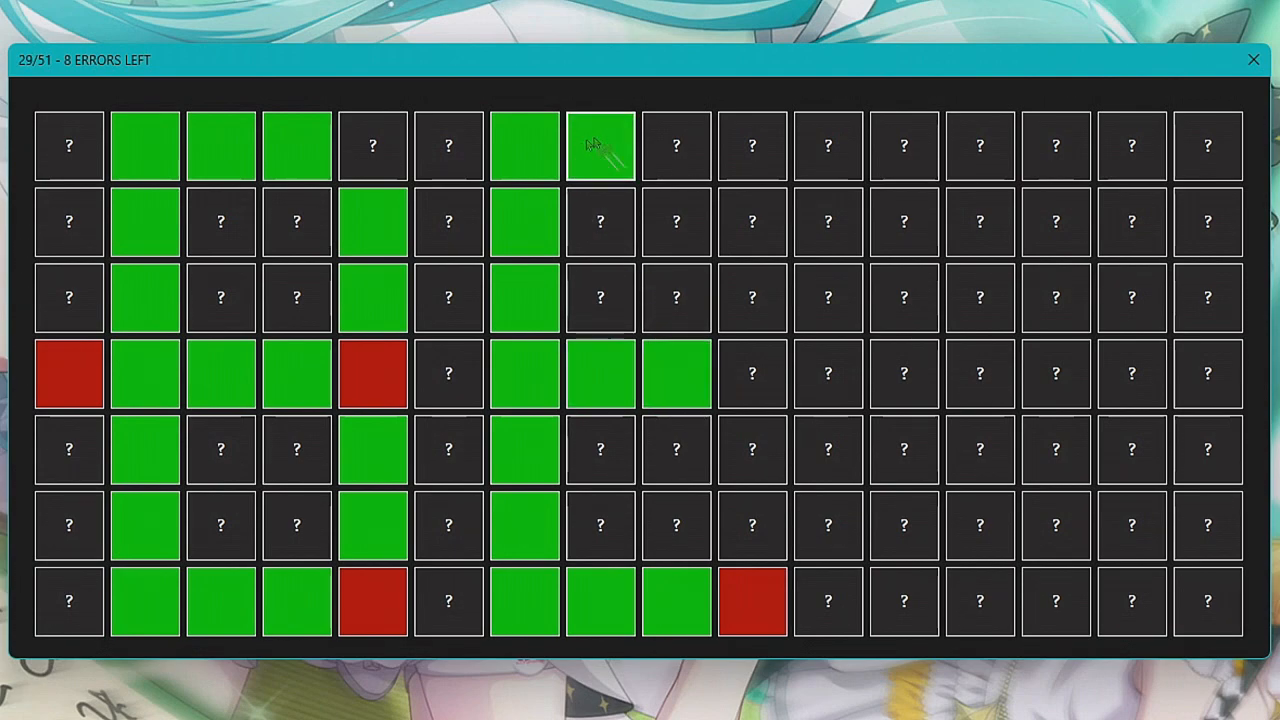
left_click(676, 146)
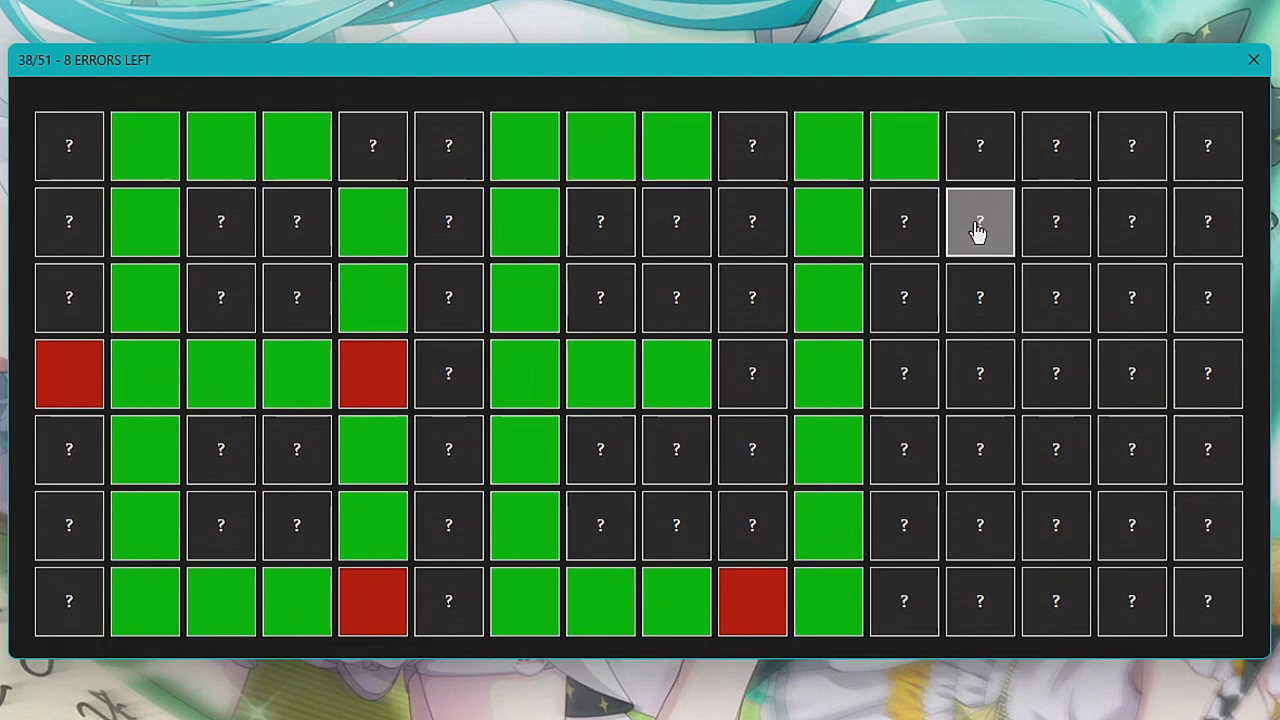
left_click(980, 222)
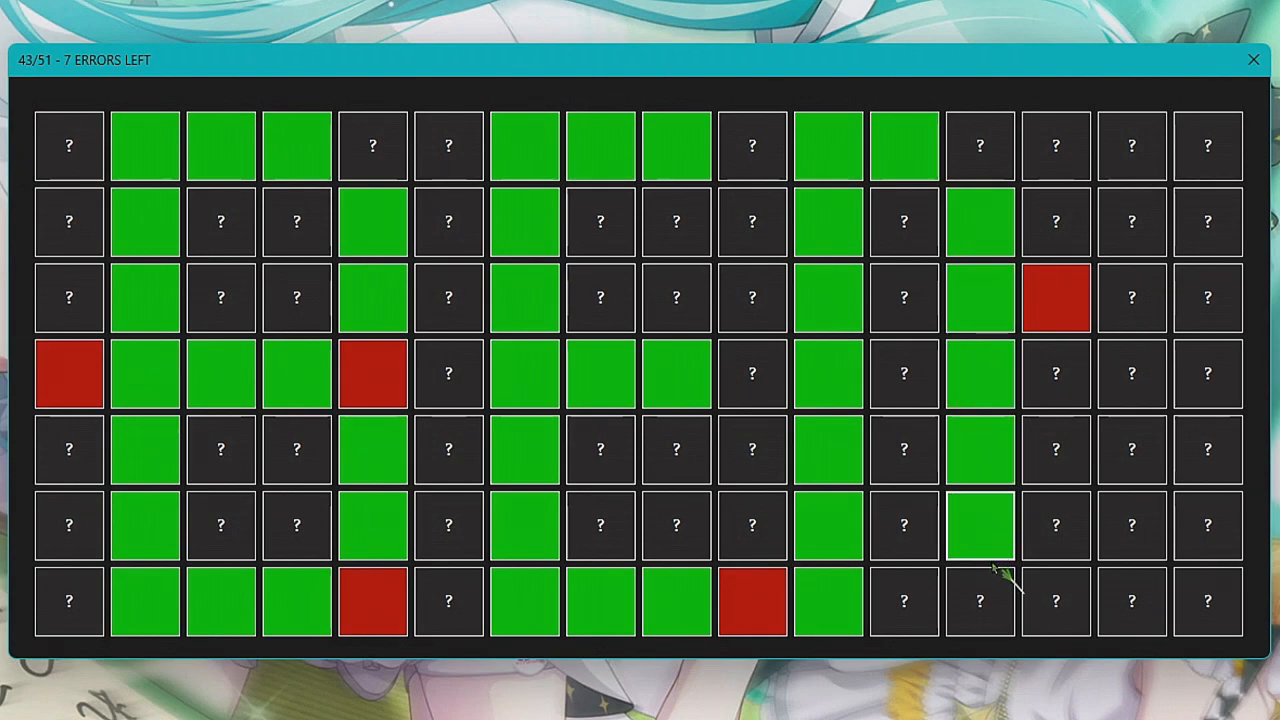
left_click(980, 601)
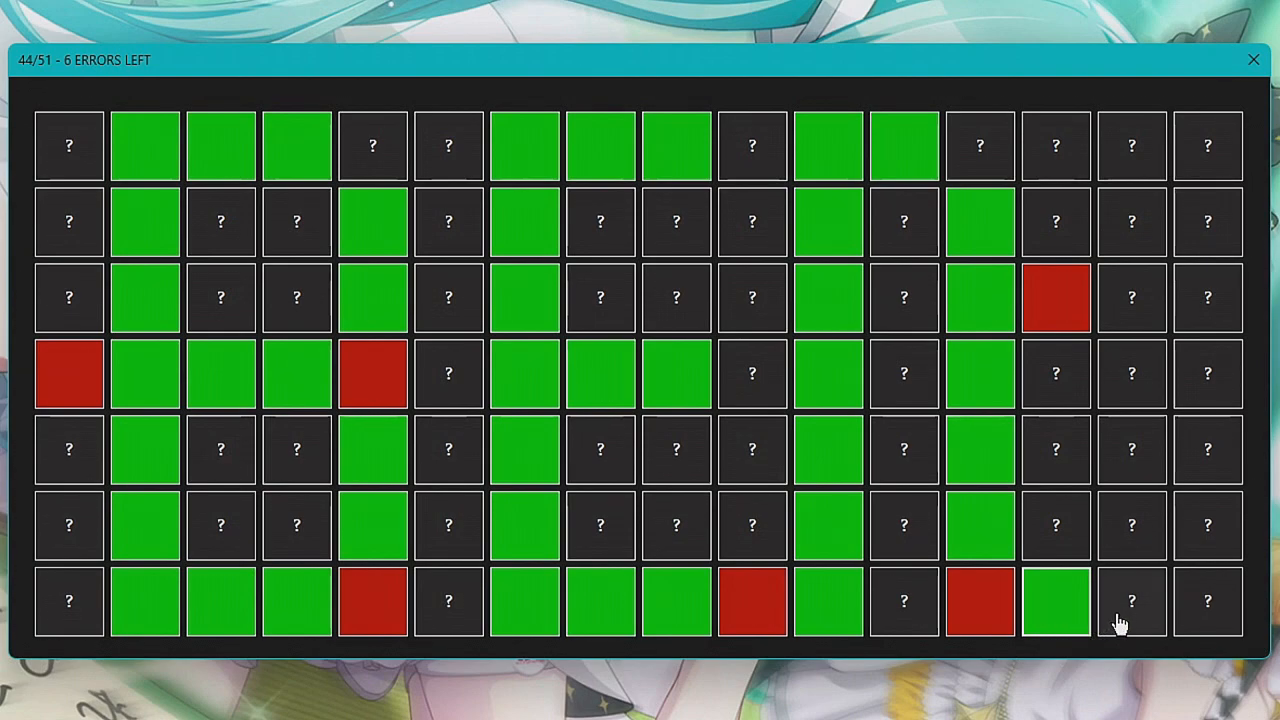
left_click(1207, 601)
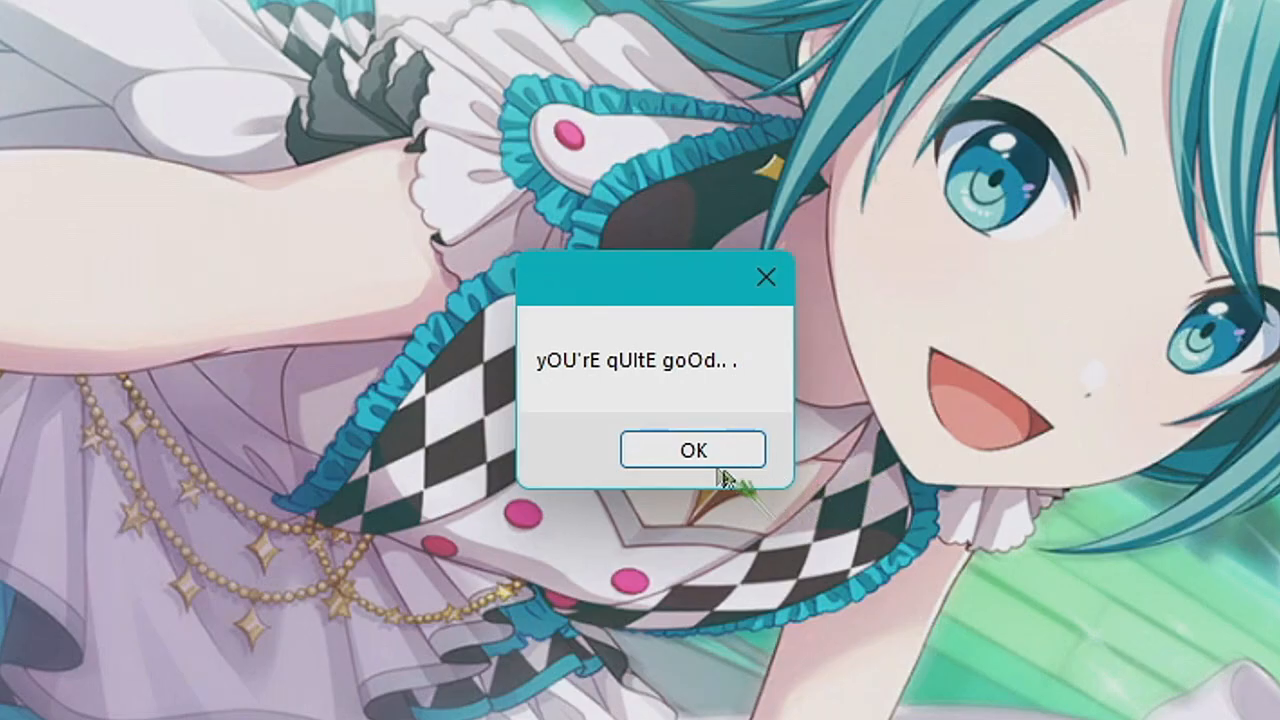
- Dismiss the quite-good, forgotten-rule and one-minute-to-play messages
left_click(691, 449)
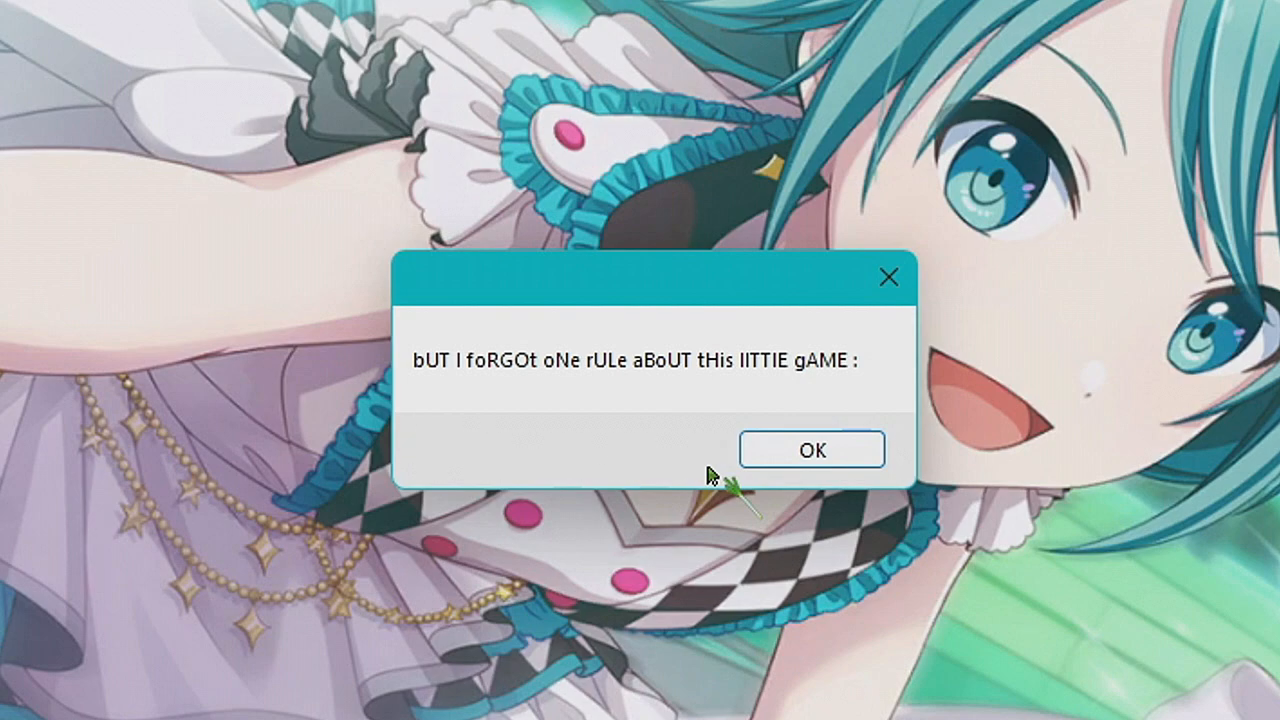
left_click(812, 449)
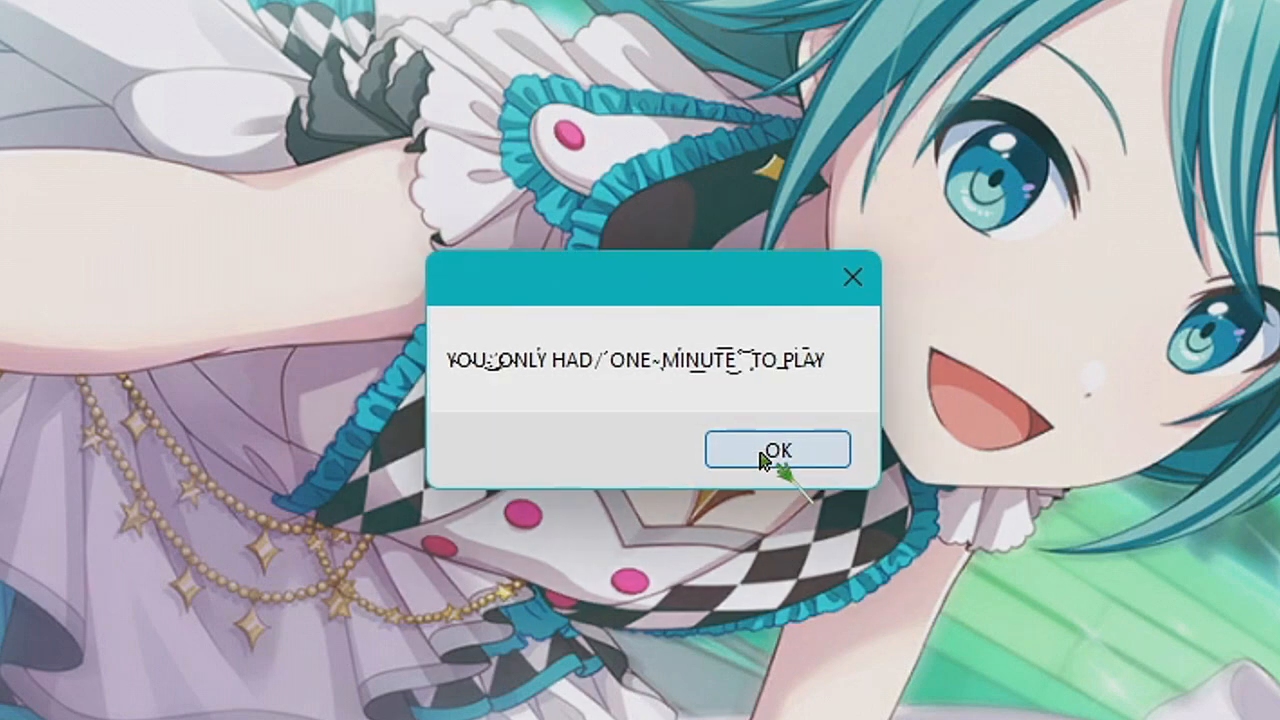
left_click(777, 449)
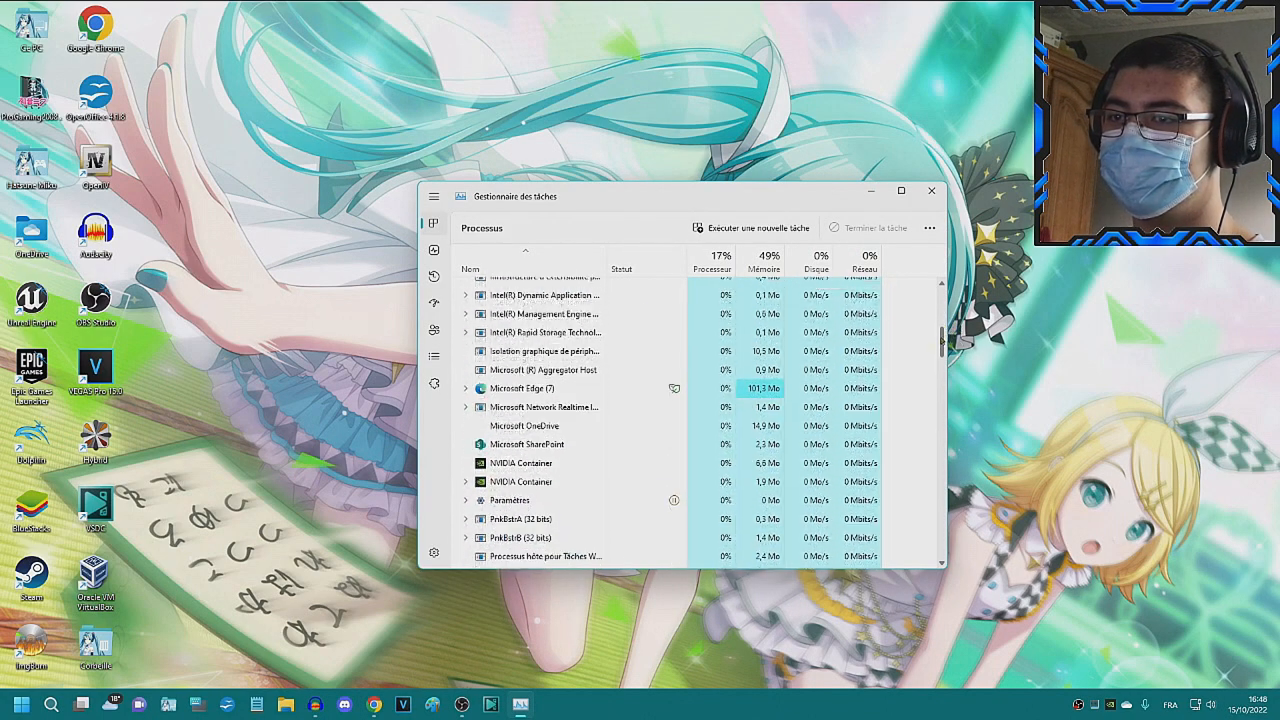
scroll("down", 3)
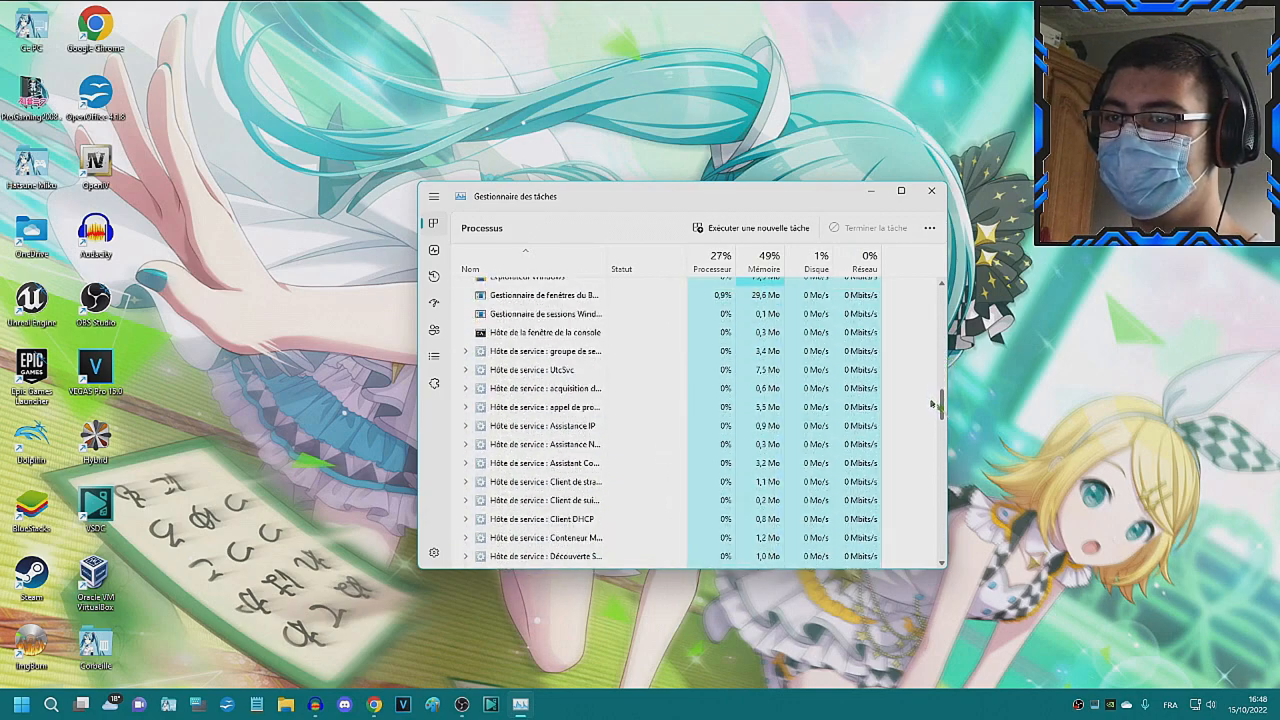
scroll("down", 3)
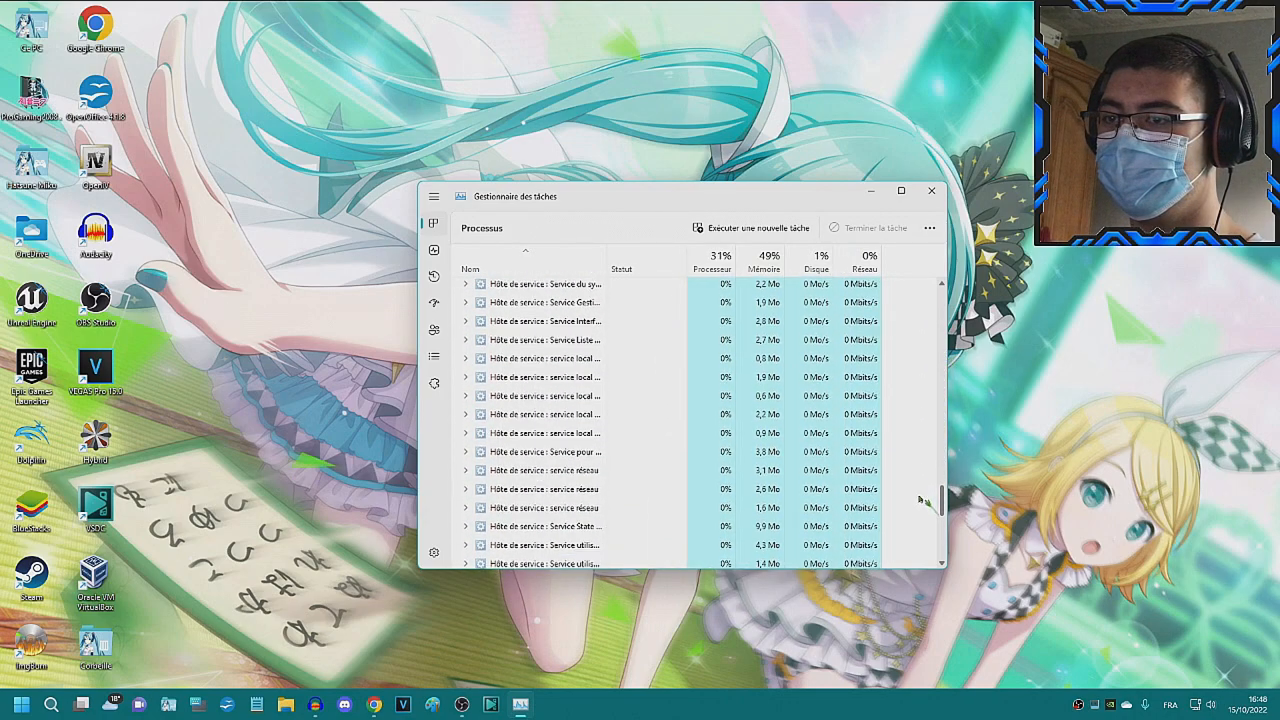
scroll("down", 3)
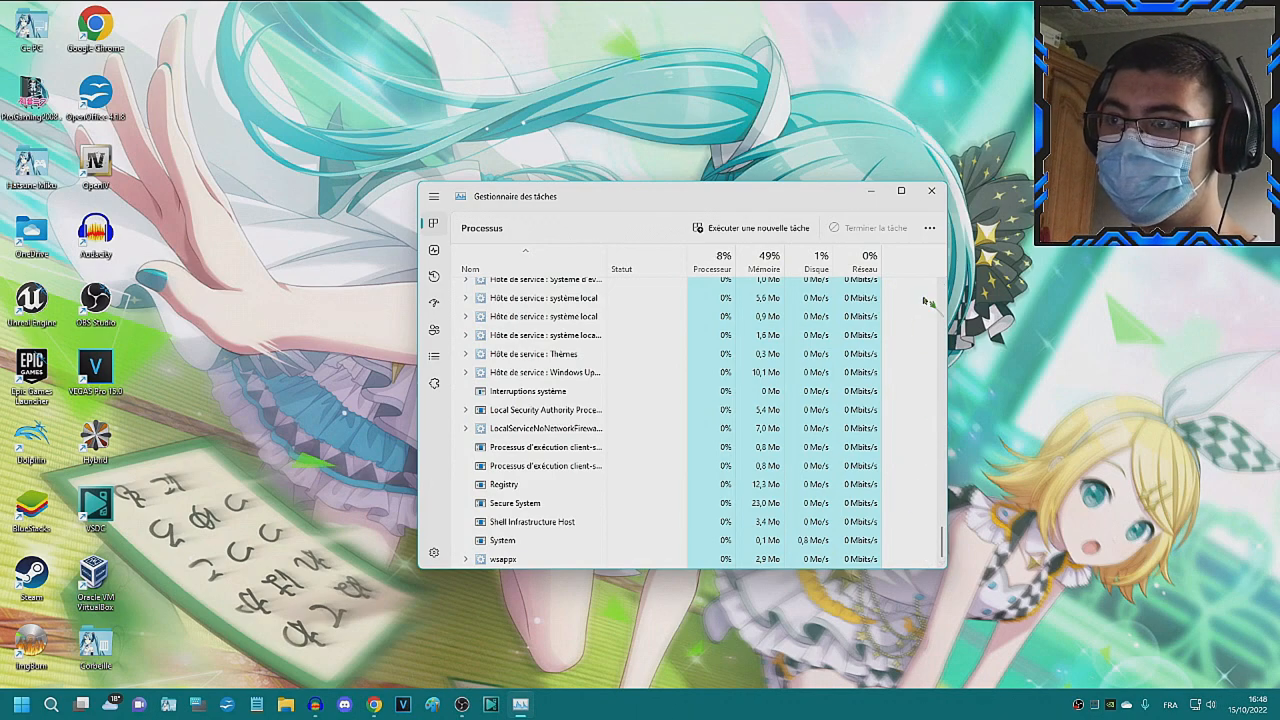
left_click(931, 191)
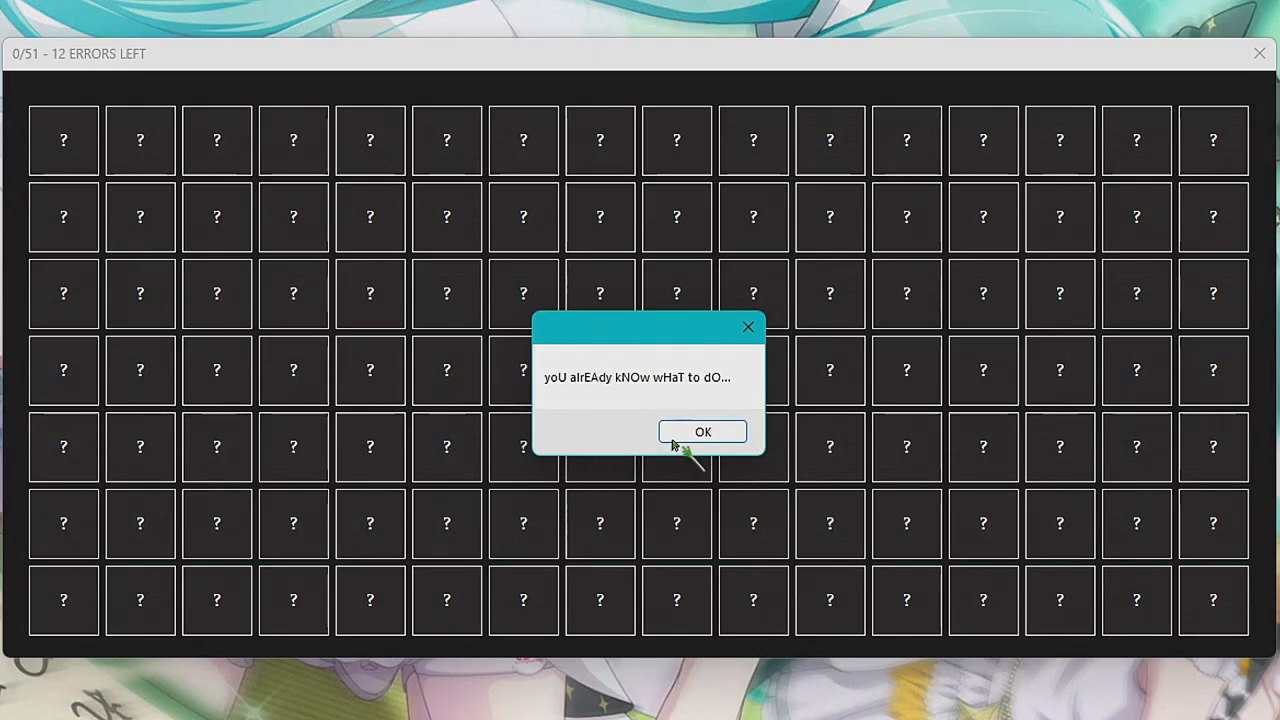
- Dismiss 'you already know what to do' and reveal the last hidden tiles
left_click(702, 431)
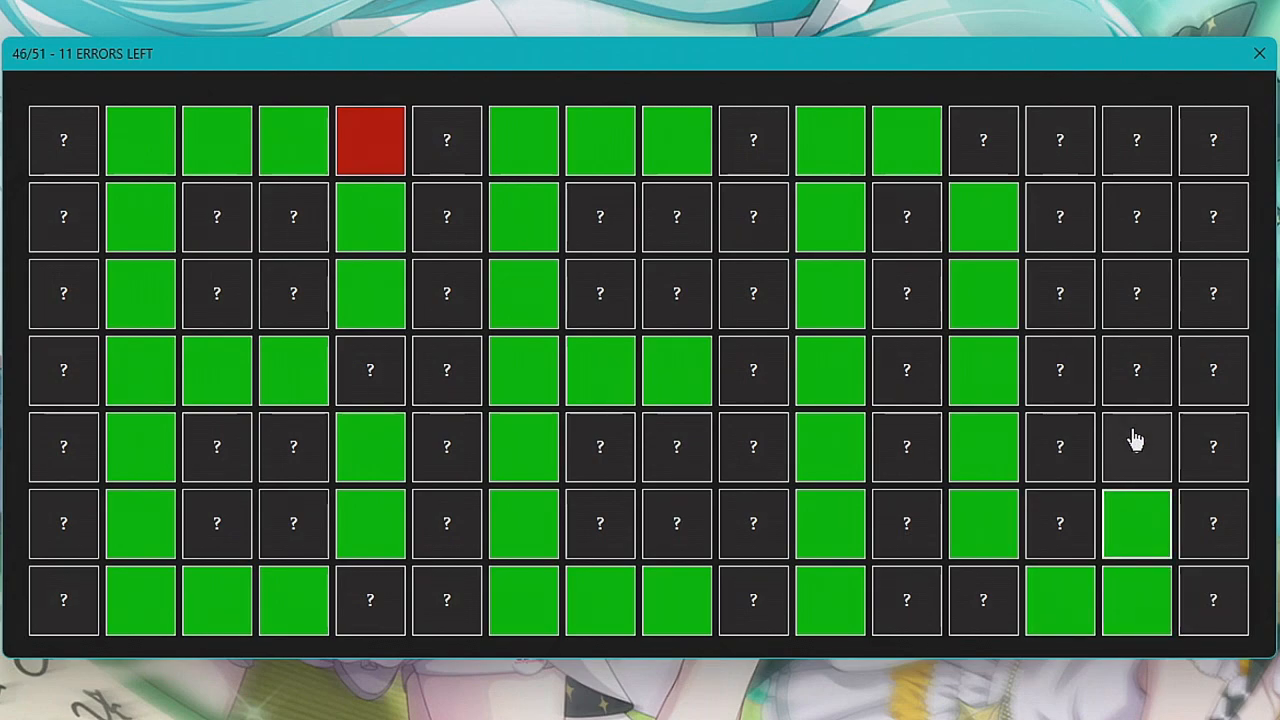
left_click(1259, 53)
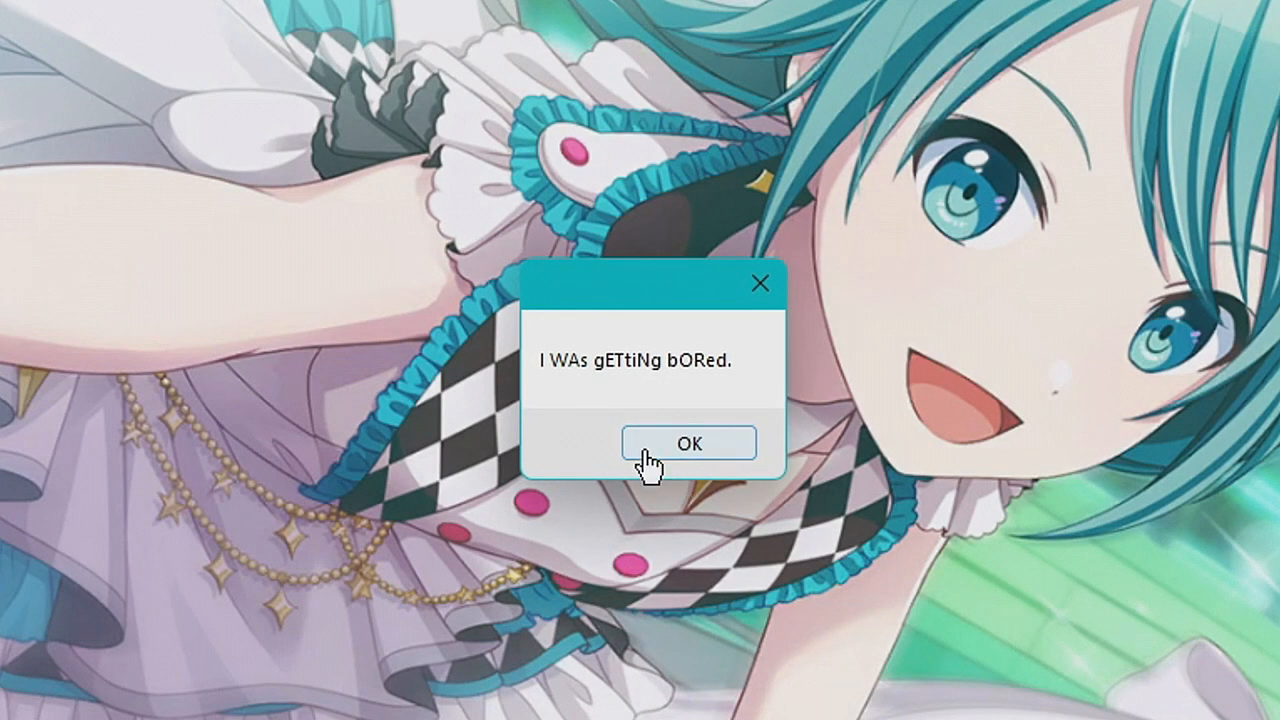
- Dismiss the bored and regret taunts, answer about bringing him in, and acknowledge 'rIgHT.'
left_click(686, 442)
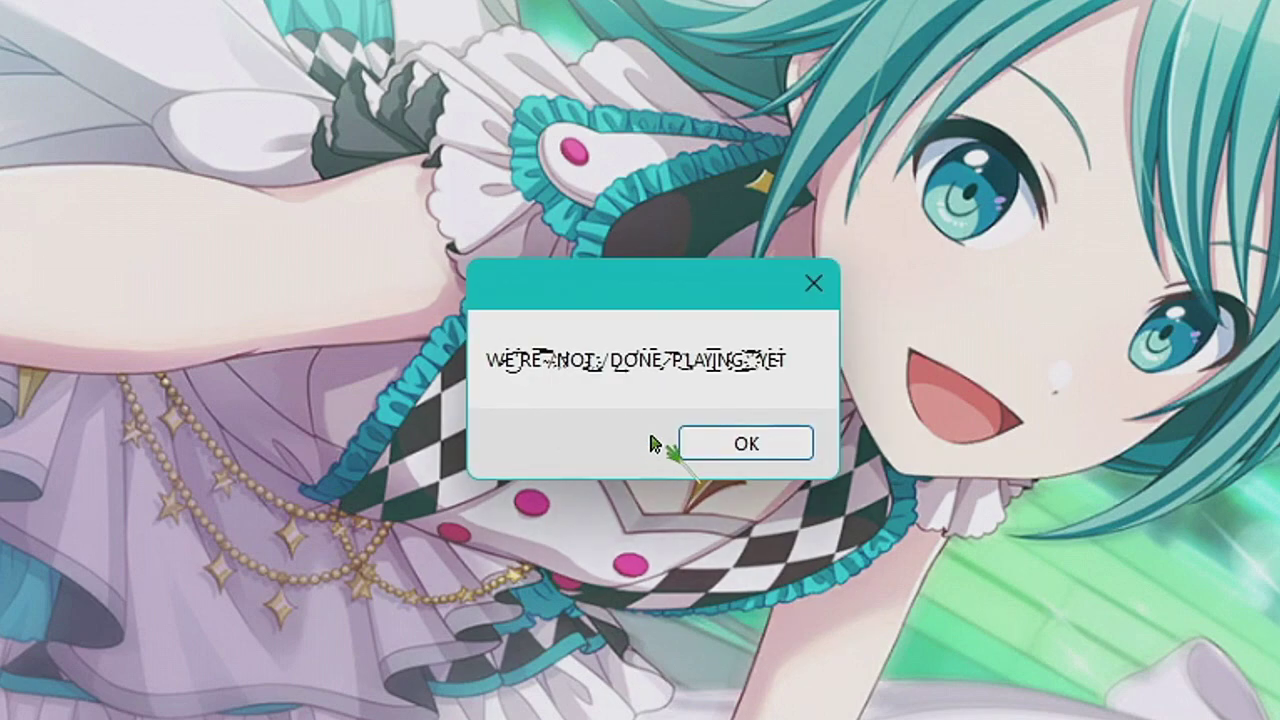
left_click(744, 442)
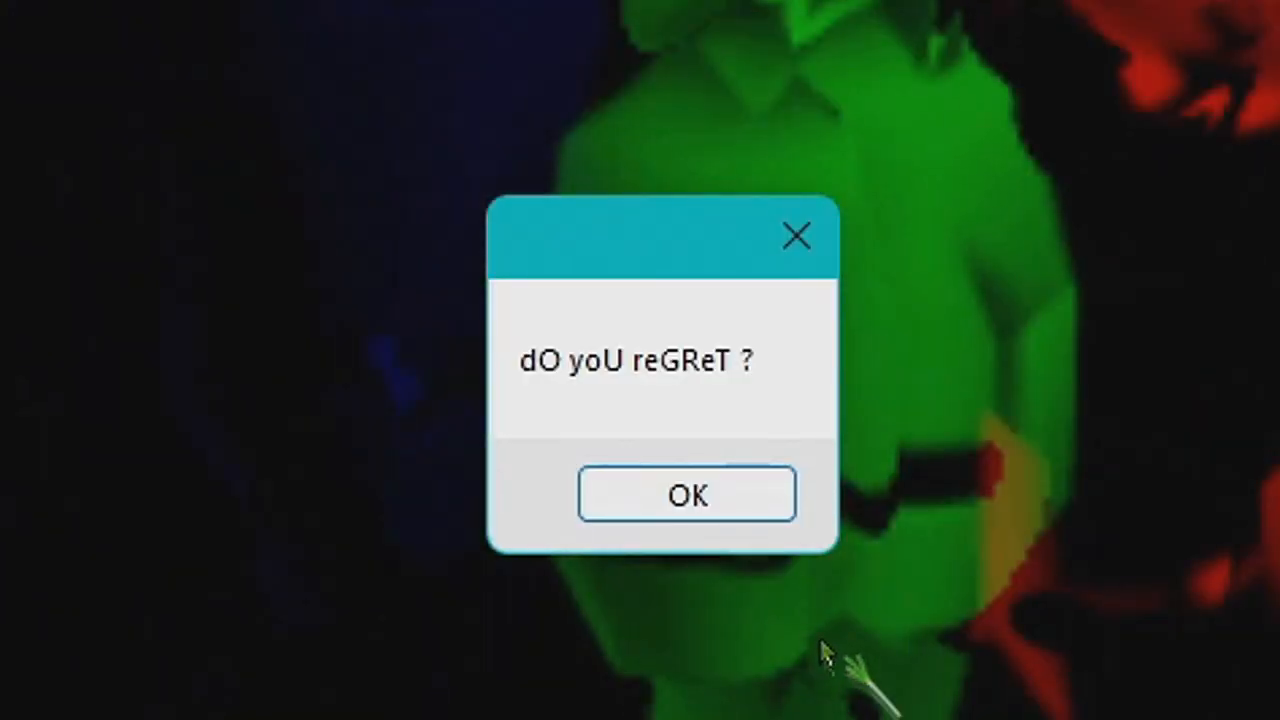
left_click(687, 494)
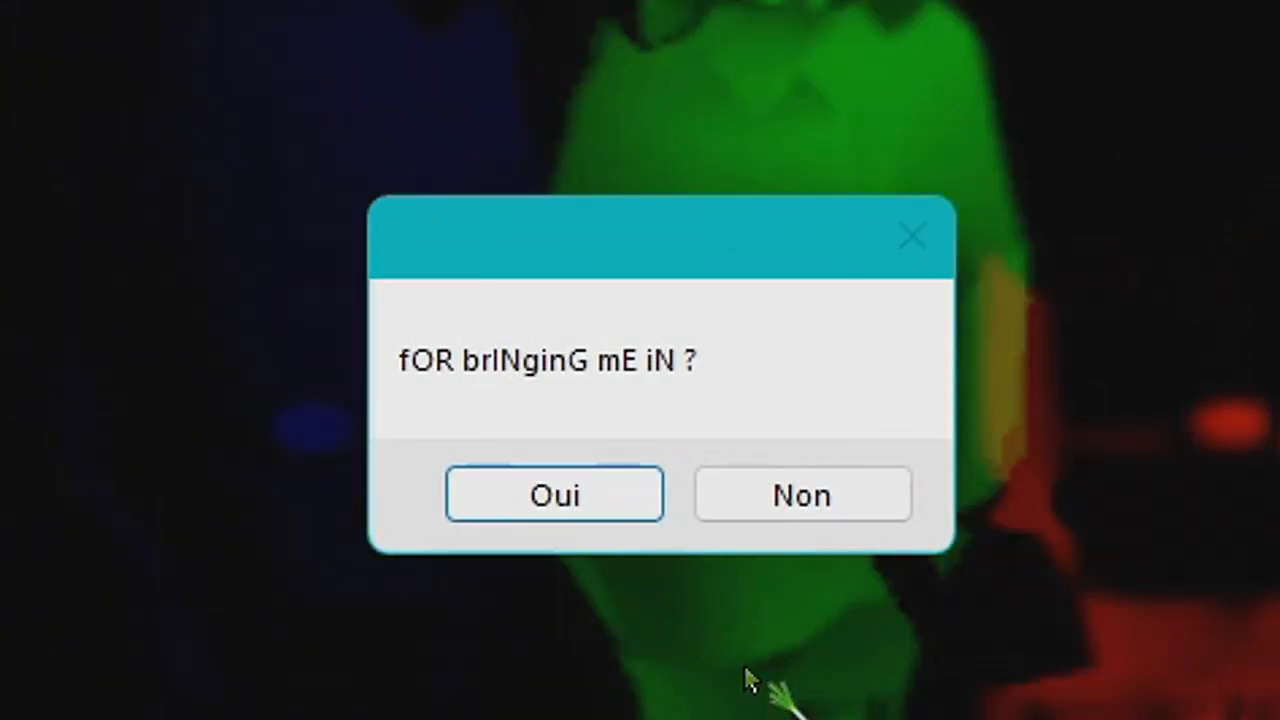
left_click(554, 494)
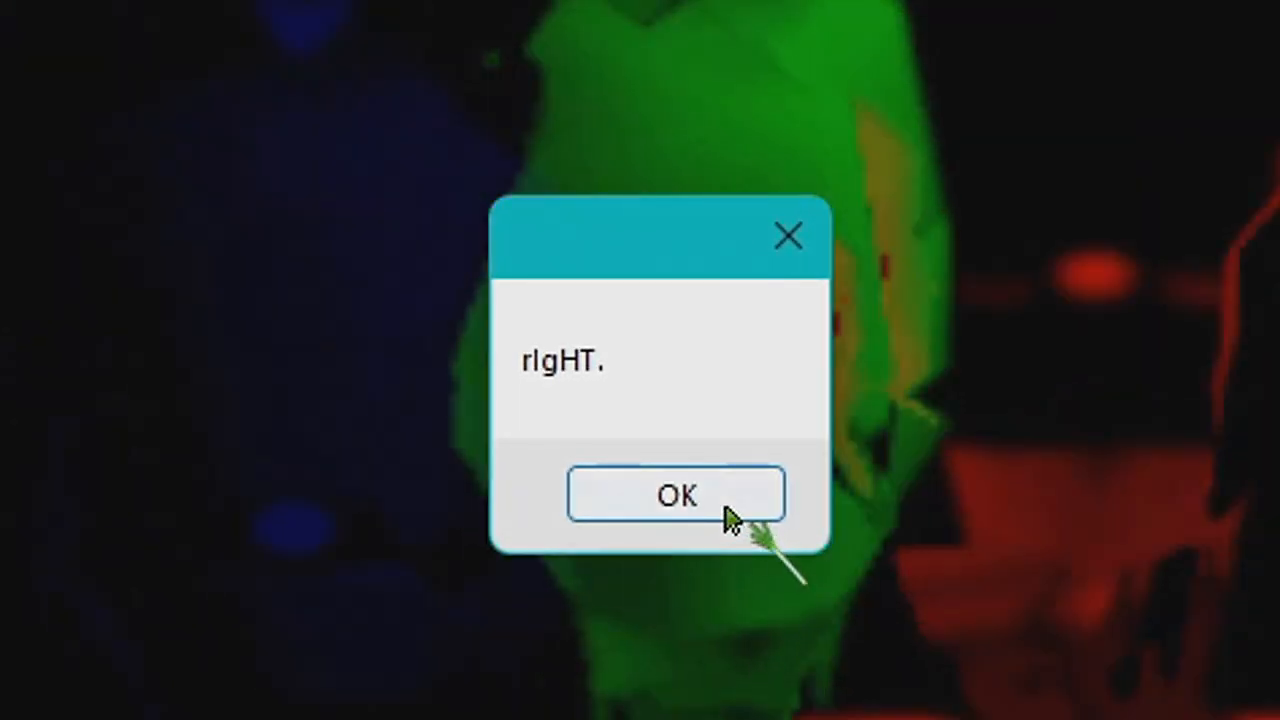
left_click(676, 494)
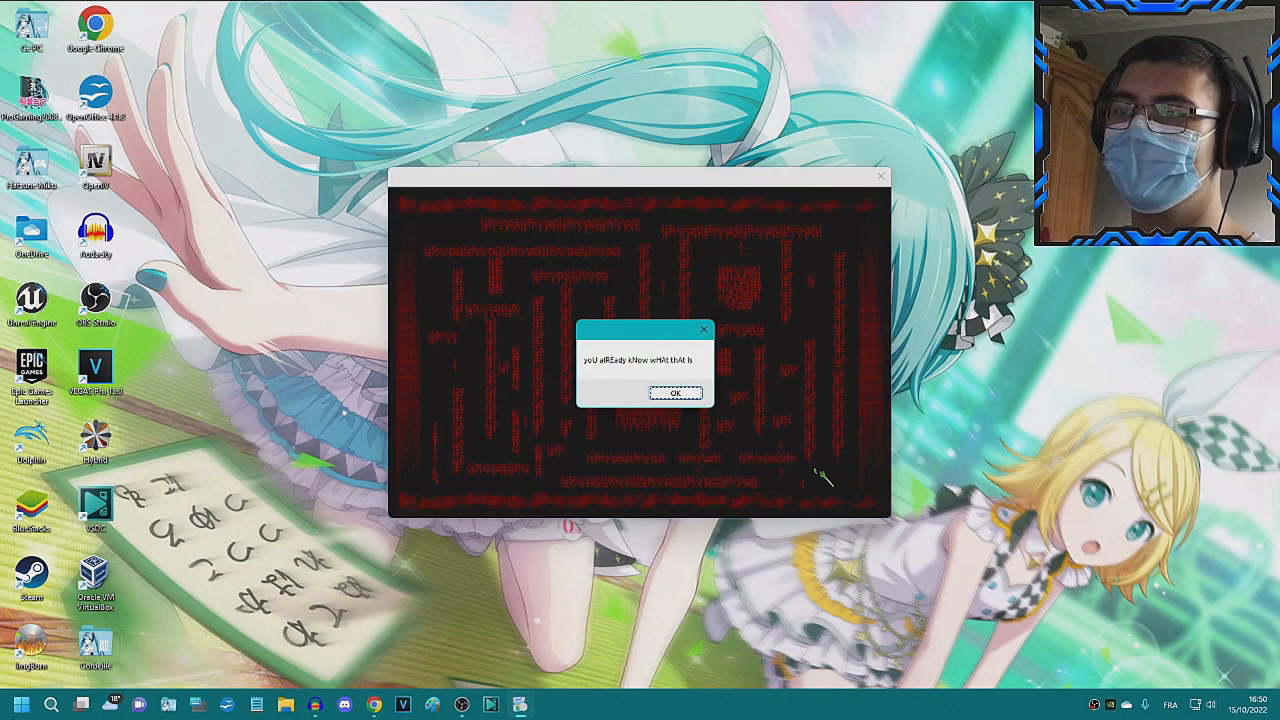
- Acknowledge the 'you already know', friend-leads-to-the-end, stuck and FOREVER message boxes
left_click(675, 392)
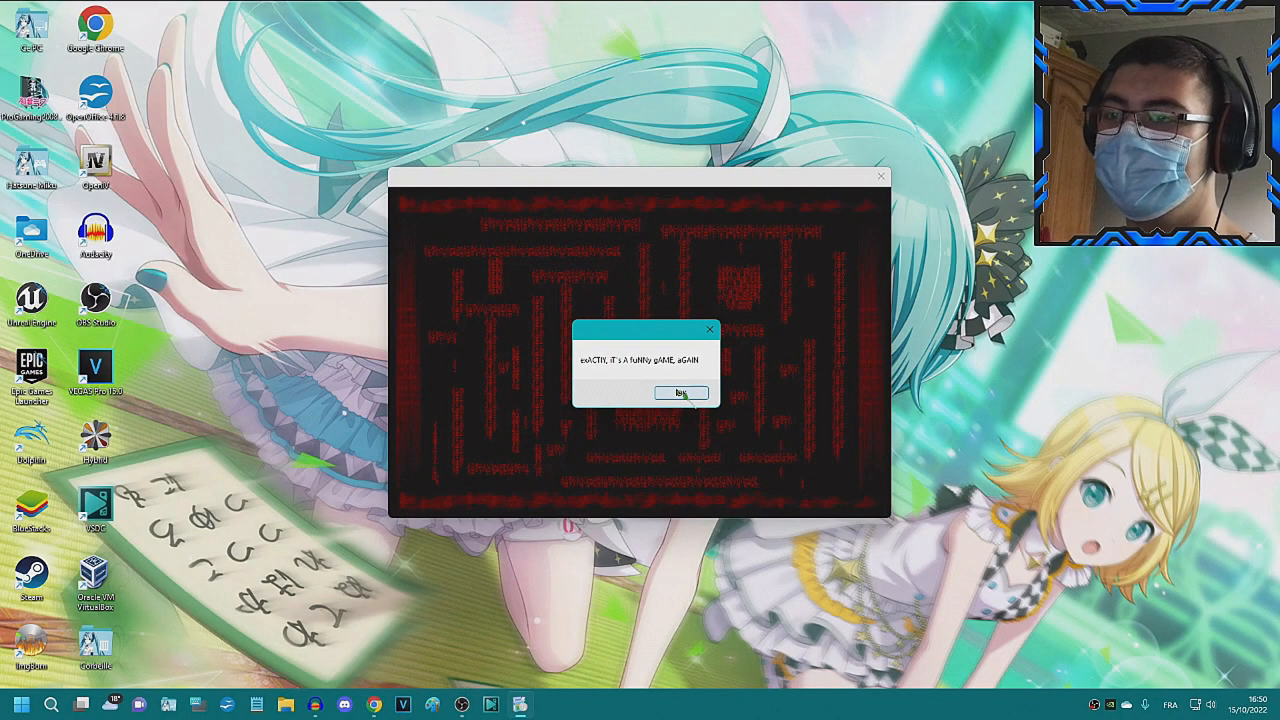
left_click(681, 391)
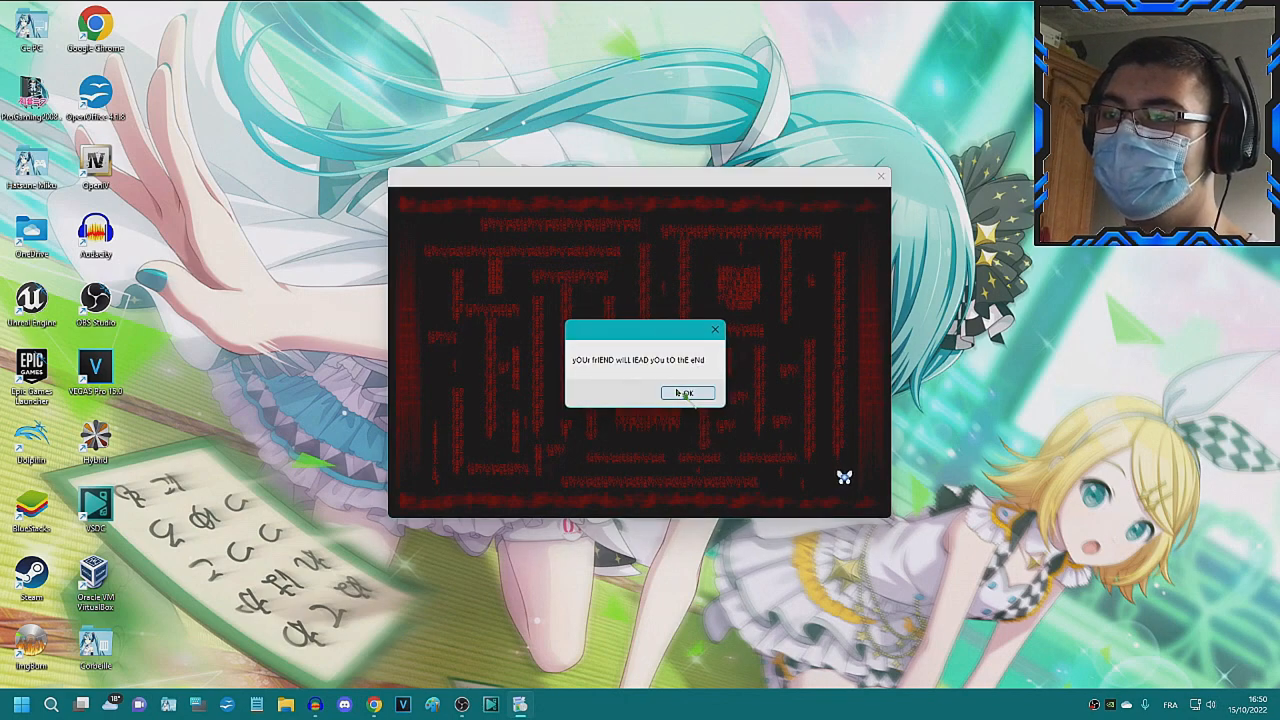
left_click(688, 392)
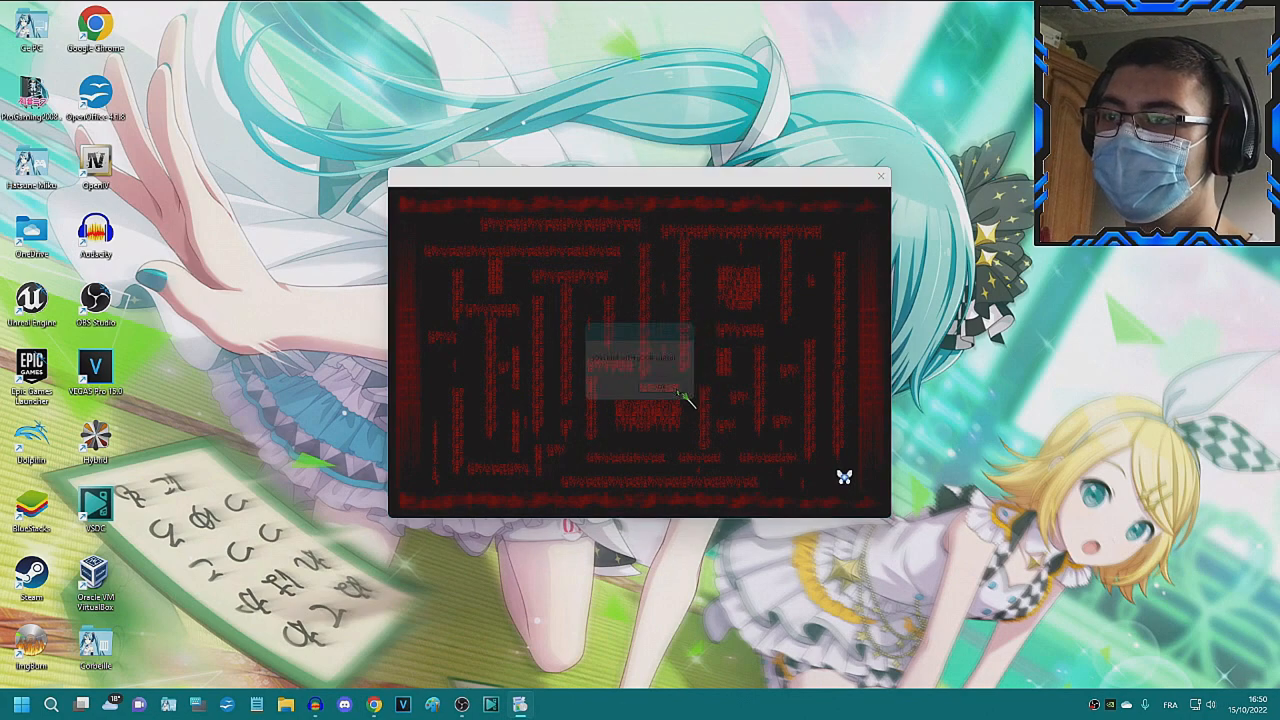
left_click(645, 388)
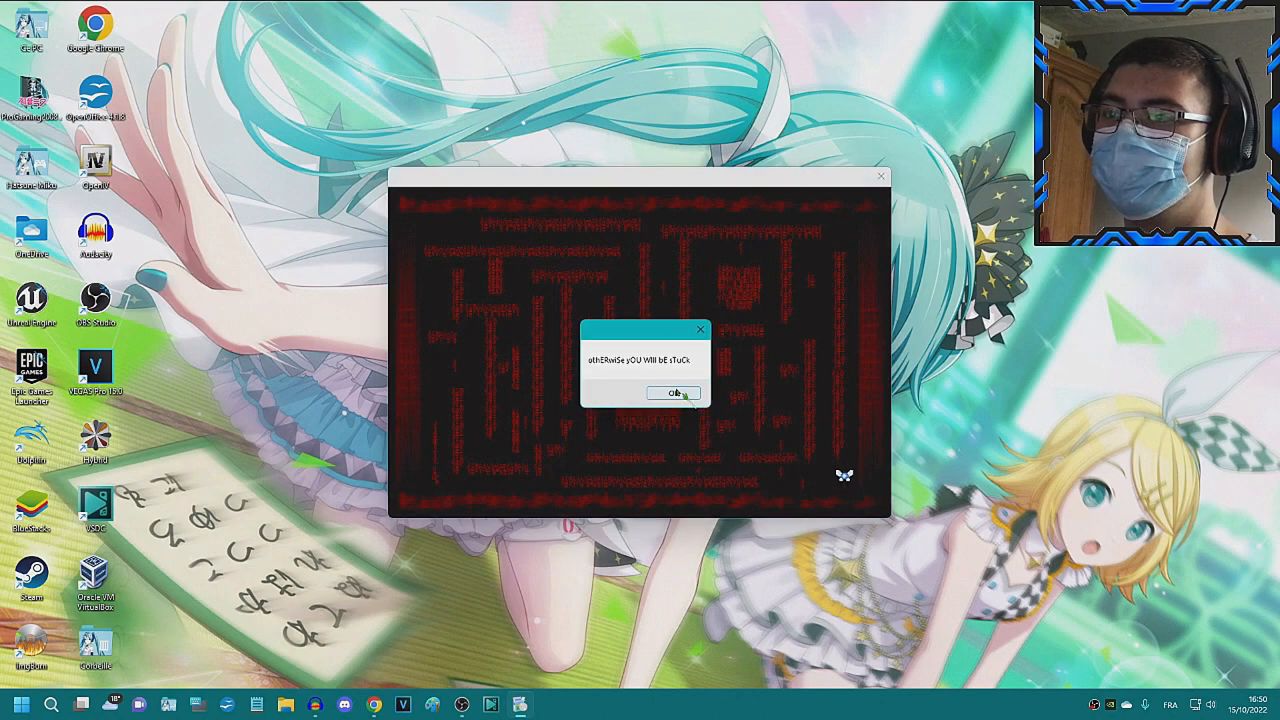
left_click(675, 392)
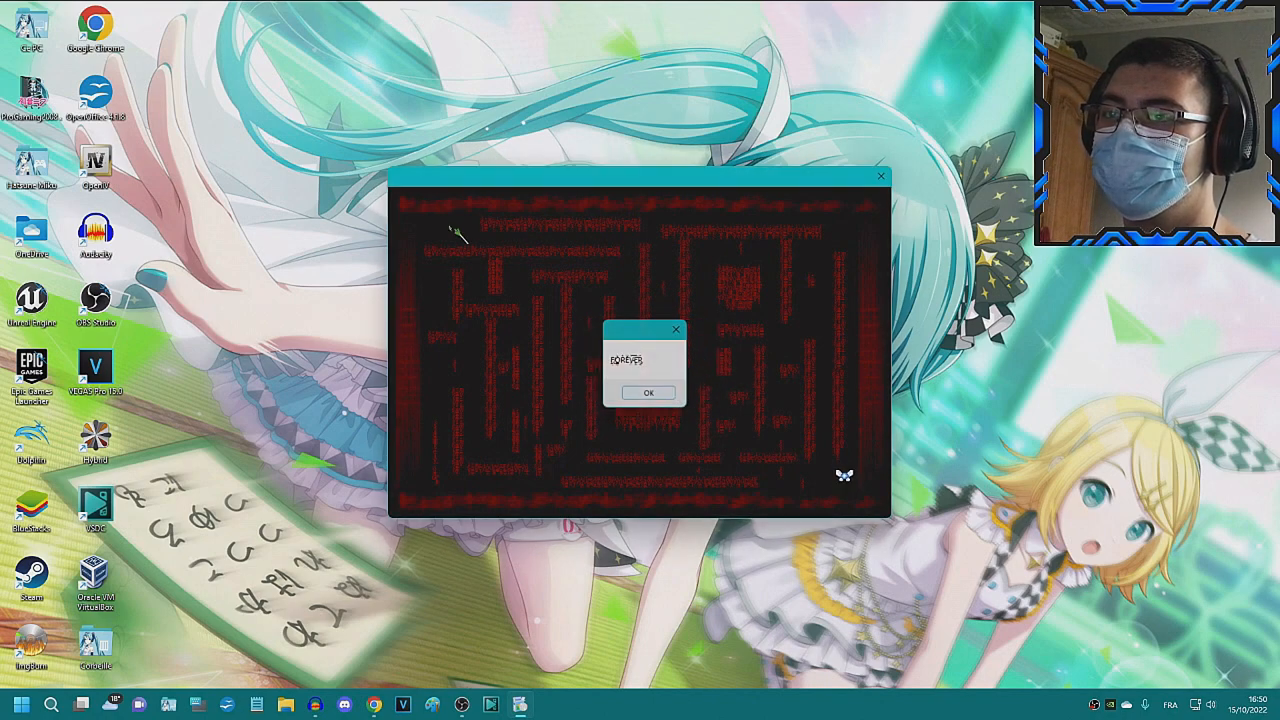
left_click(648, 392)
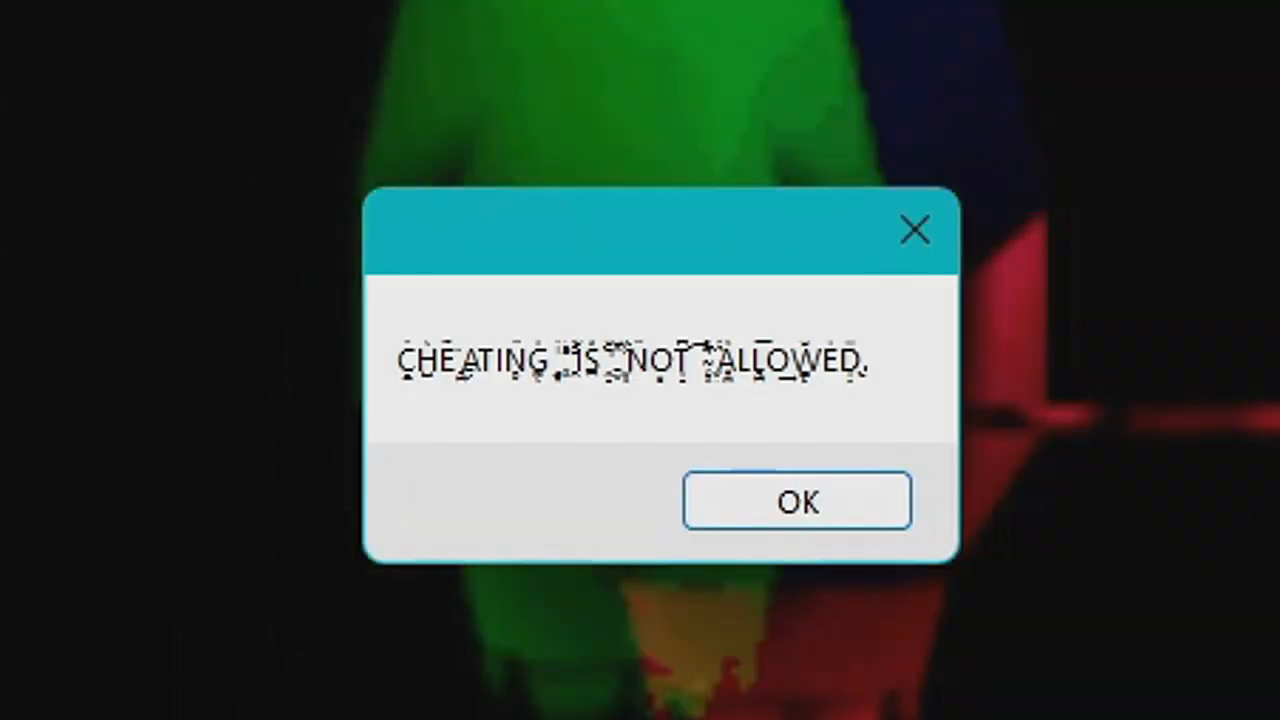
- Close the 'CHEATING IS NOT ALLOWED' warning and watch the fairy in the red maze
left_click(796, 500)
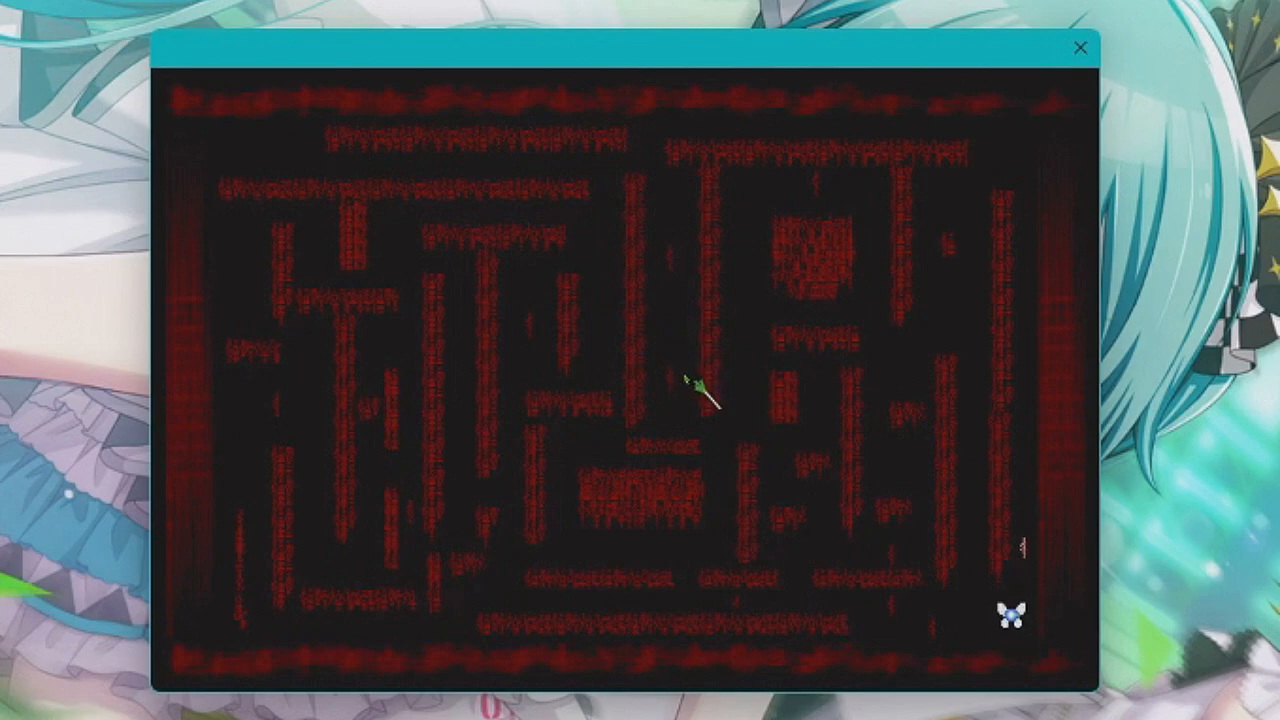
mouse_move(720, 440)
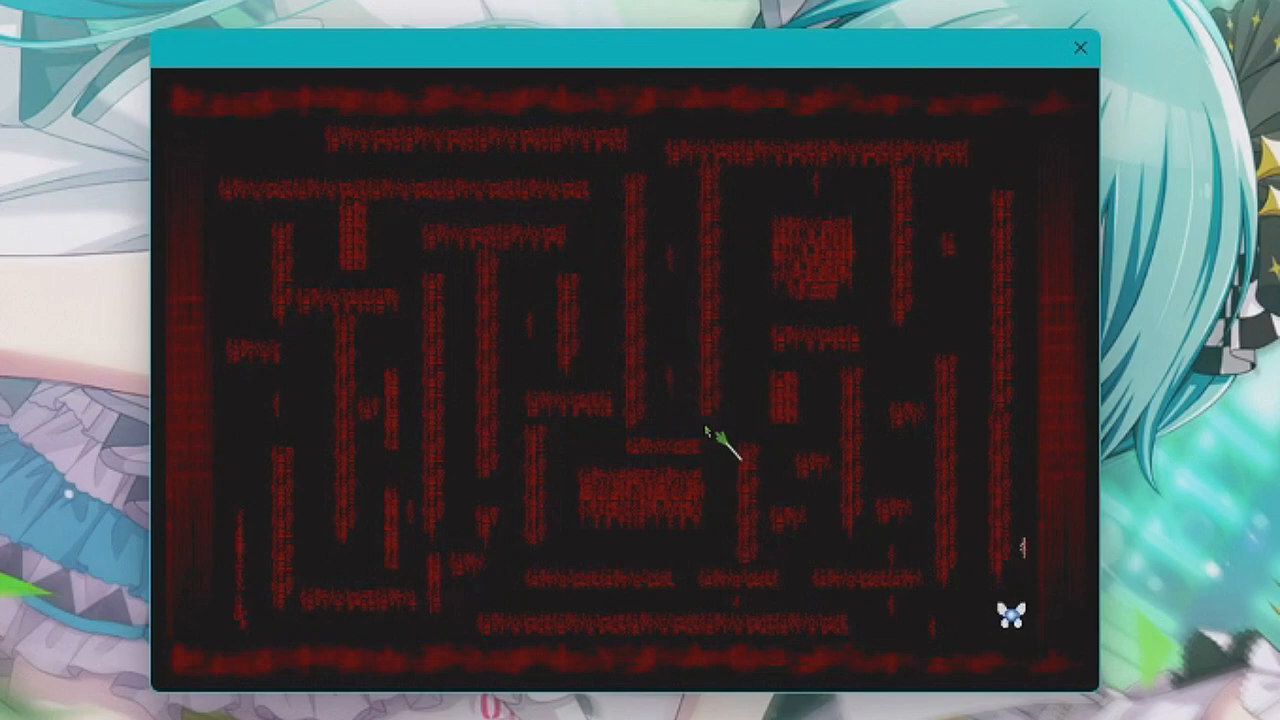
mouse_move(785, 445)
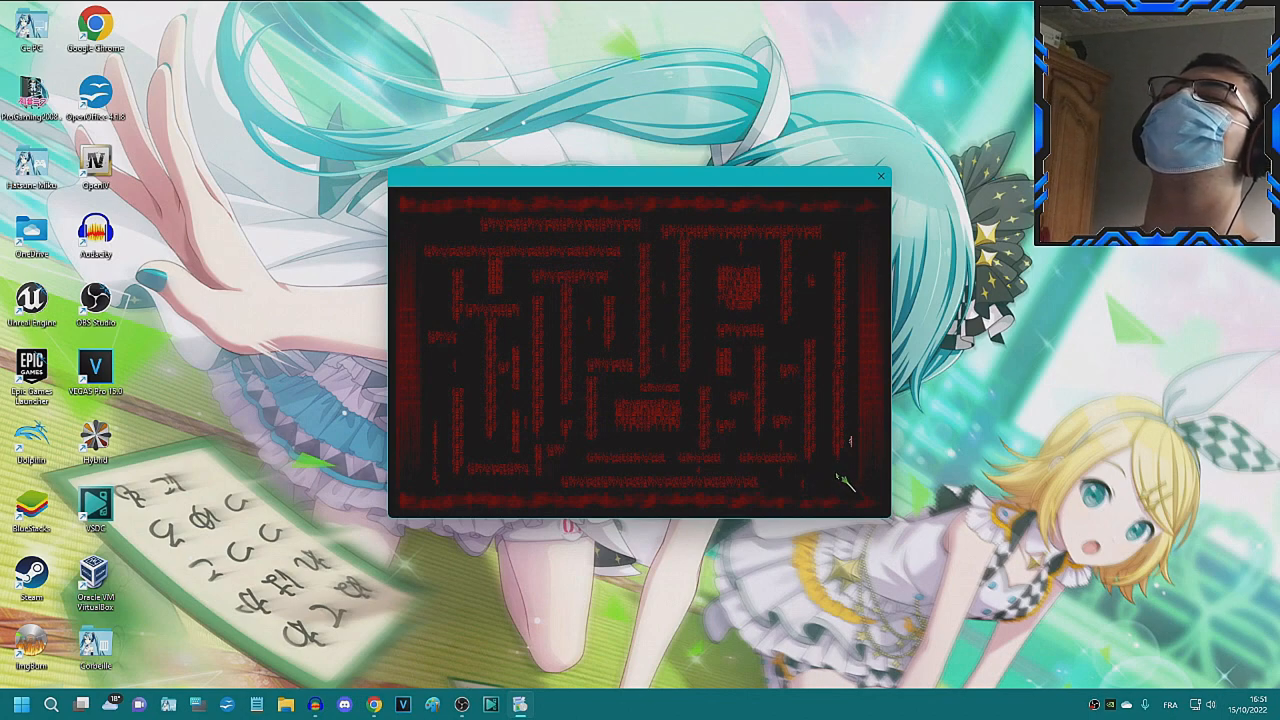
mouse_move(845, 480)
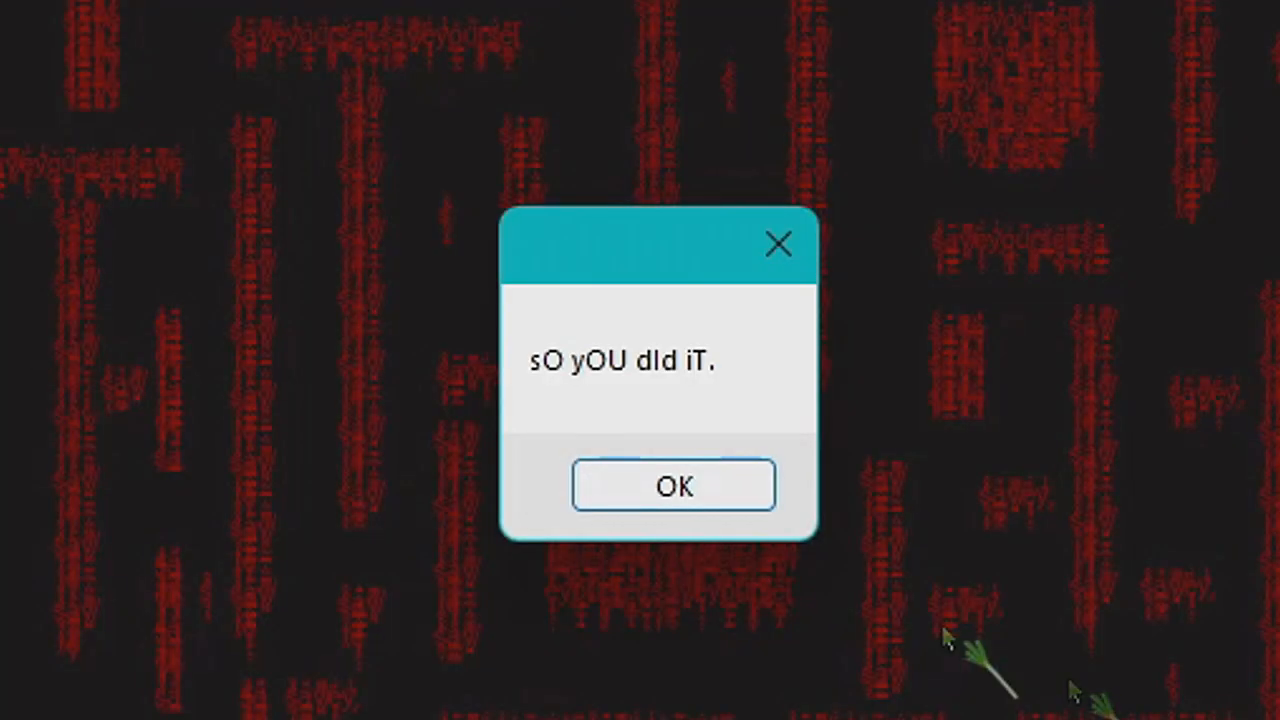
- Get through the 'so you did it', how-do-you-feel, 'exactly' messages and the glitch scene
left_click(673, 485)
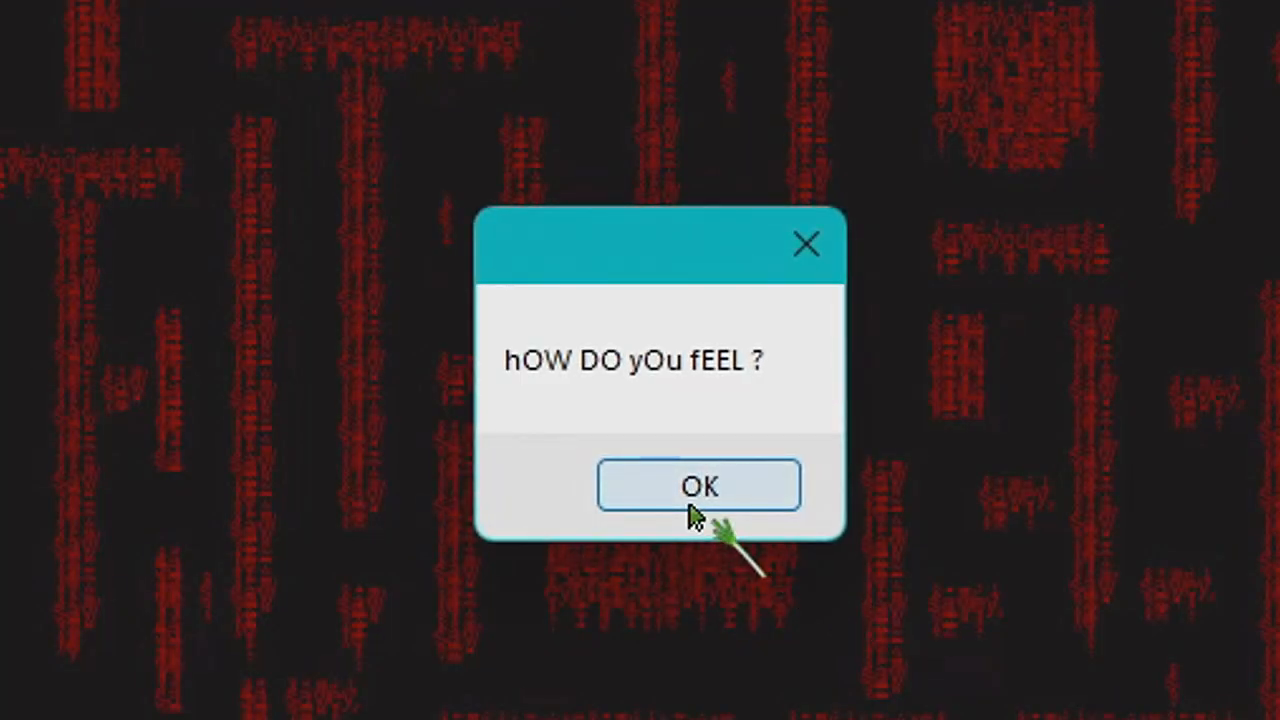
left_click(698, 485)
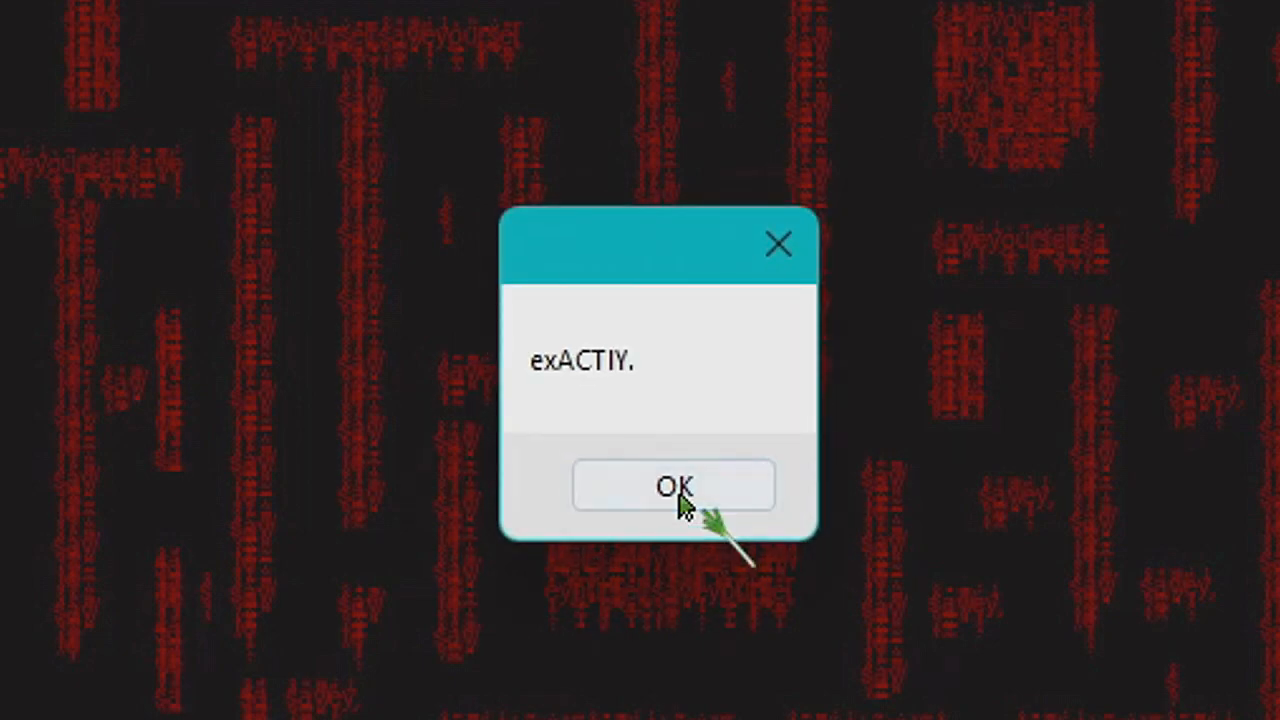
left_click(673, 486)
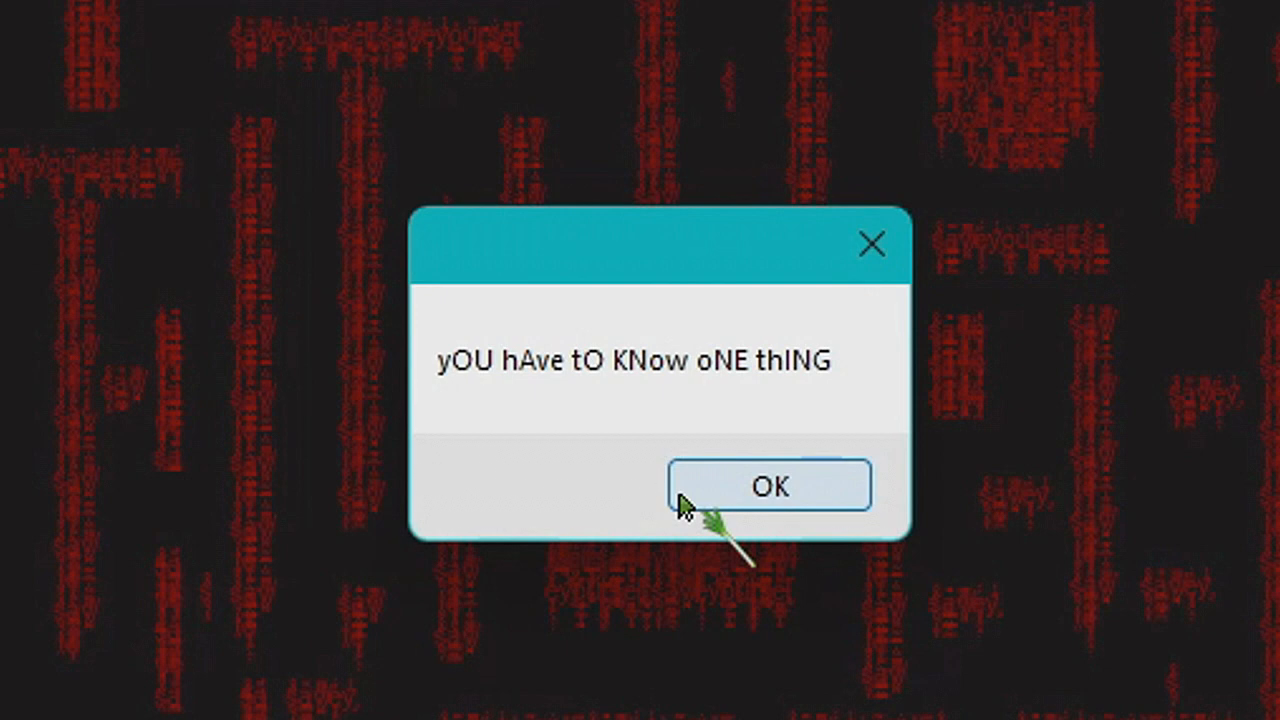
left_click(770, 486)
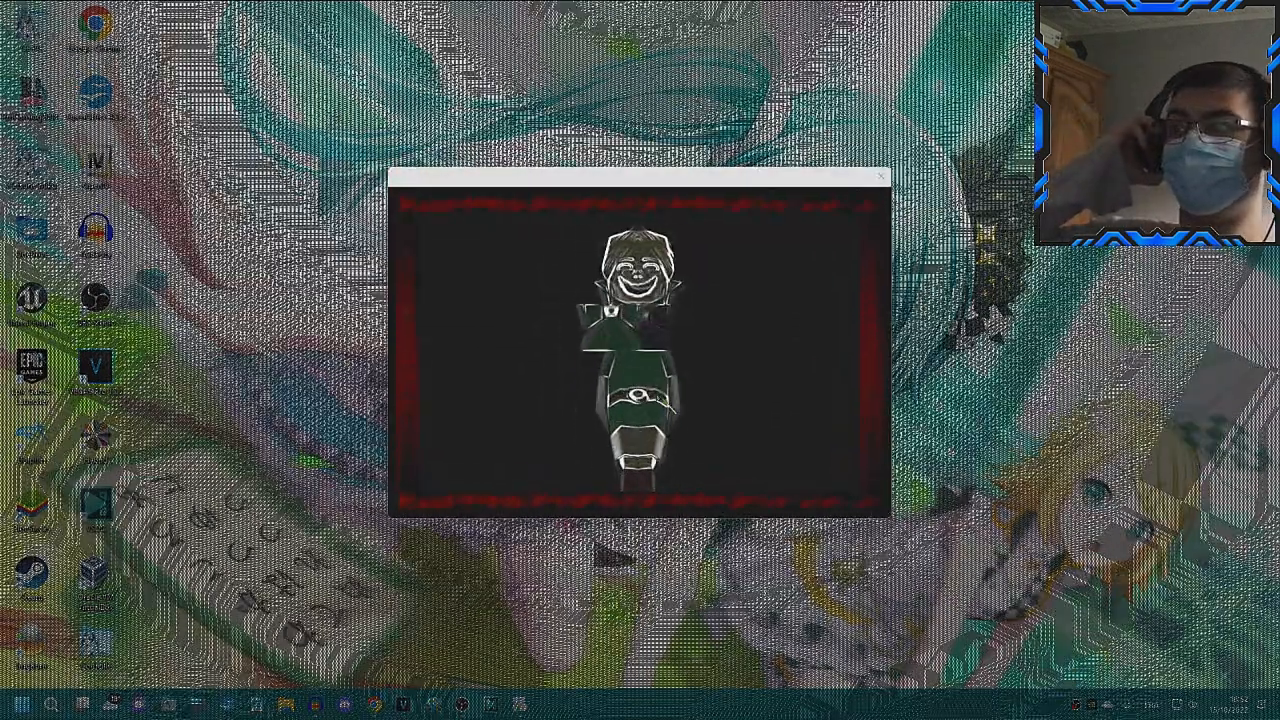
left_click(880, 176)
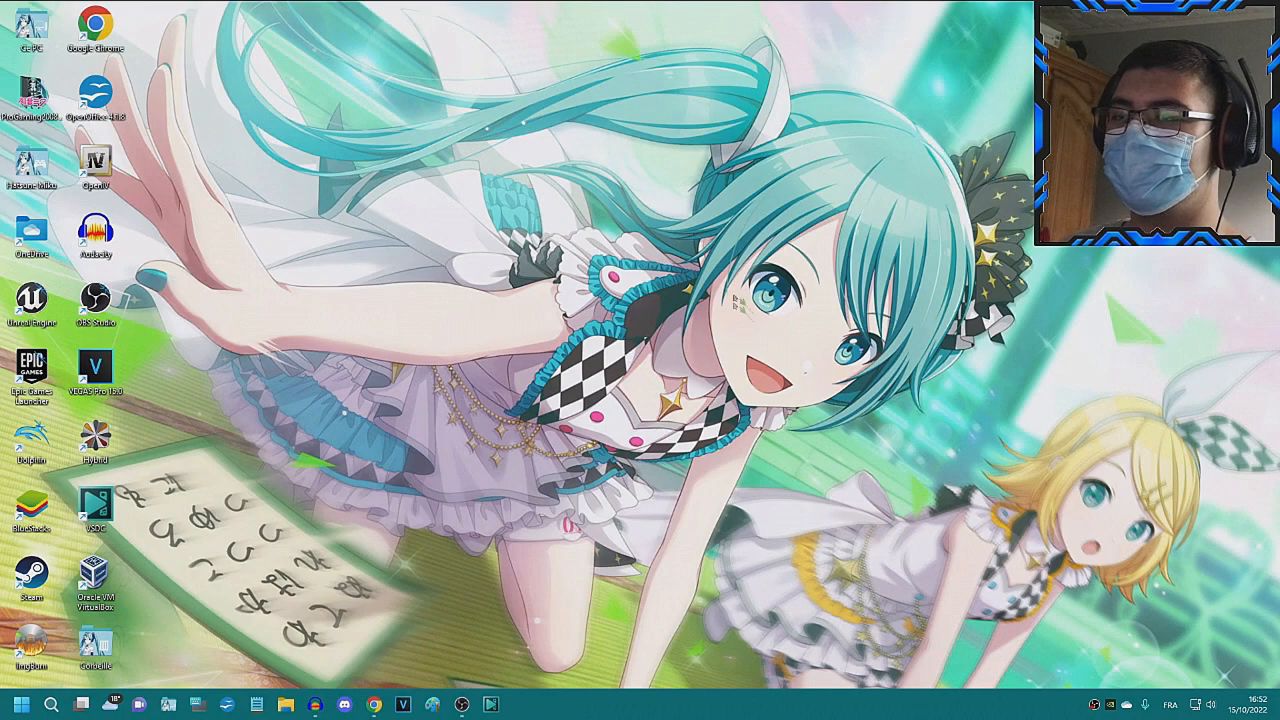
mouse_move(620, 160)
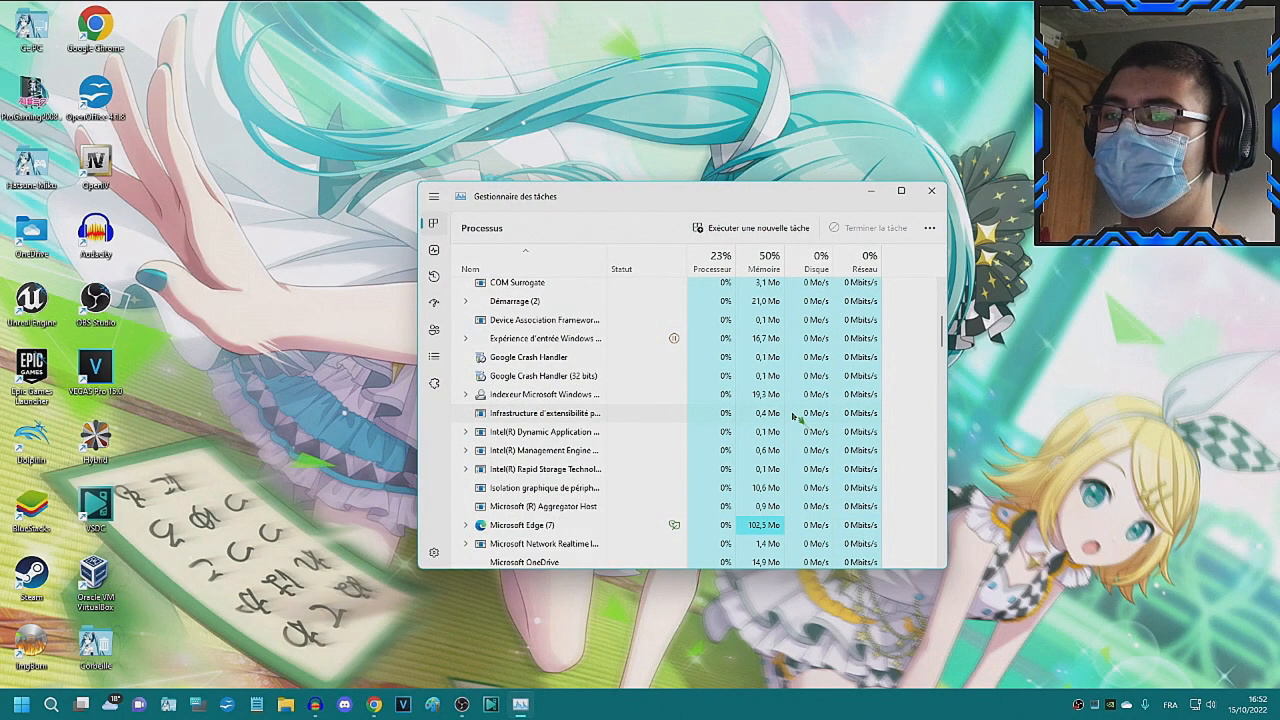
- Scroll through Task Manager's Processes list, then close Task Manager
scroll("down", 3)
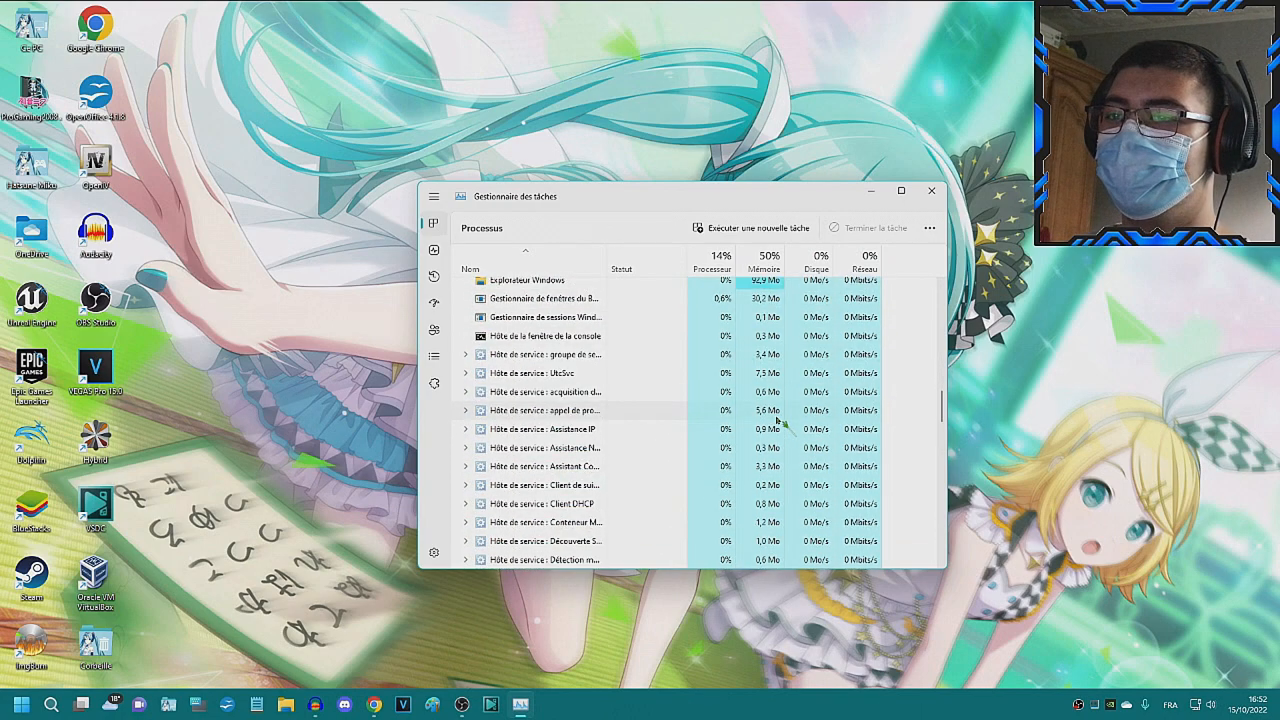
scroll("down", 3)
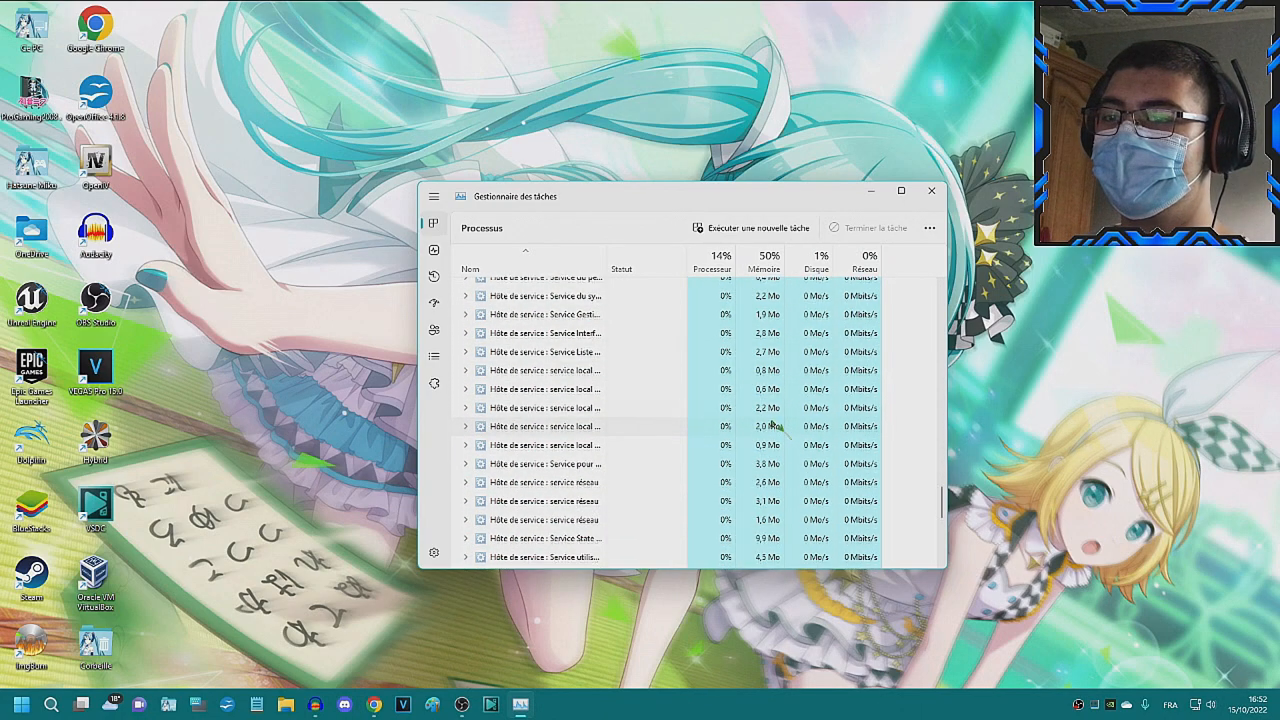
scroll("down", 3)
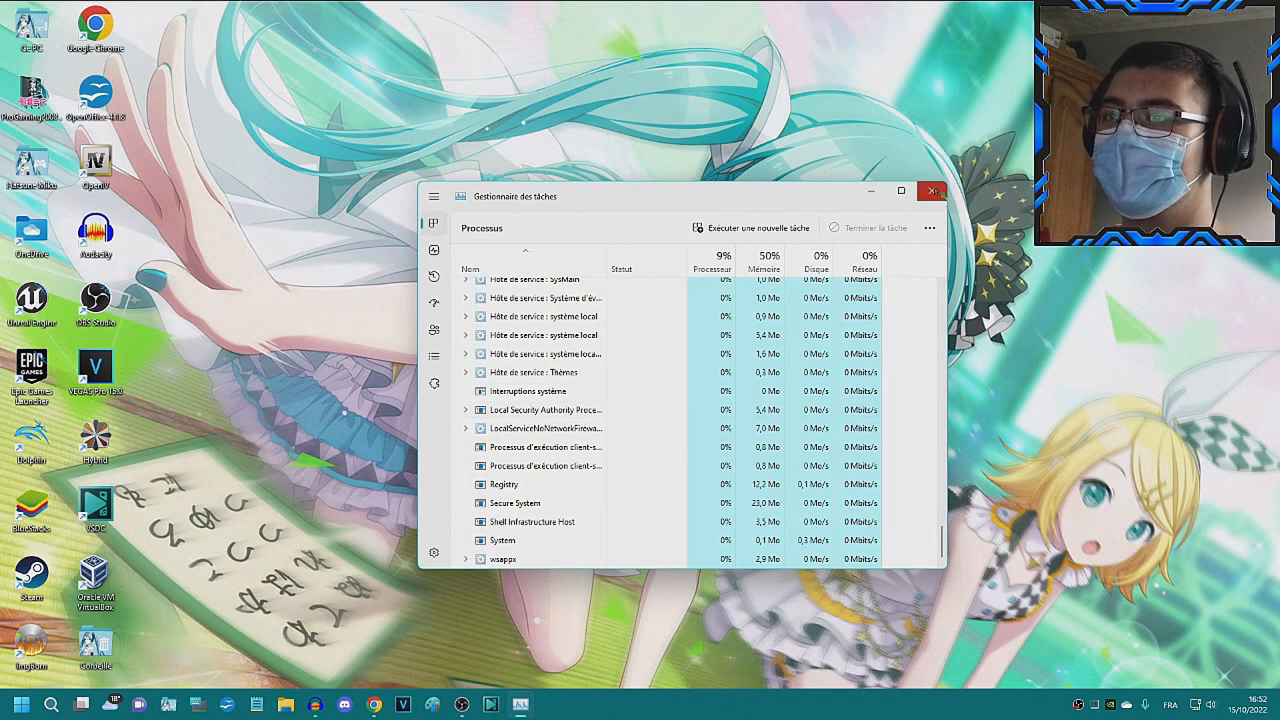
left_click(931, 191)
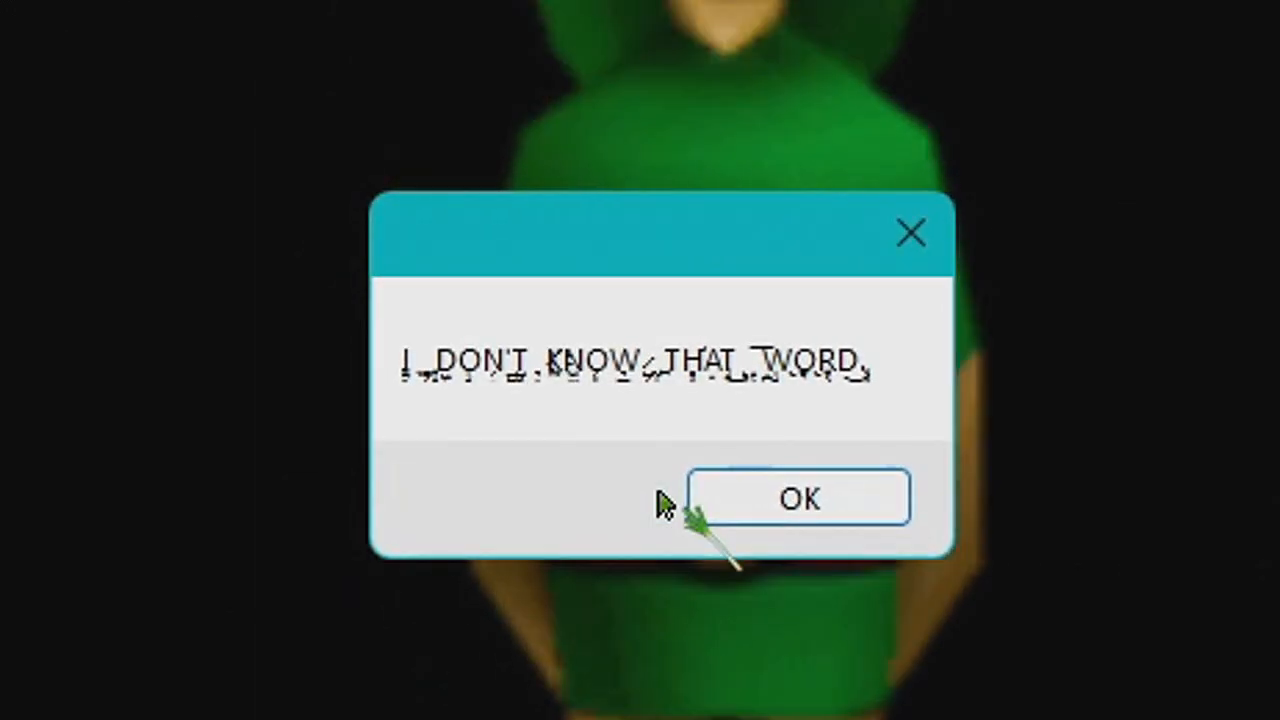
- Dismiss the 'I DON'T KNOW THAT WORD.', 'belong to me' and 'stuck in the dark' messages
left_click(798, 498)
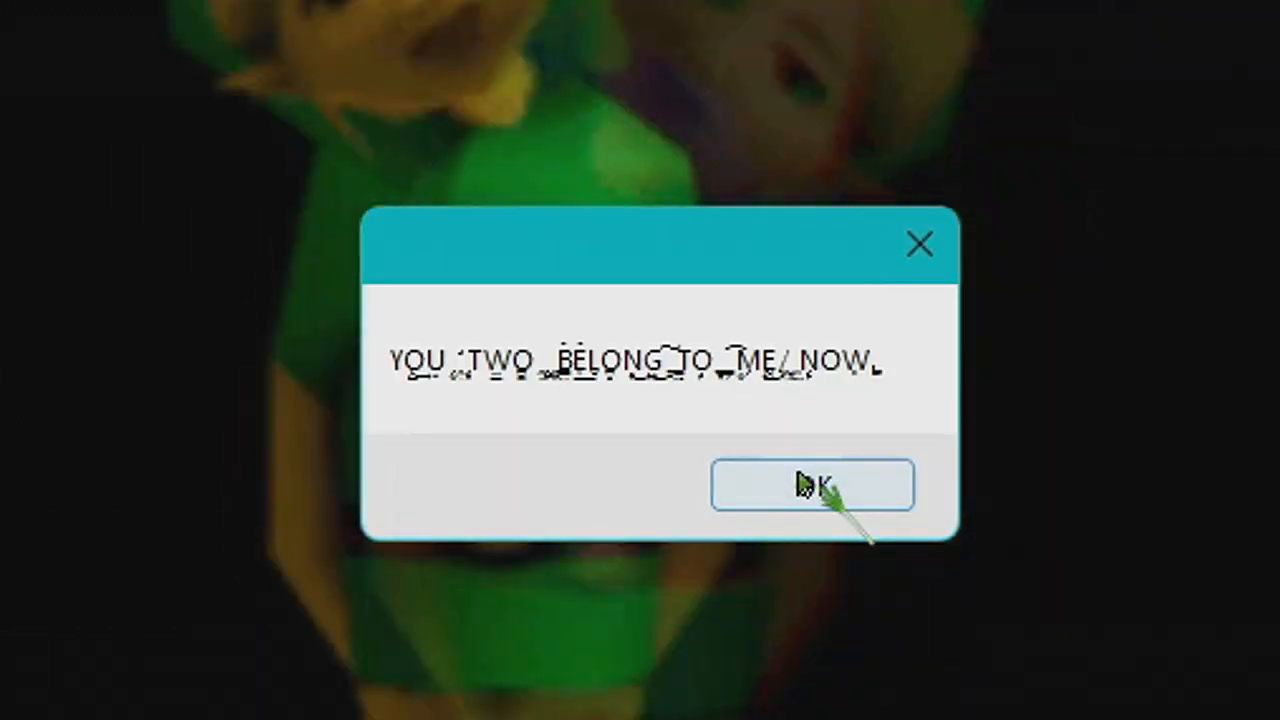
left_click(811, 485)
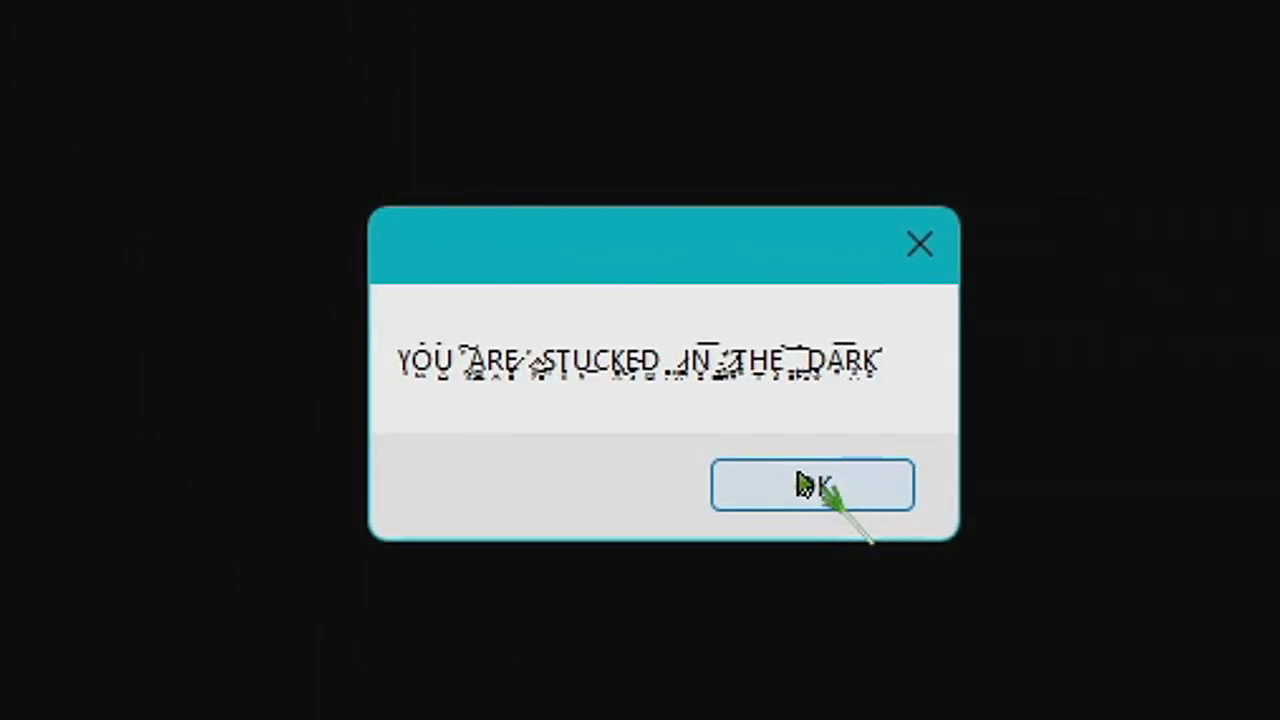
left_click(810, 485)
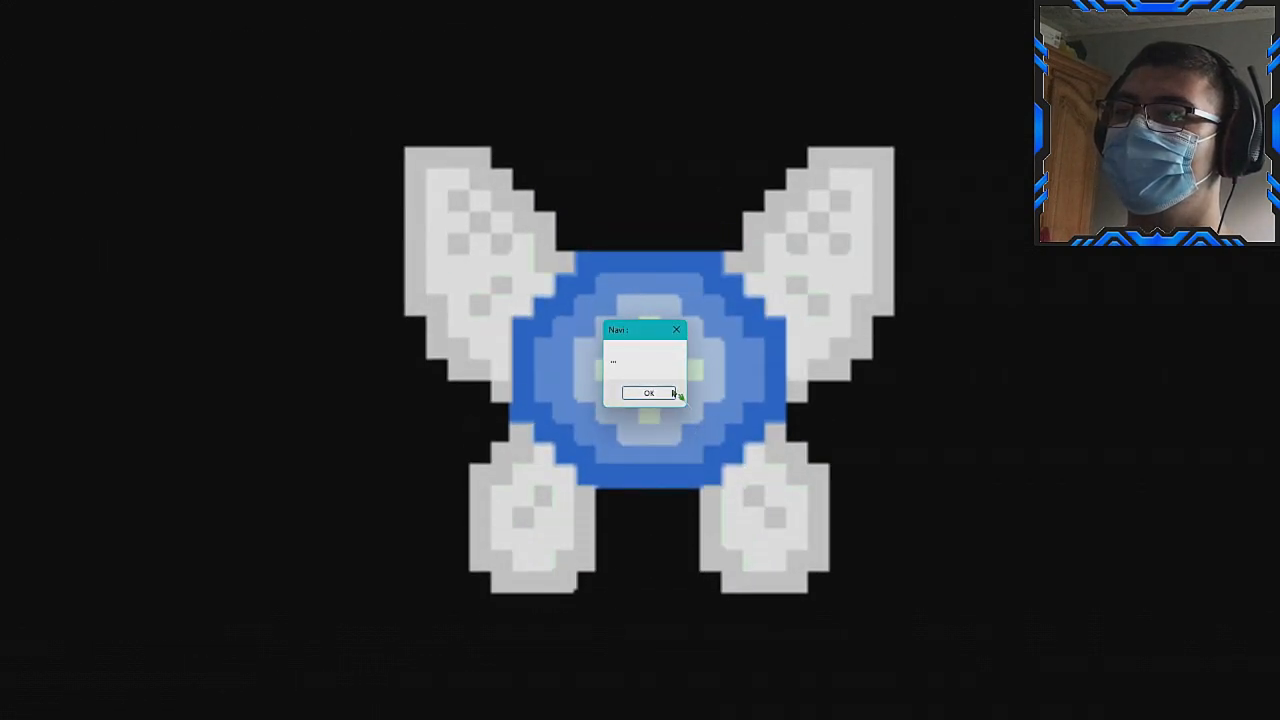
- Follow Navi's messages, agreeing to her escape-the-dark plan, until she breaks the wall
left_click(649, 392)
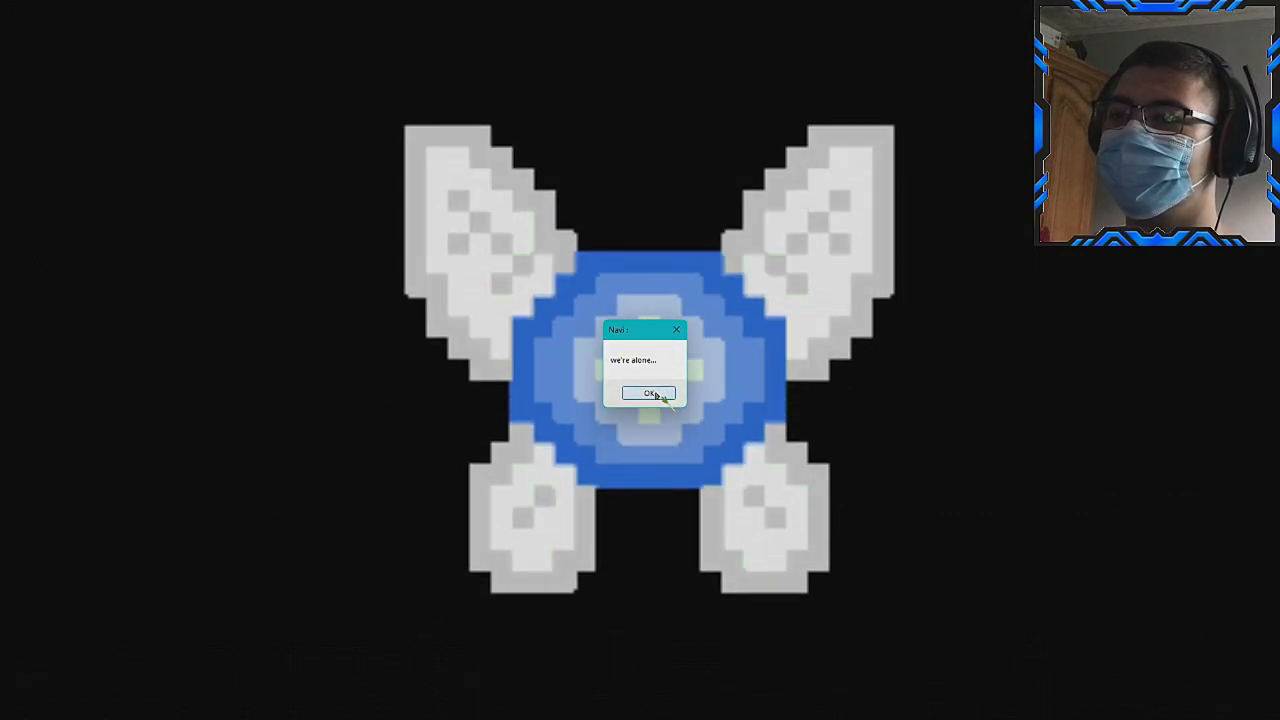
left_click(647, 392)
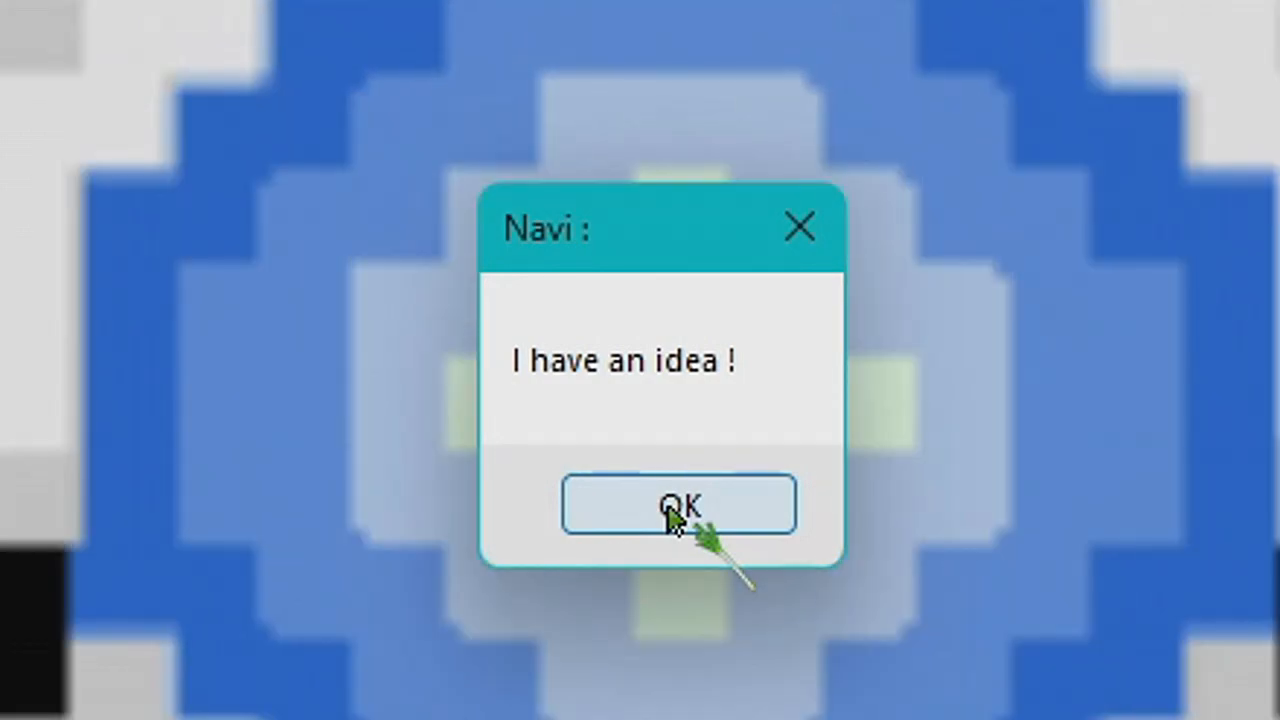
left_click(679, 503)
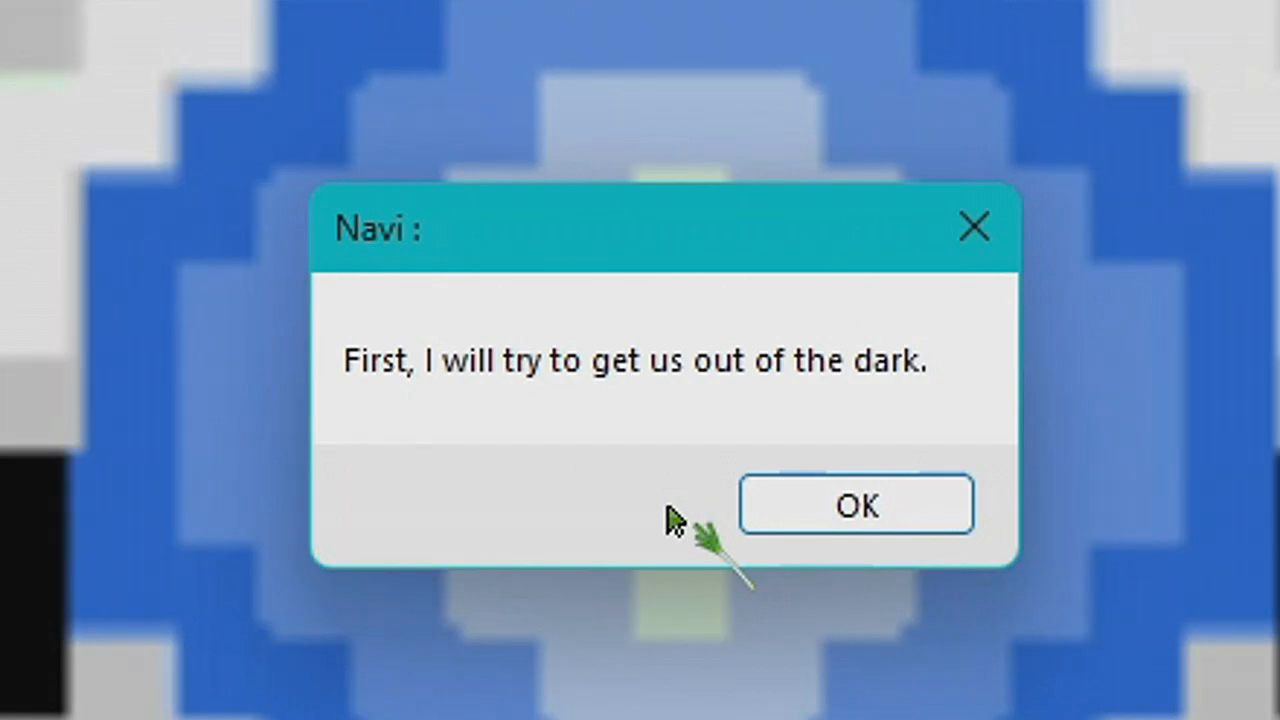
left_click(855, 504)
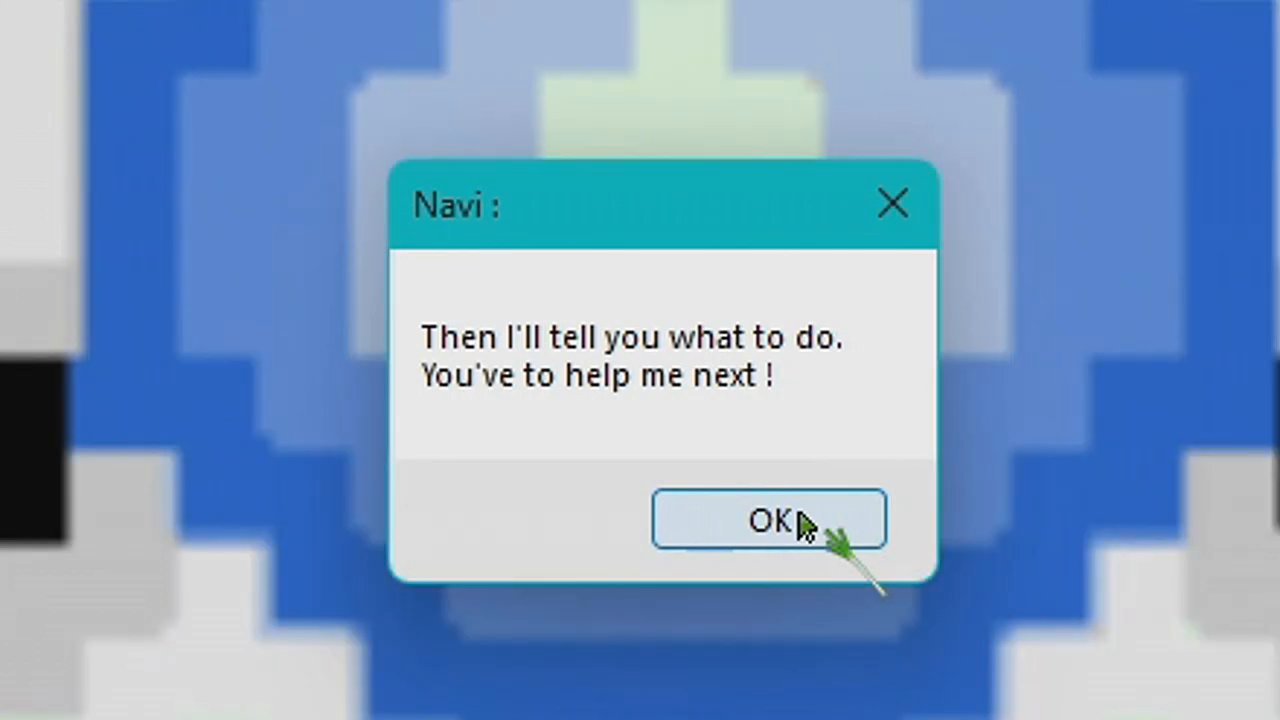
left_click(767, 520)
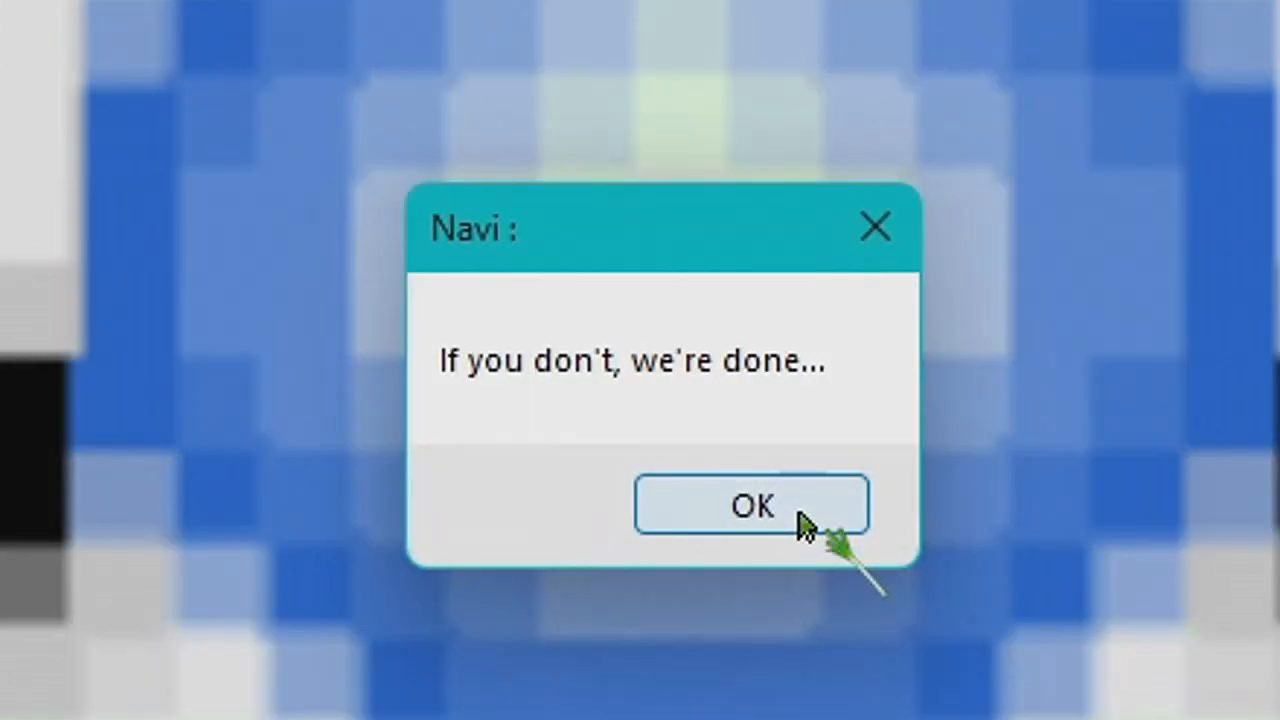
left_click(750, 505)
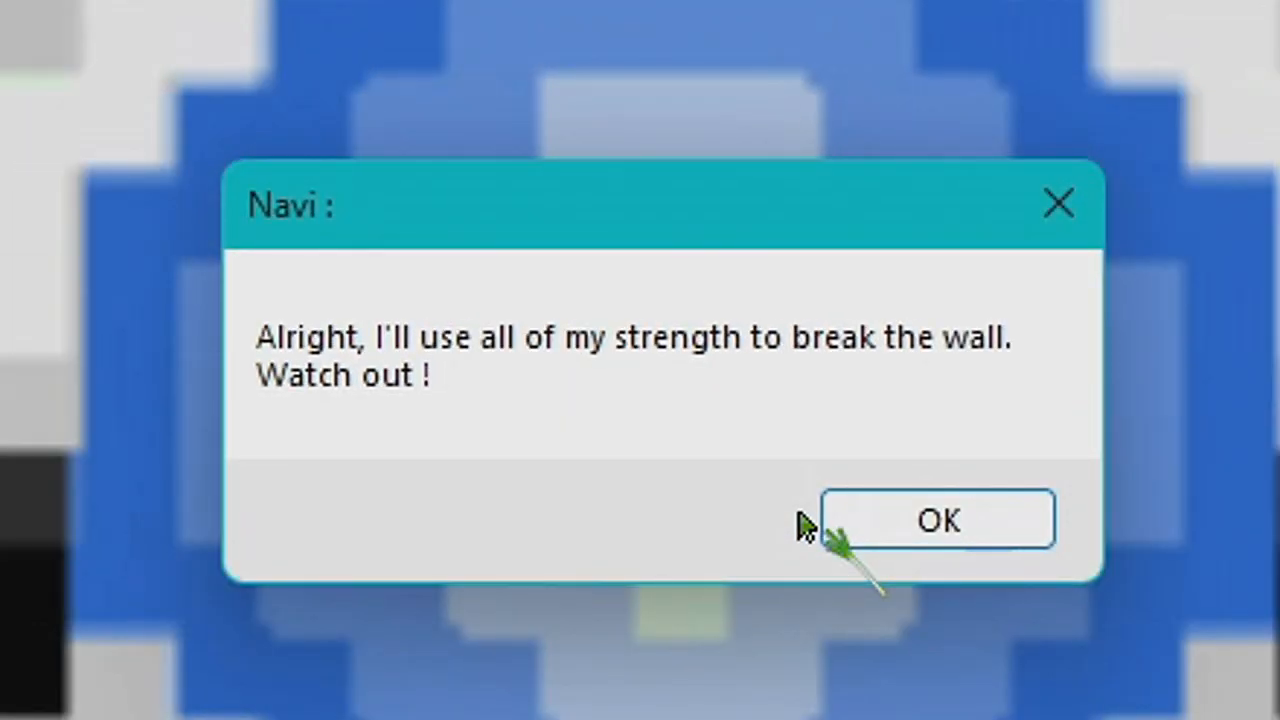
left_click(937, 519)
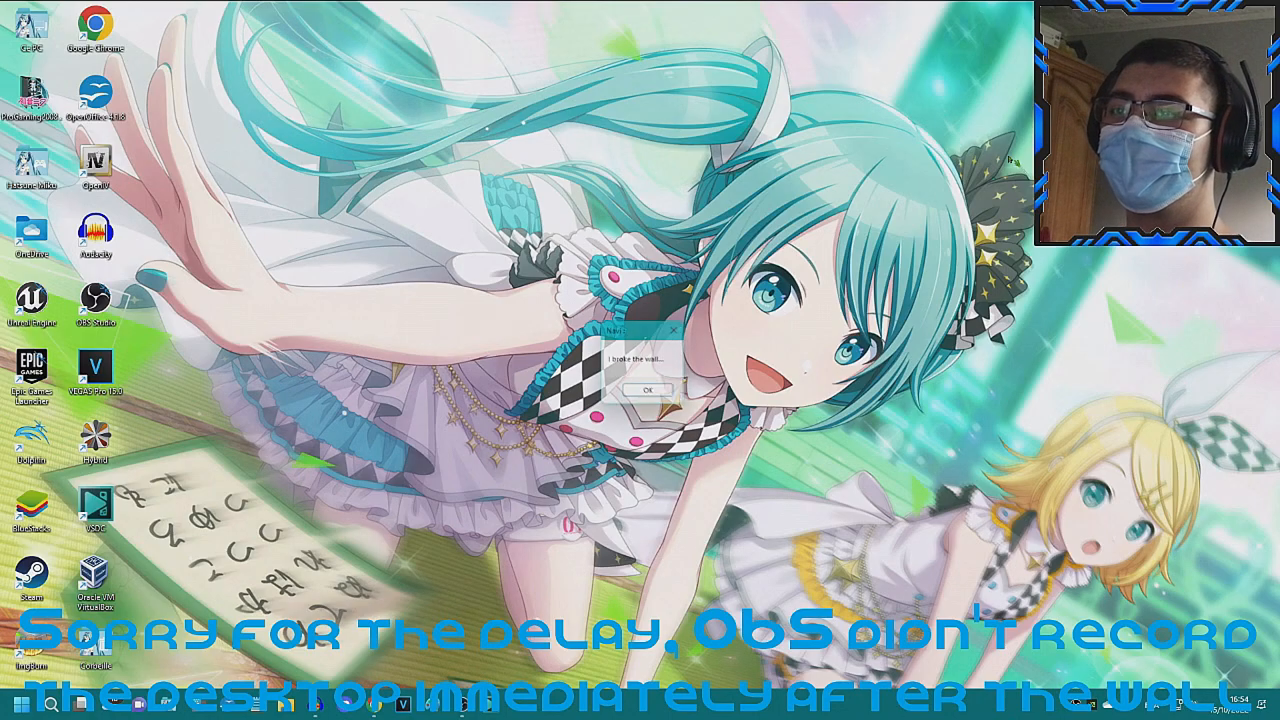
- Acknowledge the wall-broken message and Navi's weak, can't-move, find-another-way and apology messages
left_click(642, 388)
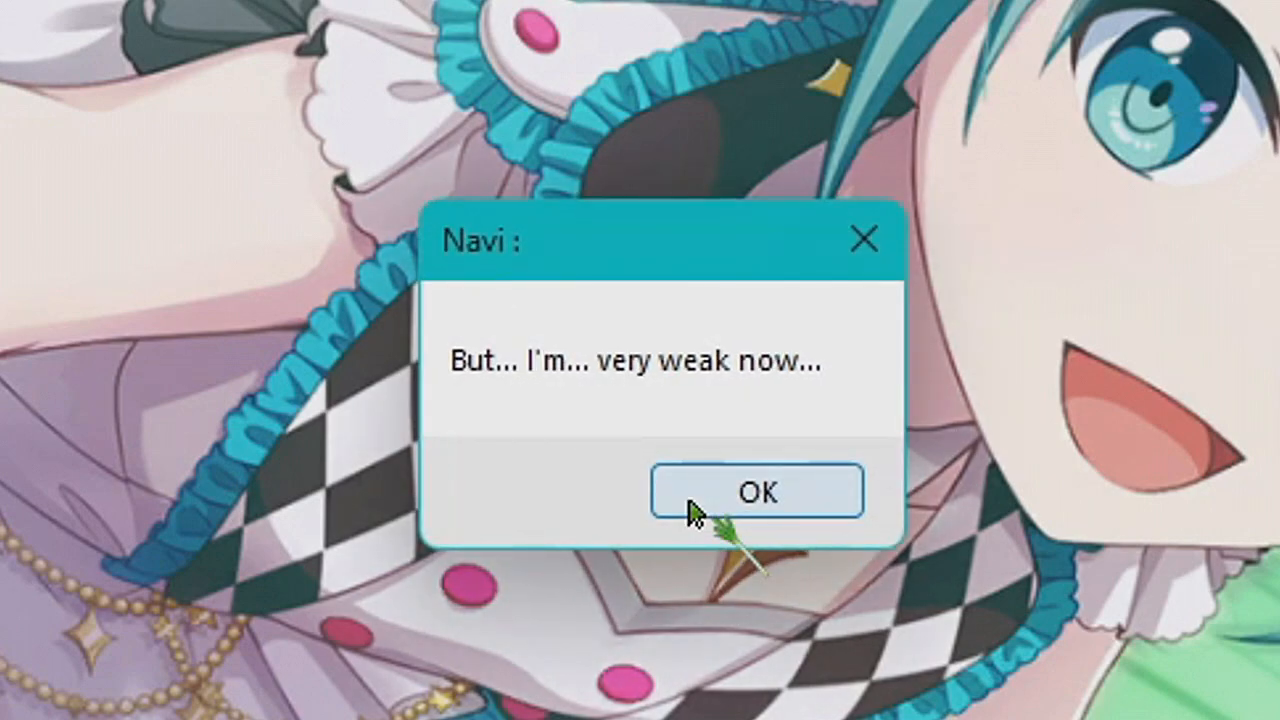
left_click(757, 492)
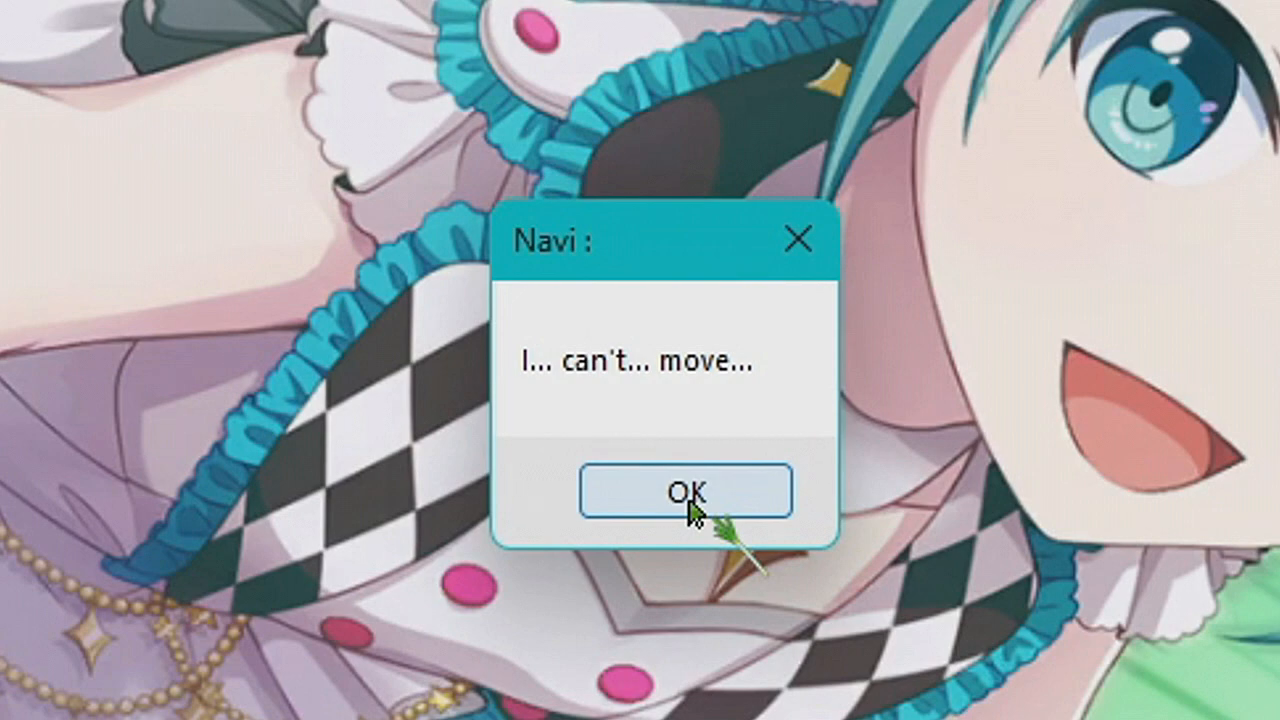
left_click(685, 491)
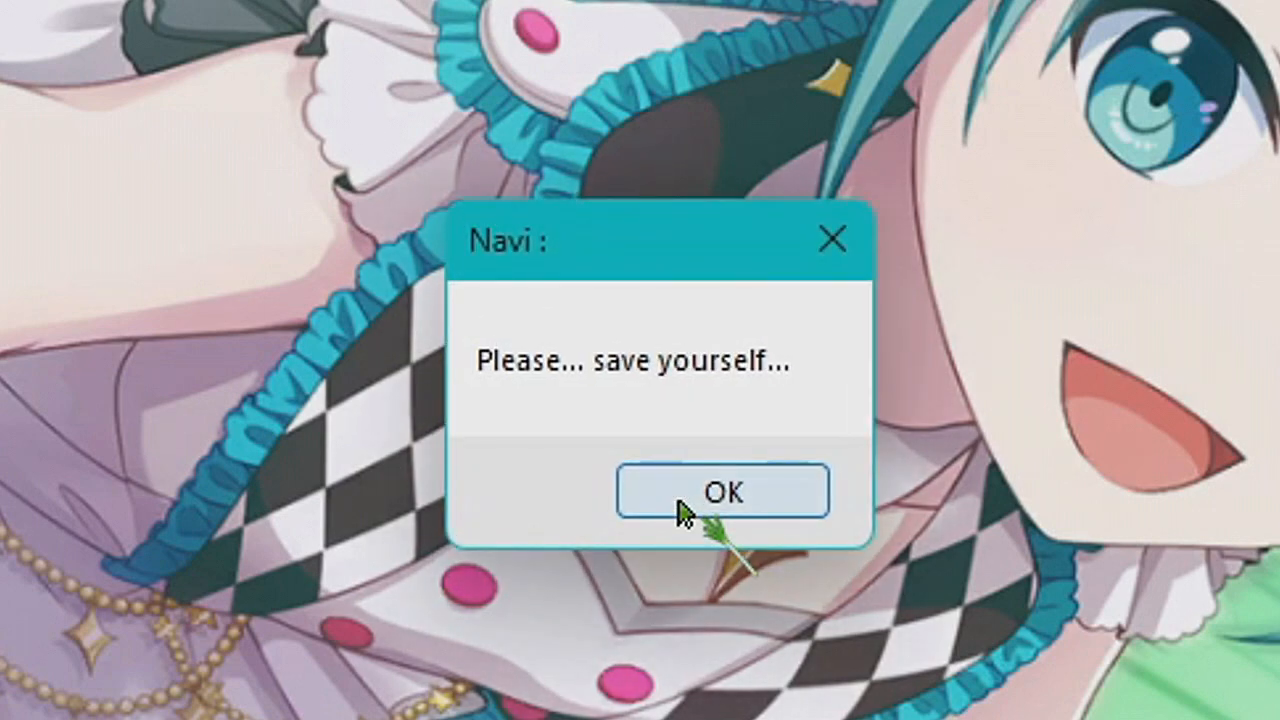
left_click(718, 491)
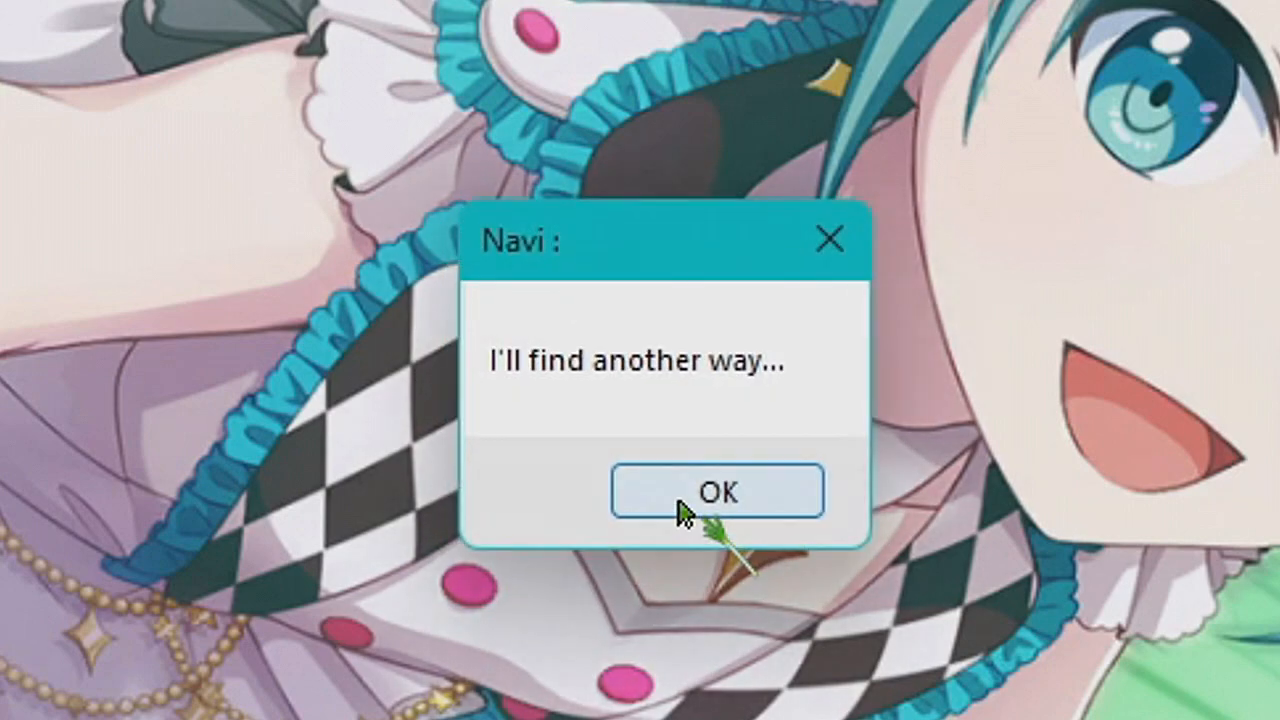
left_click(716, 491)
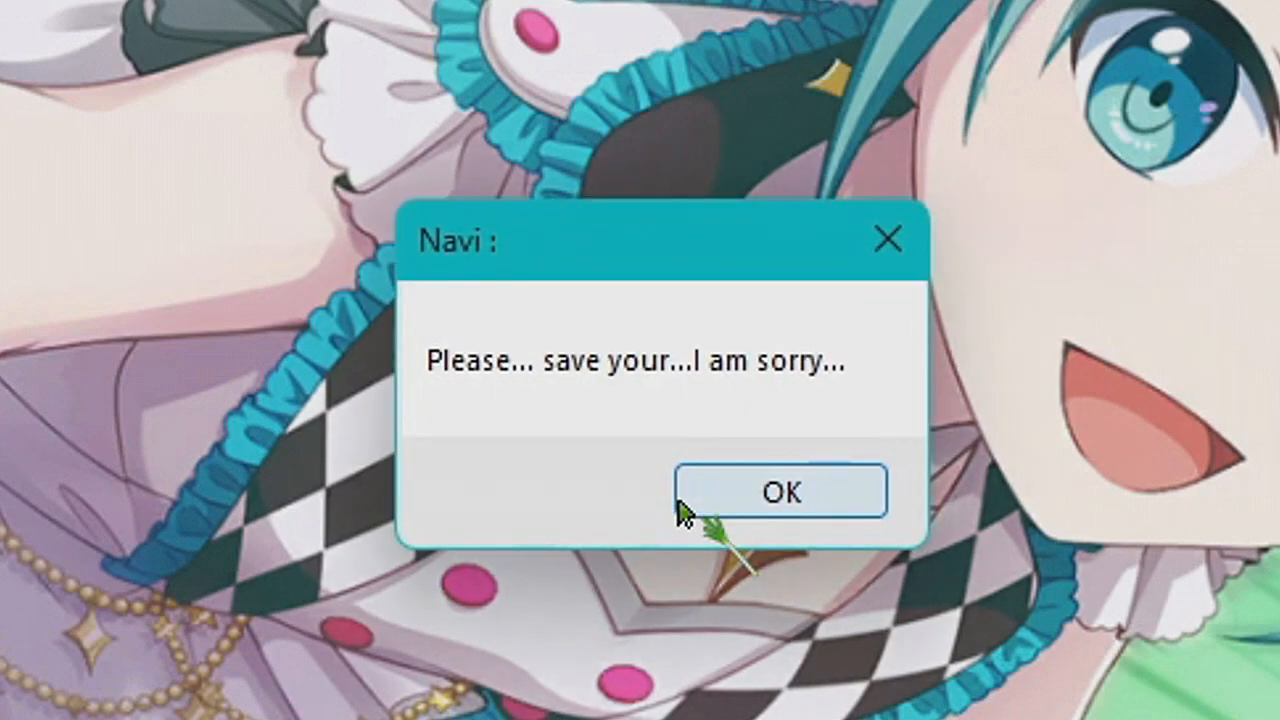
mouse_move(700, 515)
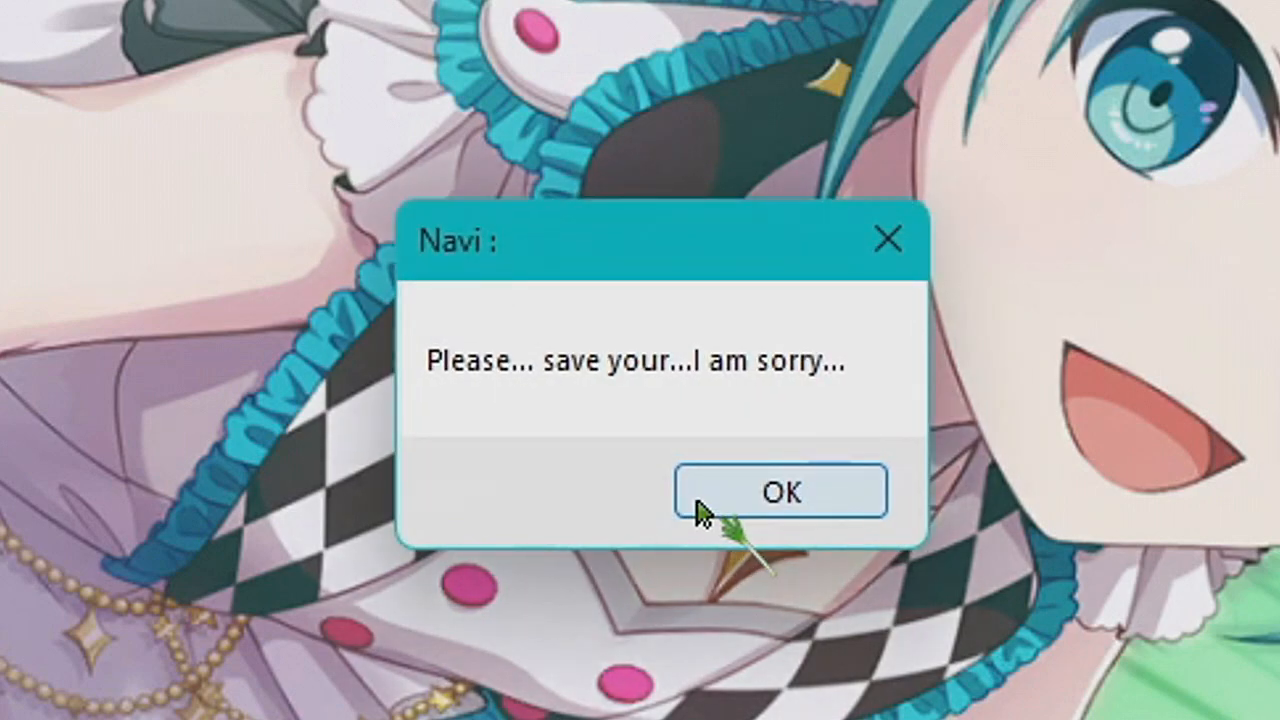
left_click(781, 491)
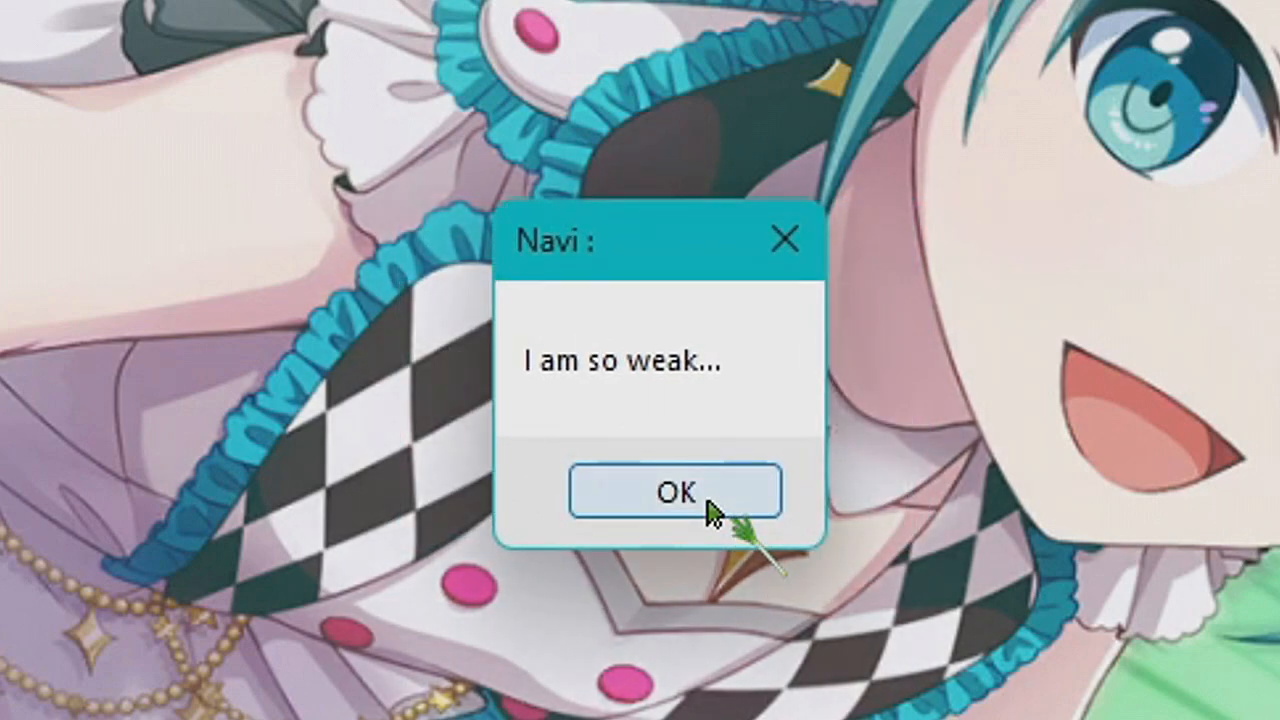
left_click(673, 492)
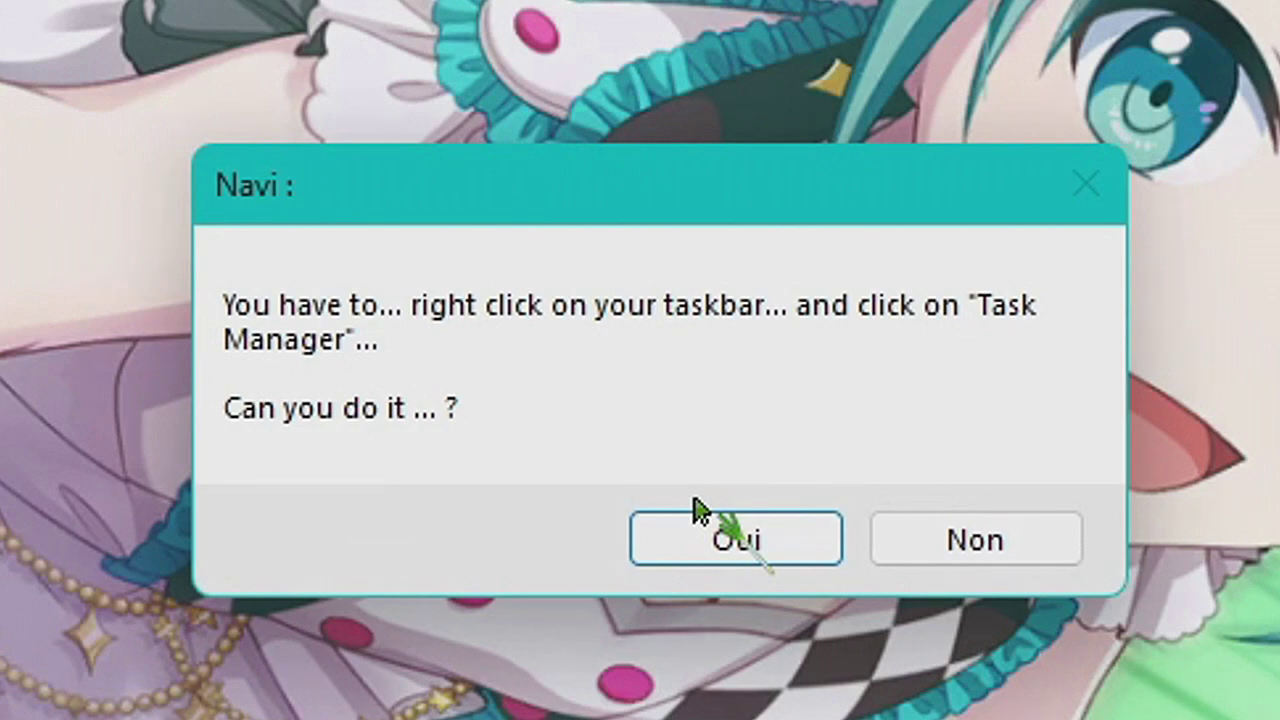
- Answer Oui to Navi's Task Manager request, then dismiss the 'YOU SHOULDN'T HAVE DONE THAT' taunts
left_click(735, 539)
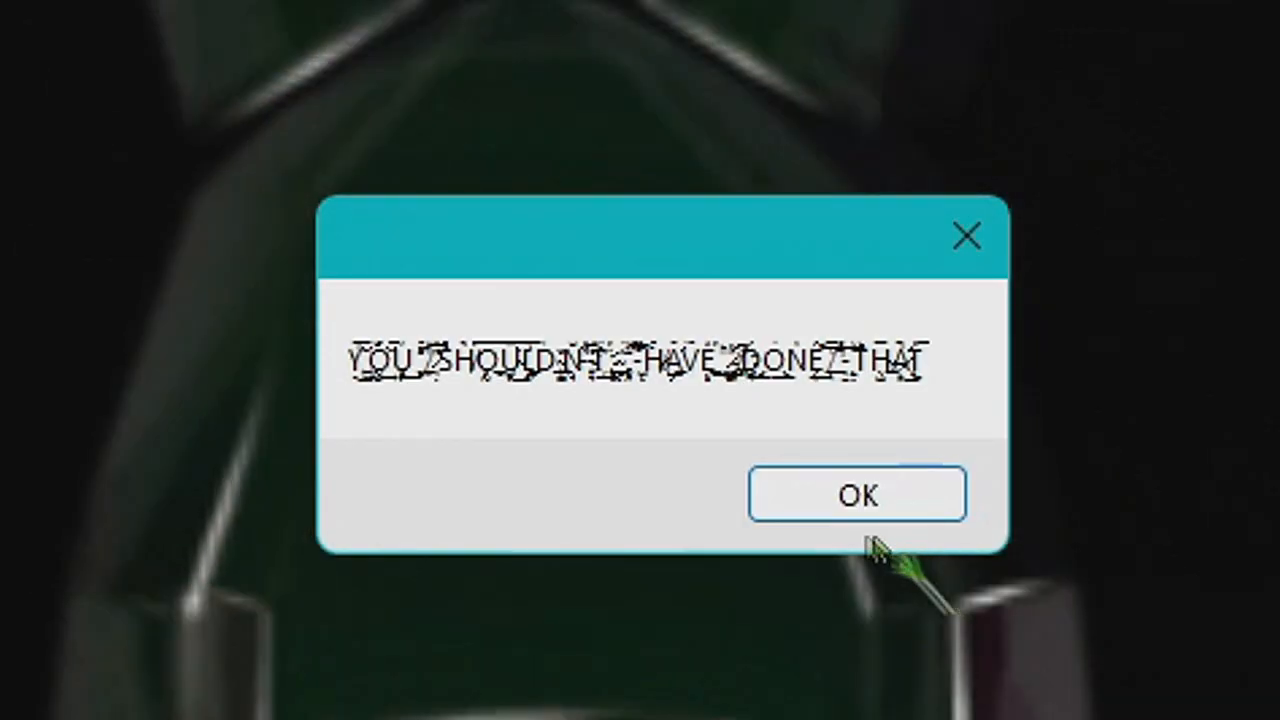
left_click(857, 494)
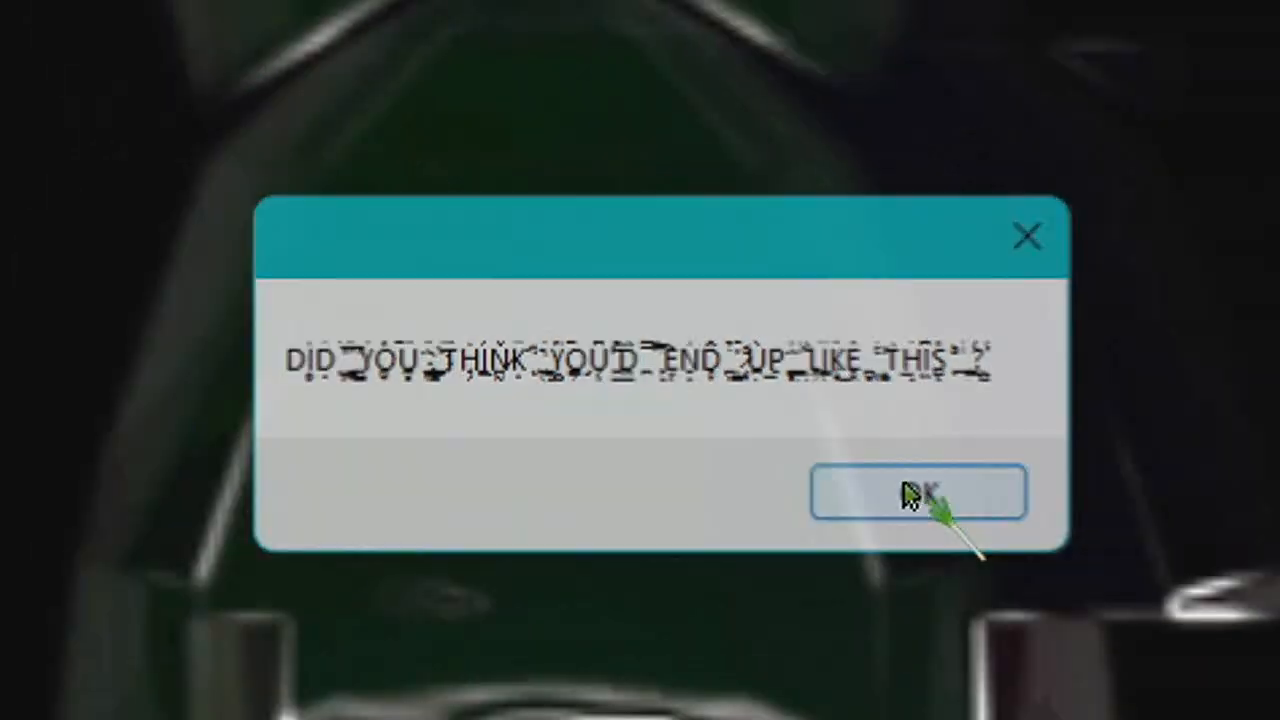
left_click(918, 492)
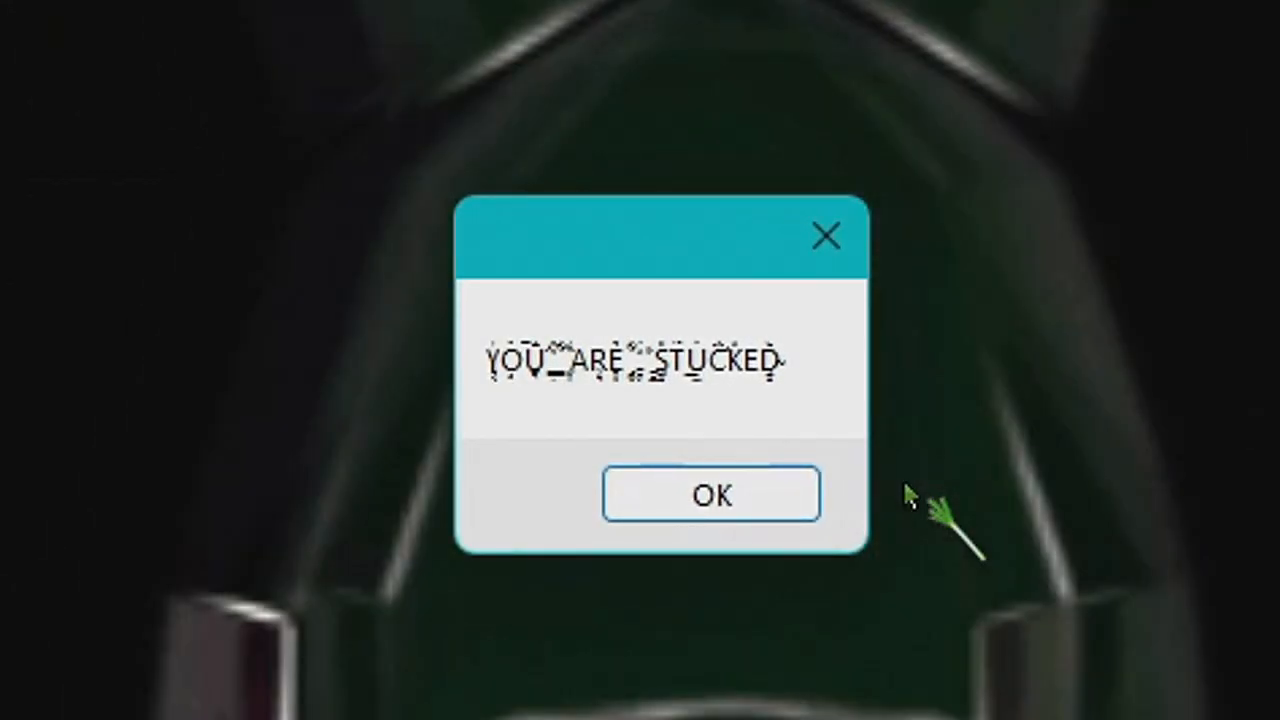
left_click(711, 494)
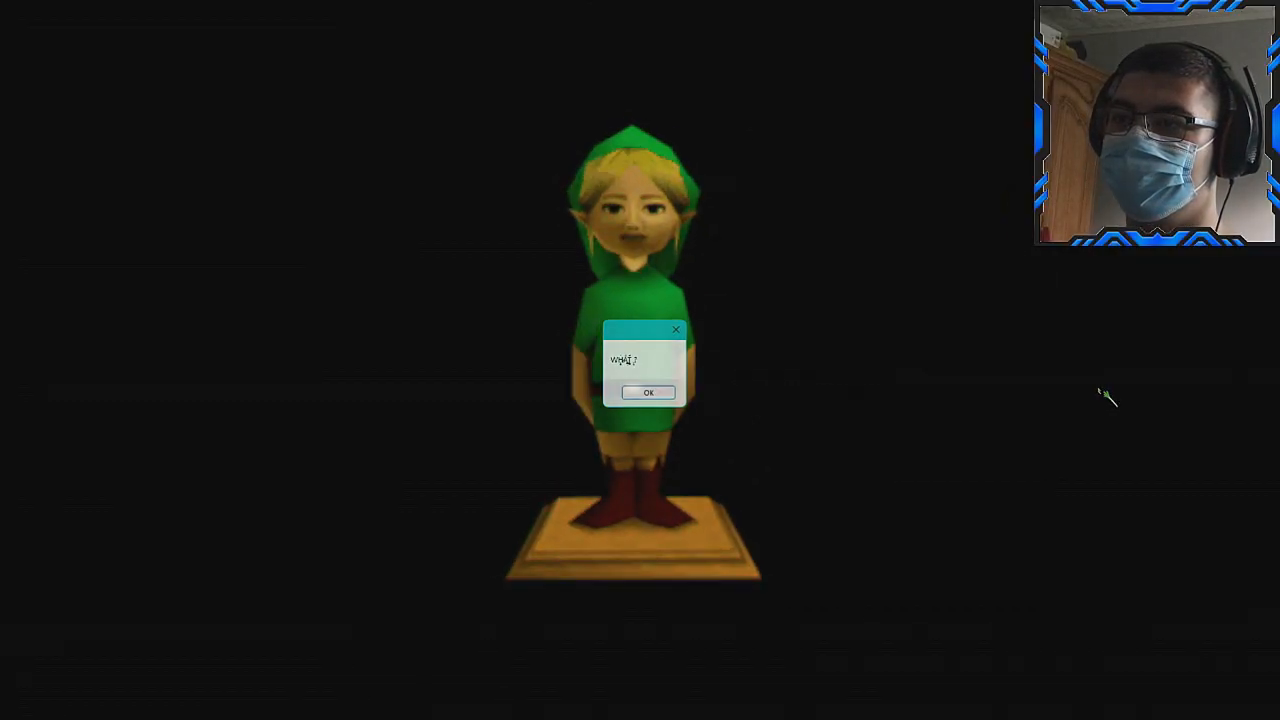
- Dismiss the garbled boxes and Navi's 'killed the process' and 'don't come back' farewells
left_click(648, 391)
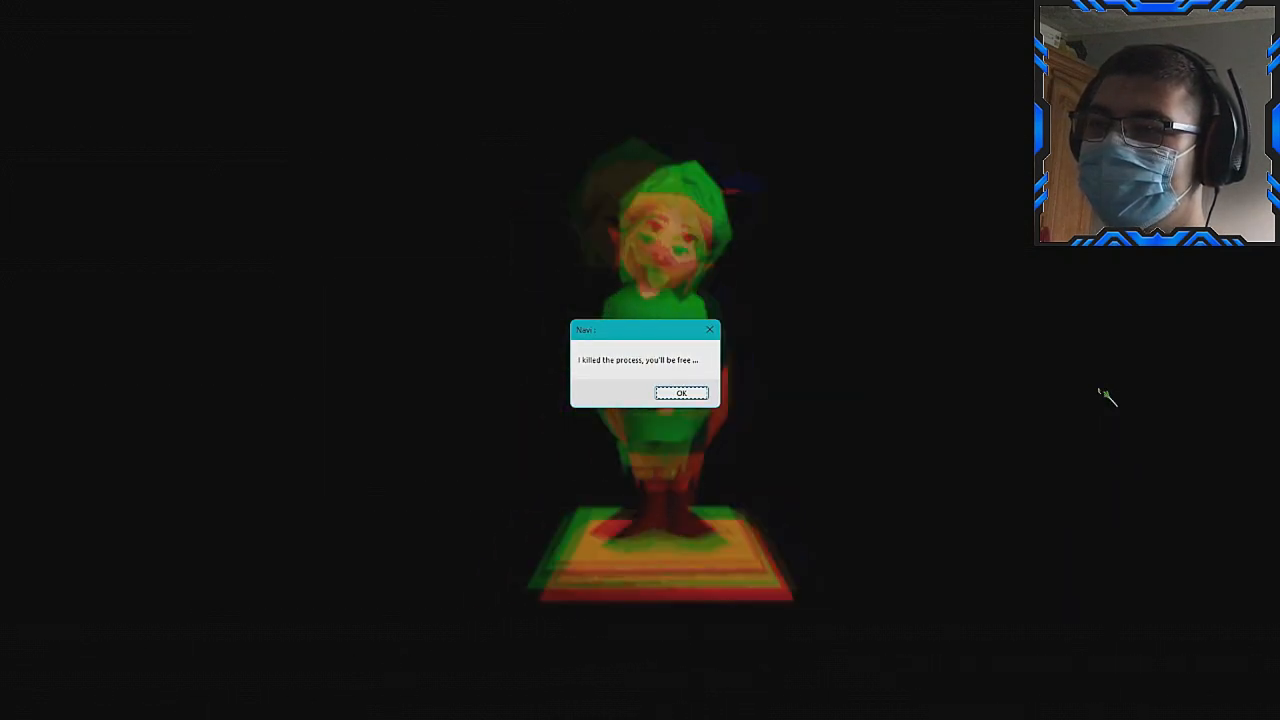
left_click(682, 392)
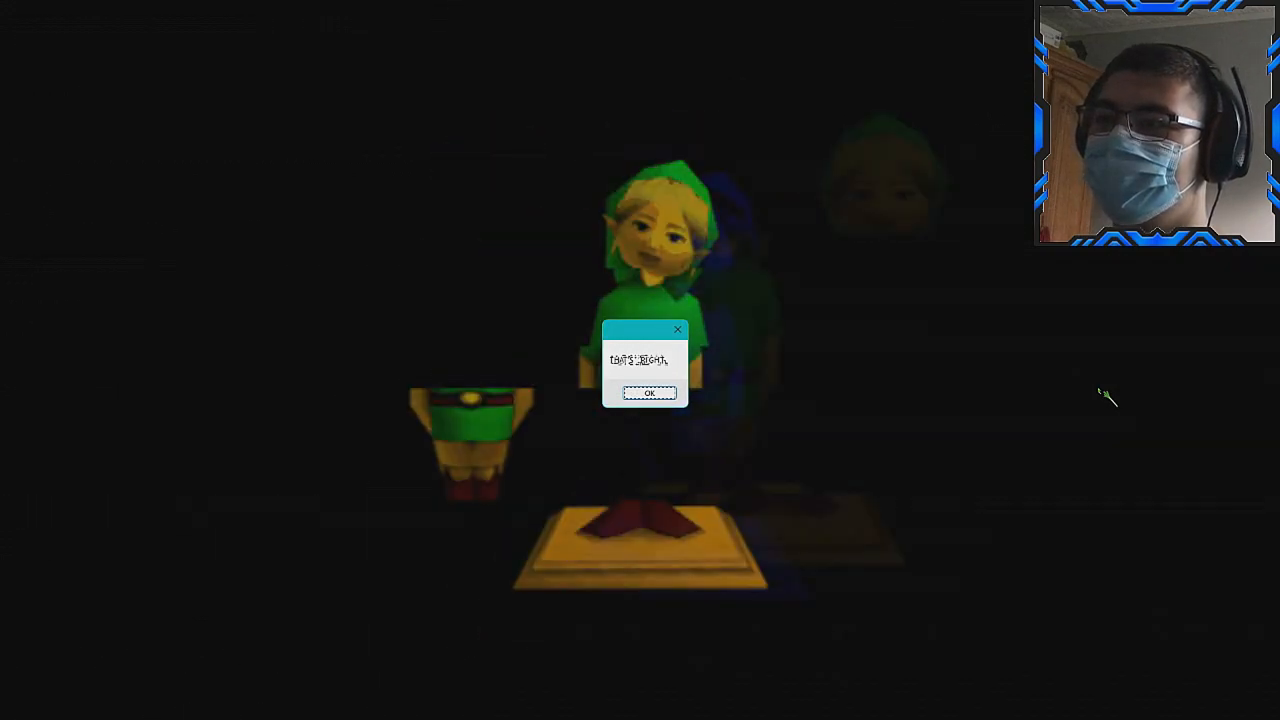
left_click(649, 392)
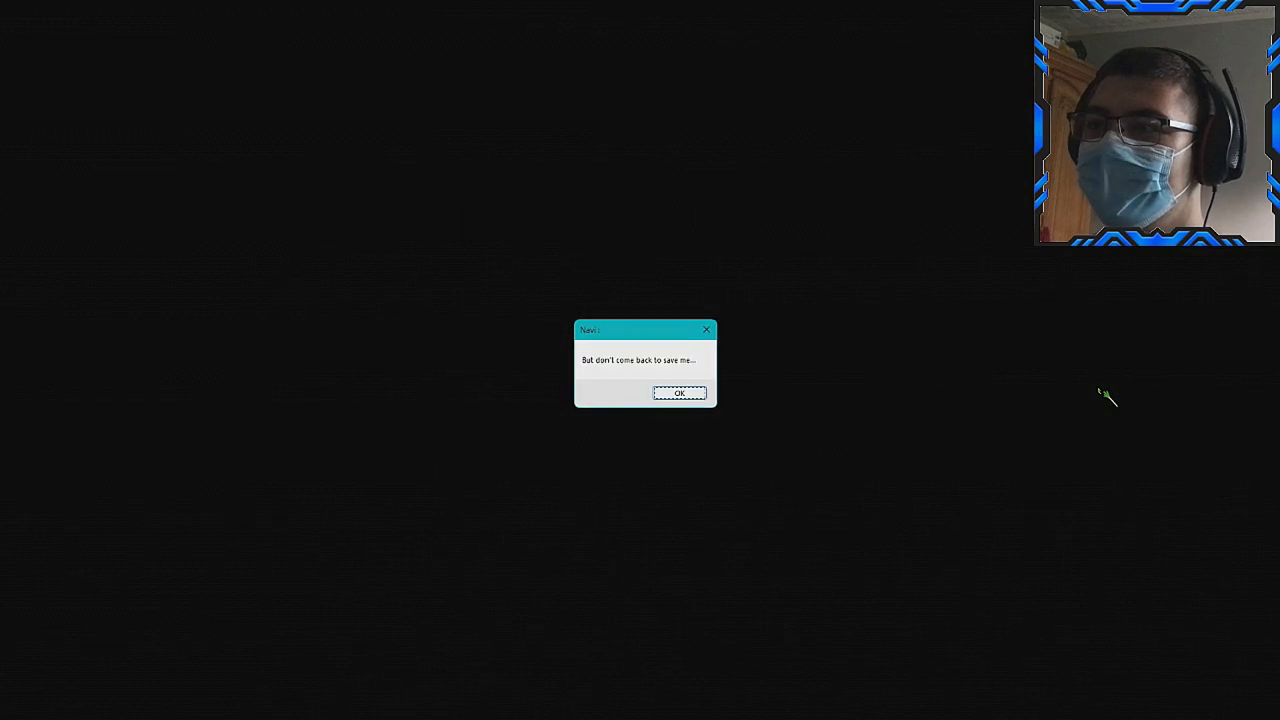
left_click(679, 392)
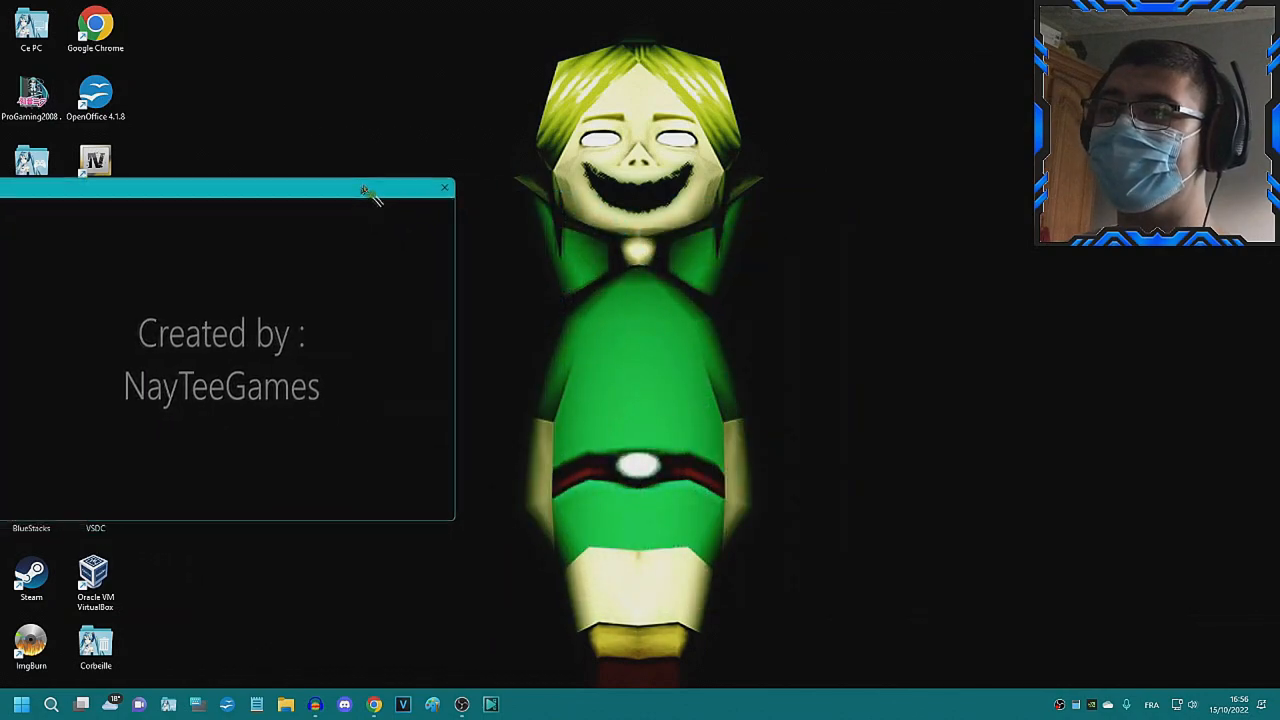
- Move the credits window to the screen centre and watch it reach Special Thanks
left_click_drag(365, 190, 793, 146)
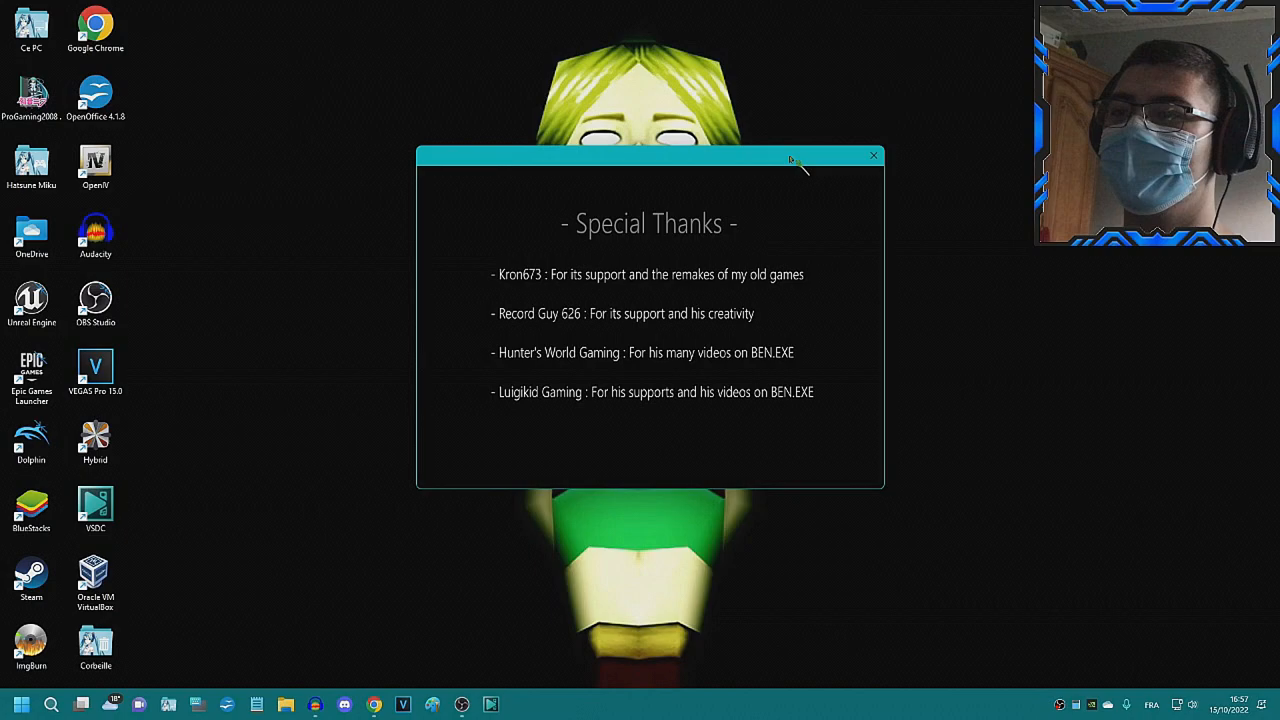
mouse_move(830, 510)
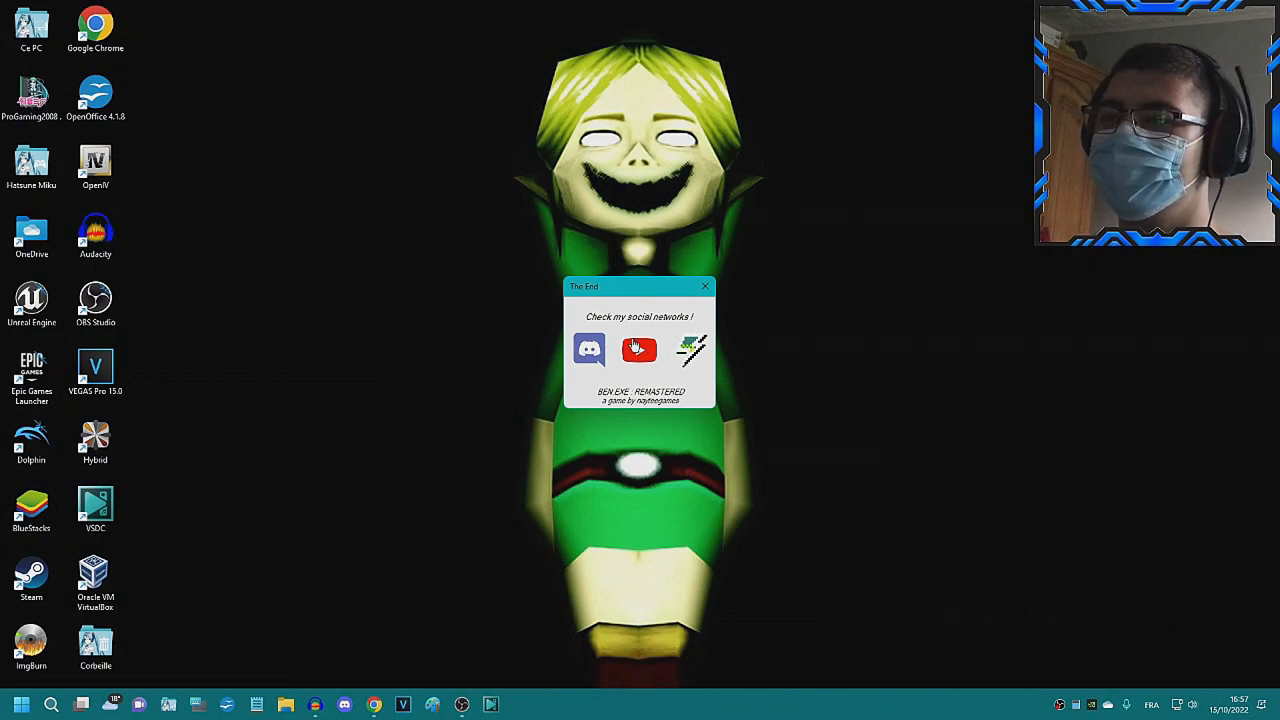
- Subscribe to Controversed on YouTube with all notifications, then browse its About page
left_click(639, 349)
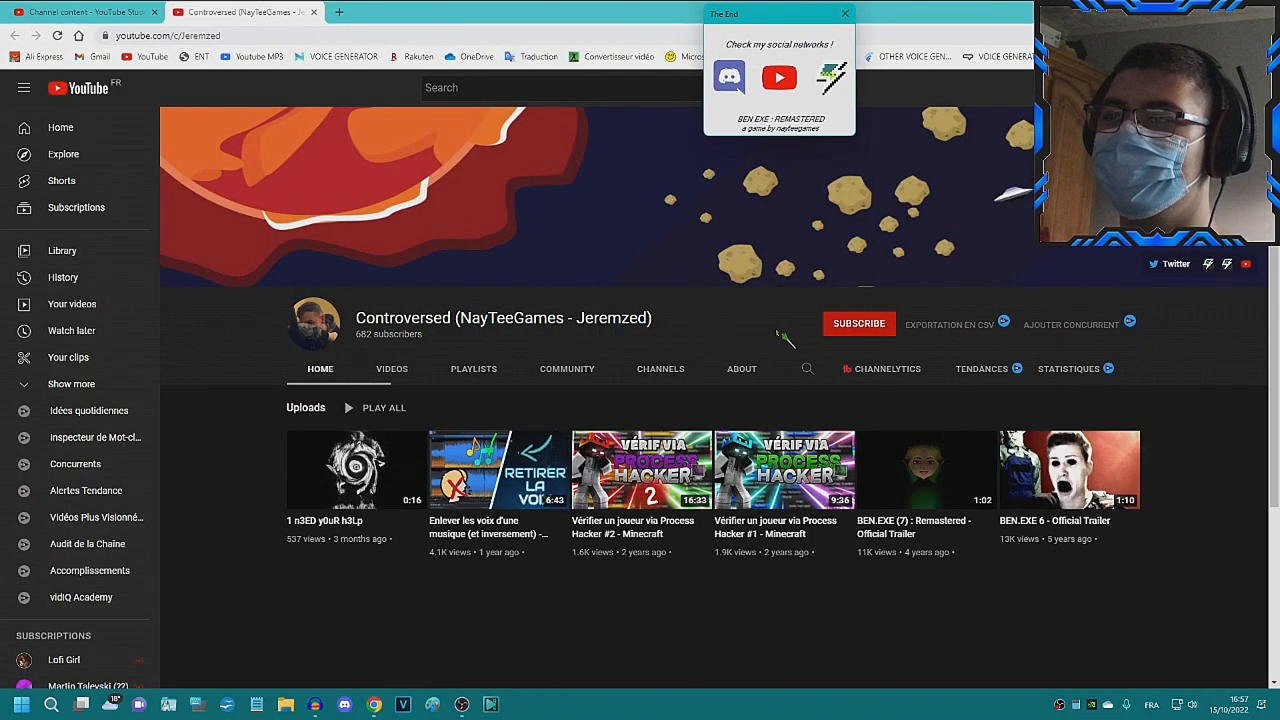
left_click(858, 323)
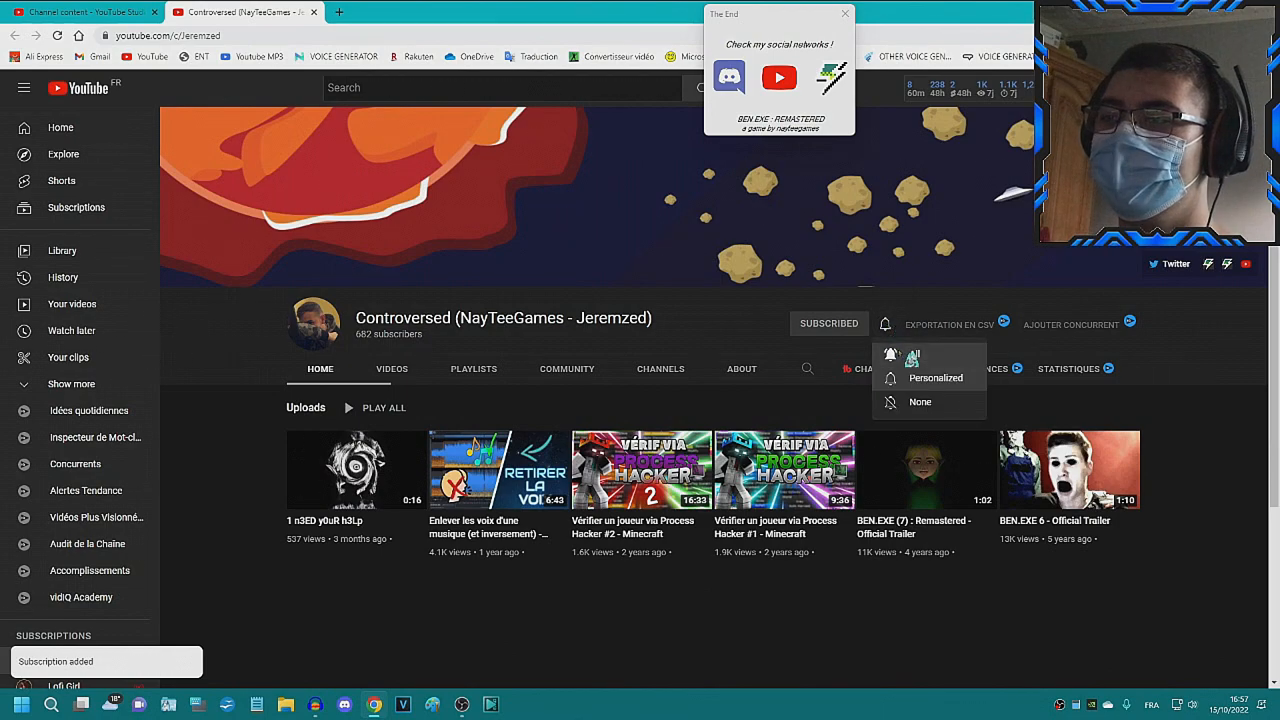
left_click(391, 368)
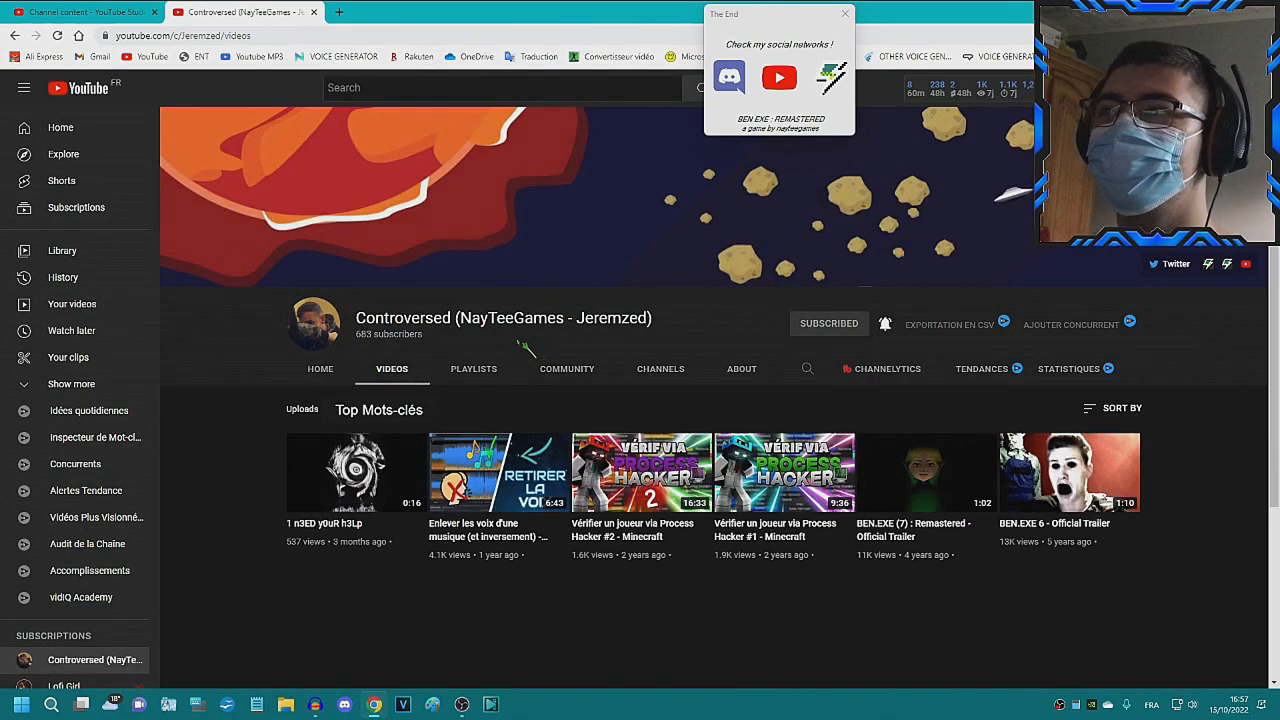
mouse_move(503, 340)
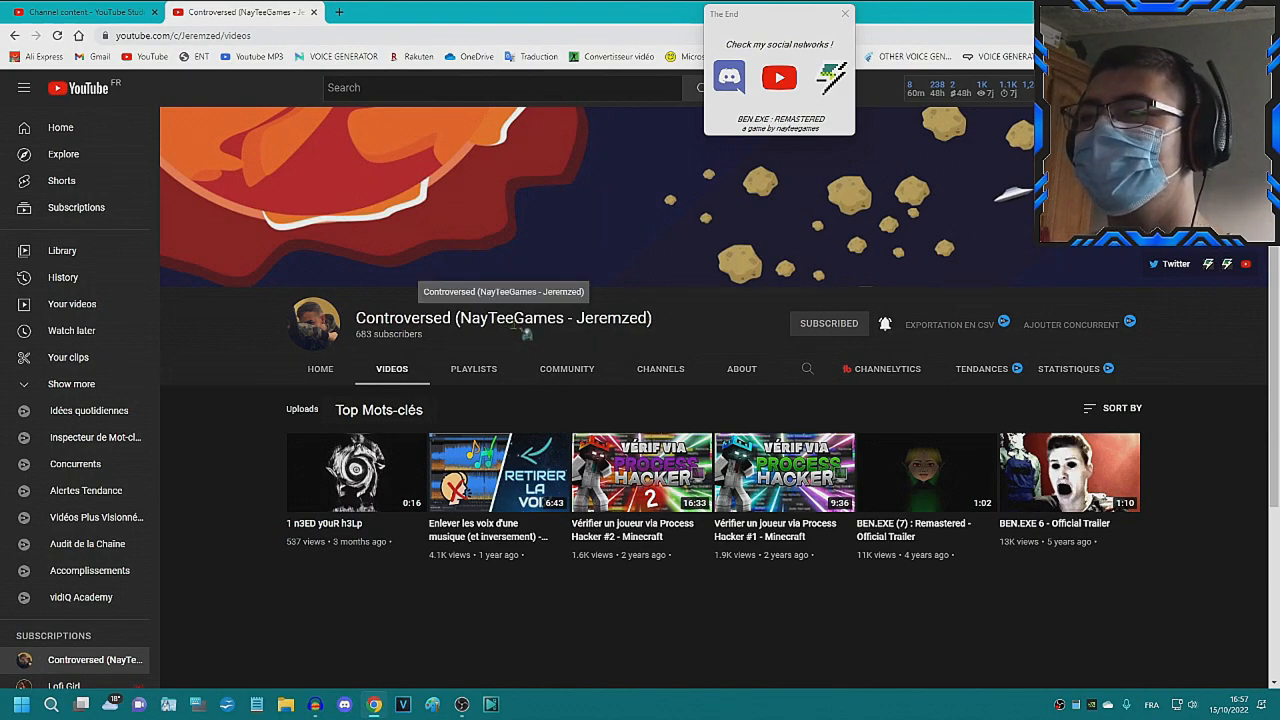
left_click(741, 368)
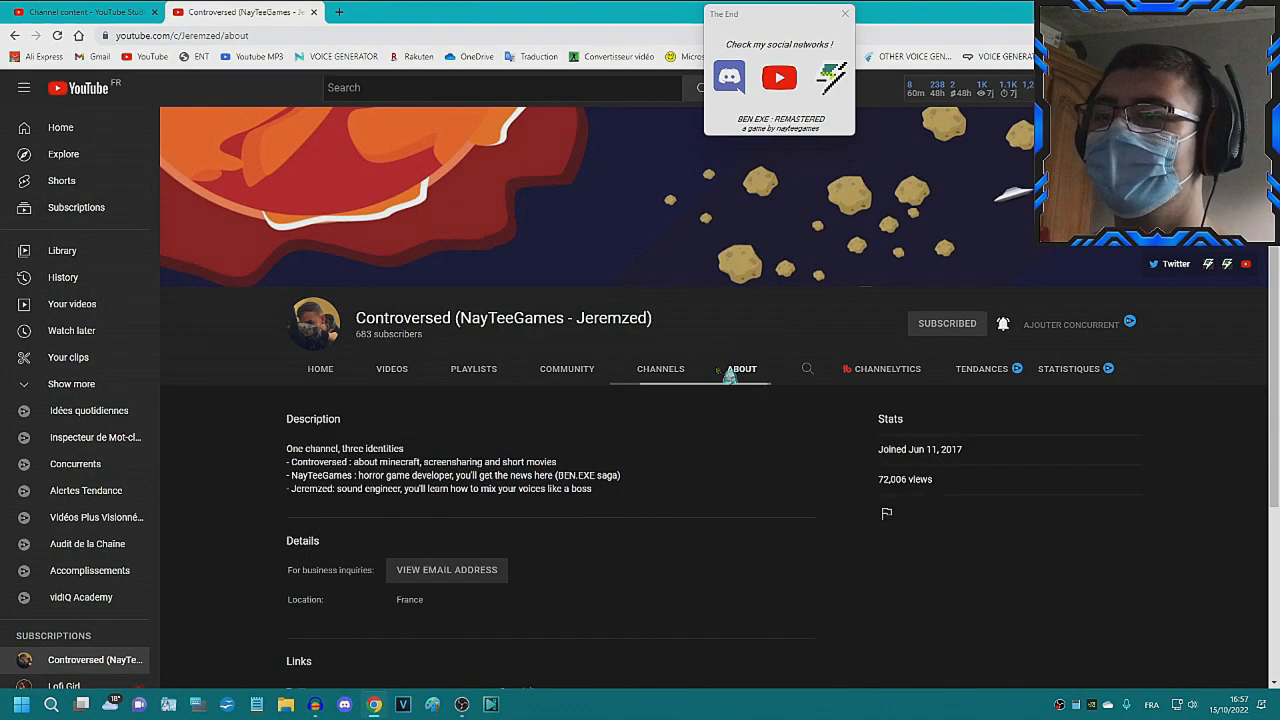
scroll("down", 3)
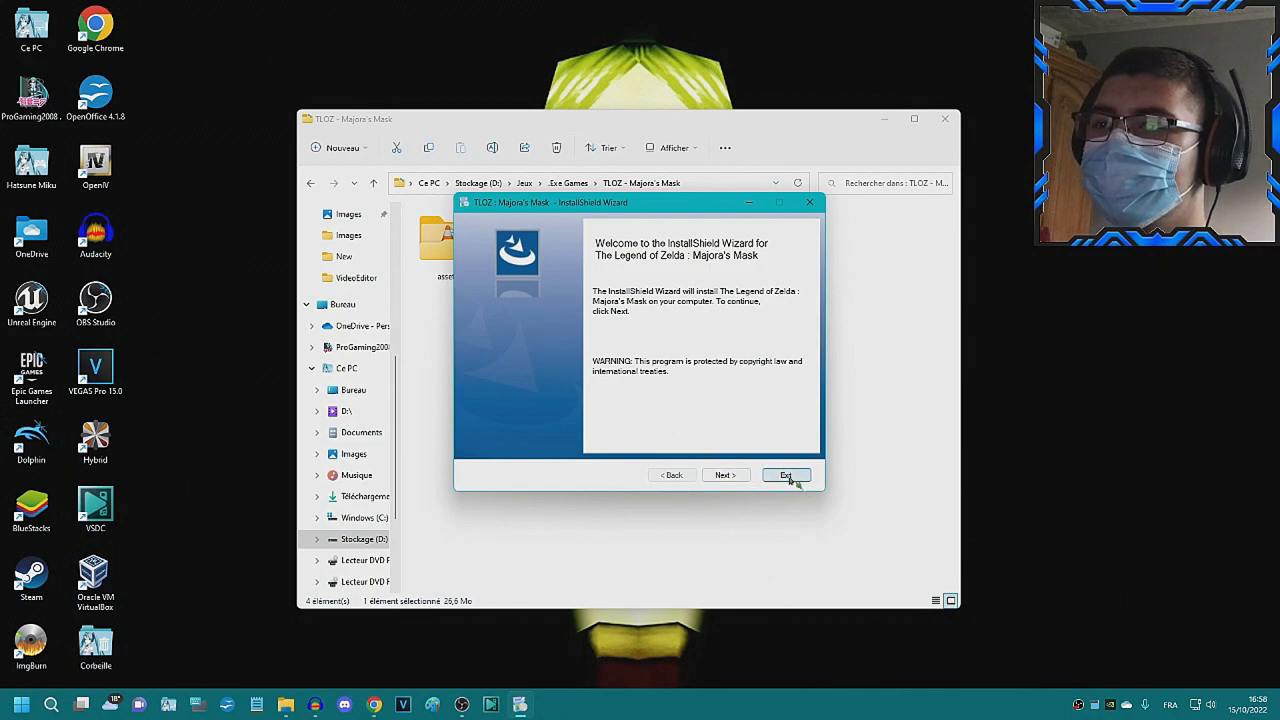
- Exit the installer, refresh the desktop, and close Ben's four taunts ending with 'pathetic'
left_click(785, 474)
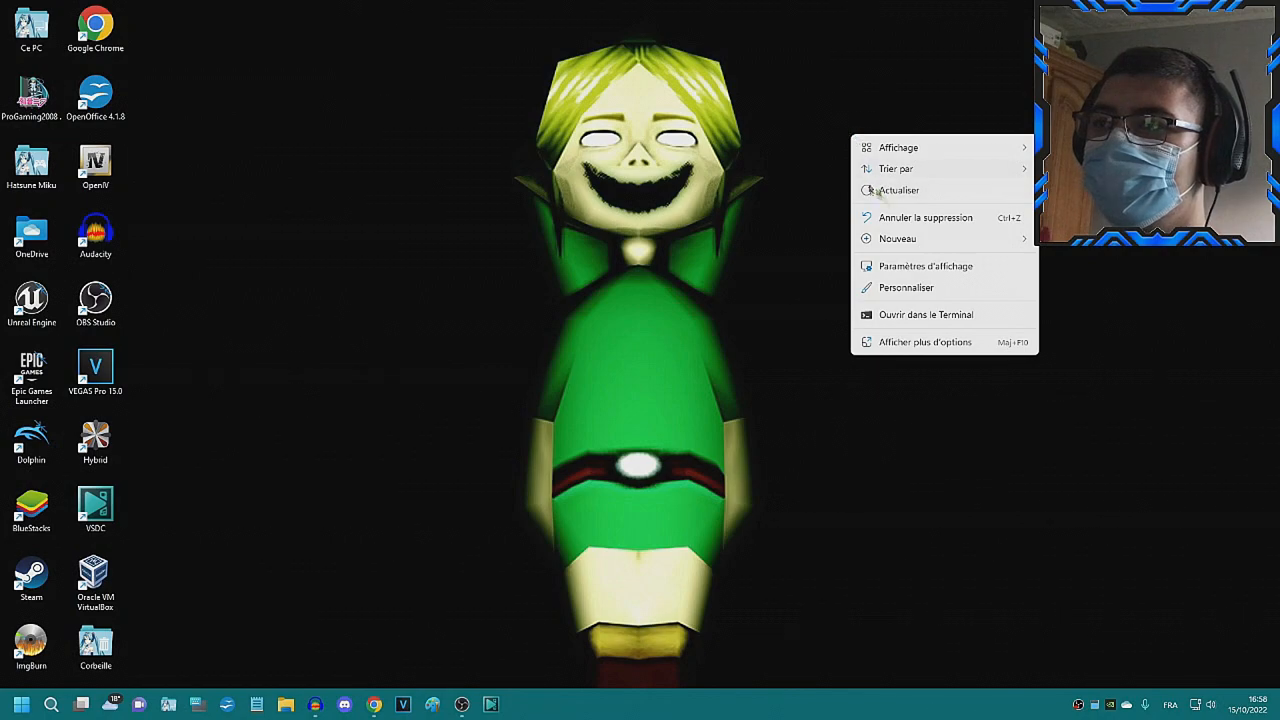
left_click(338, 90)
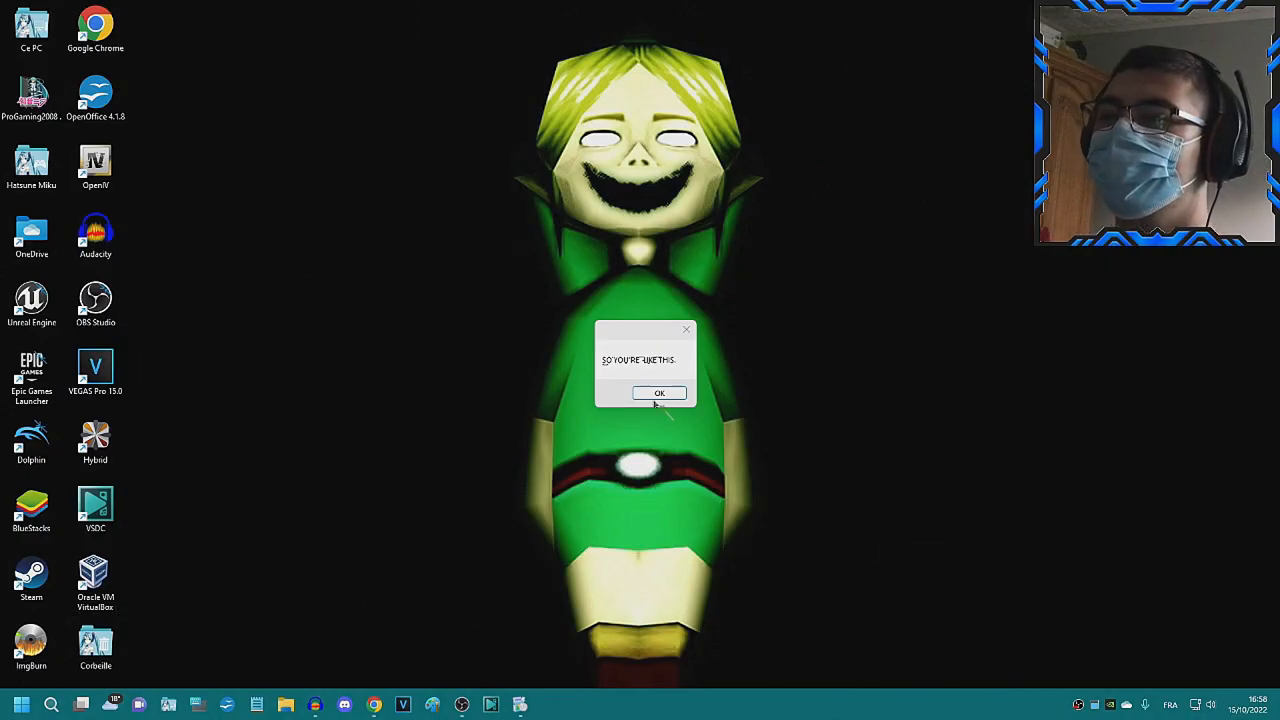
left_click(659, 392)
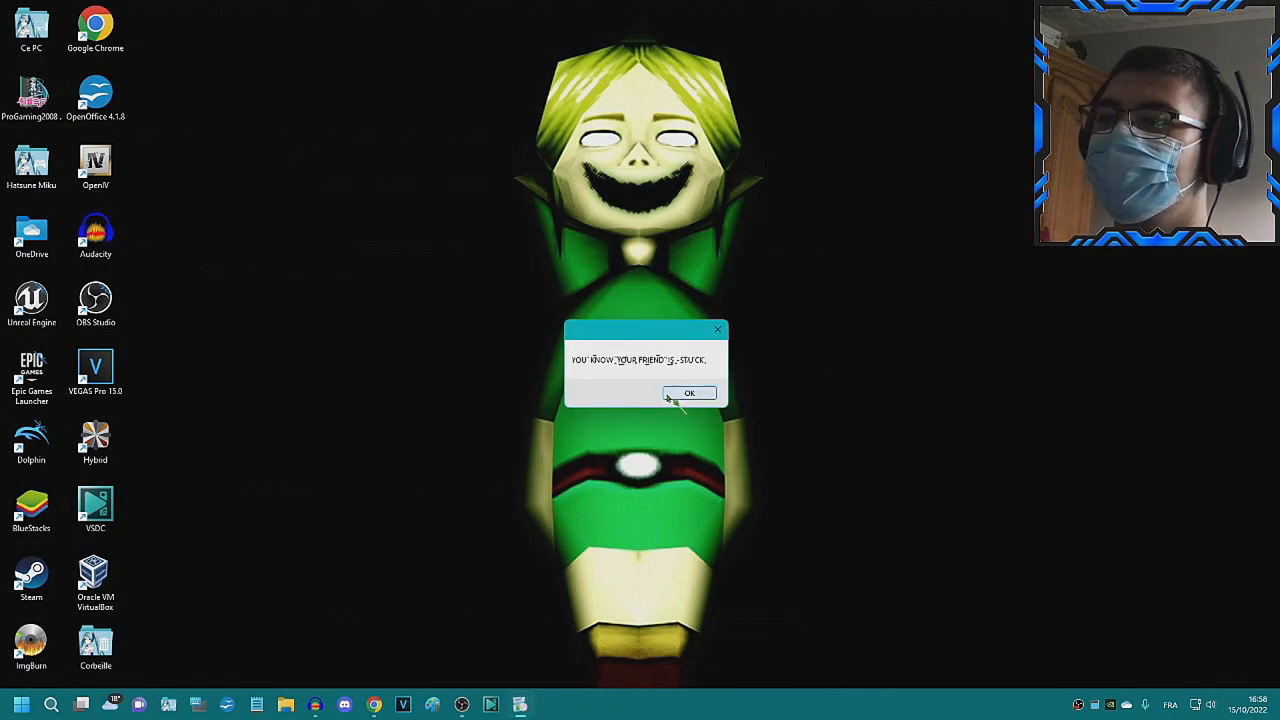
left_click(689, 392)
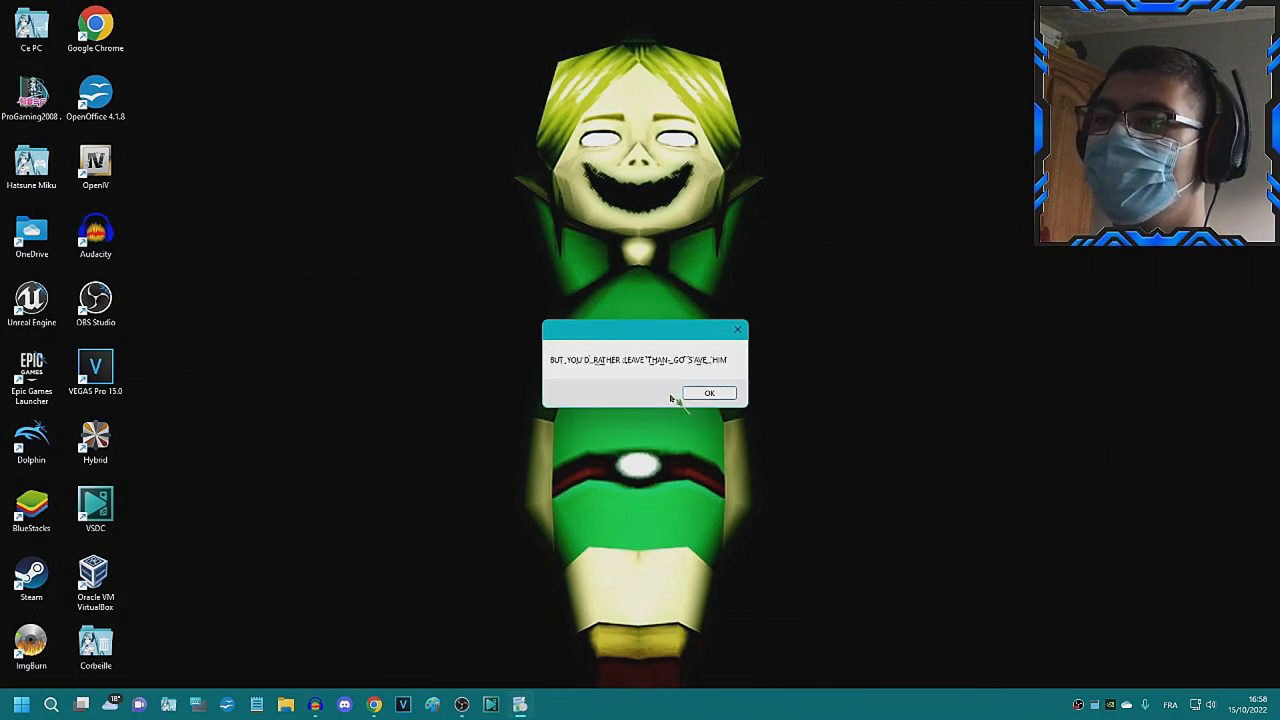
left_click(709, 392)
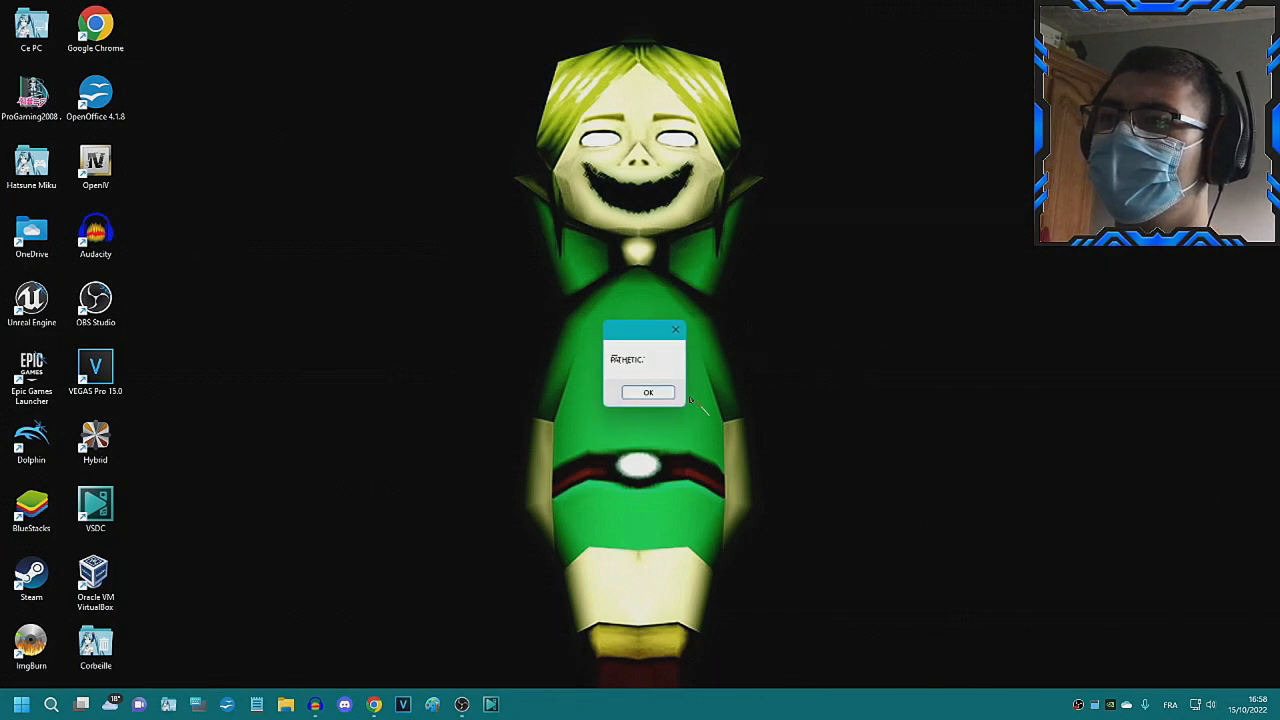
left_click(648, 391)
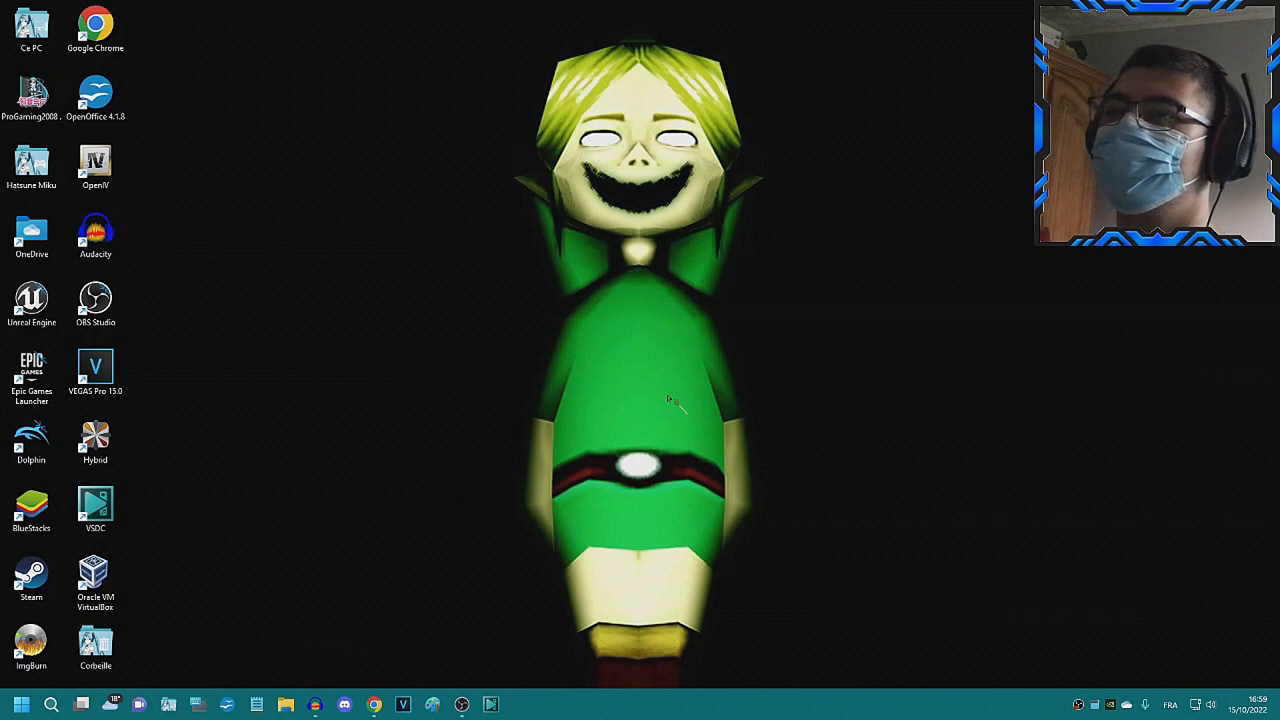
mouse_move(690, 430)
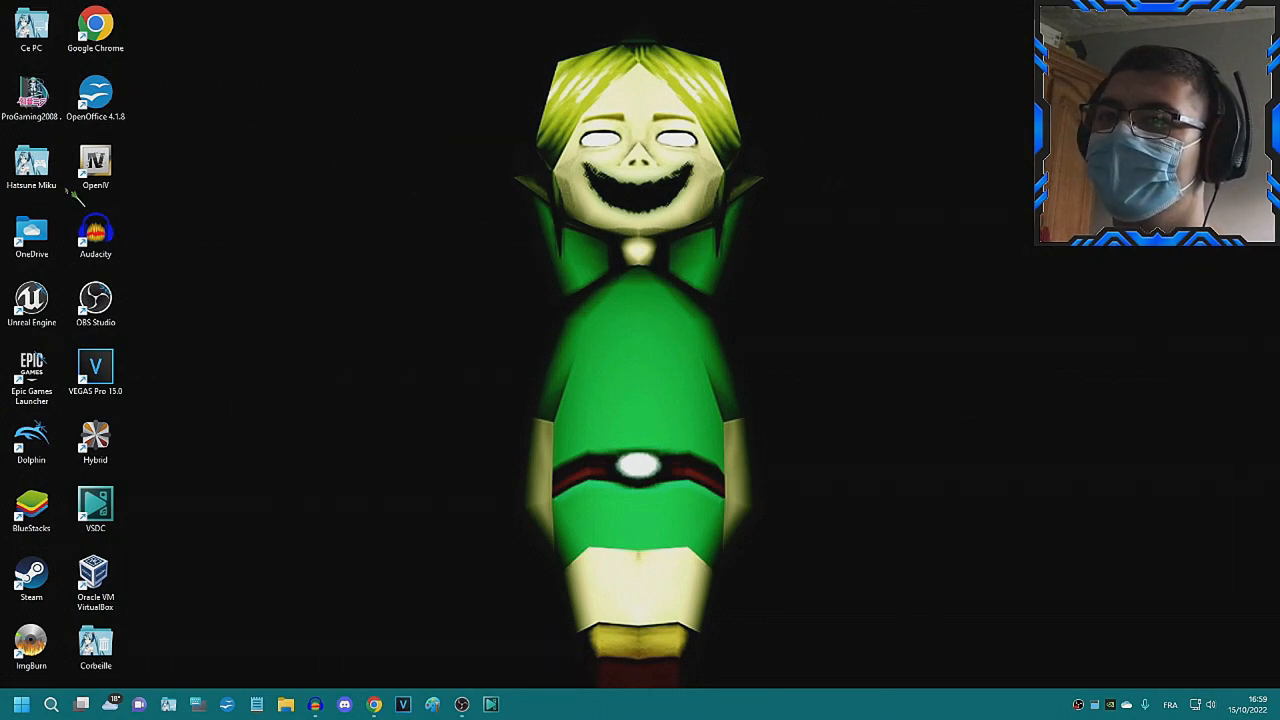
- Open the desktop's Hatsune Miku folder to see its 30 game shortcuts
double_click(31, 165)
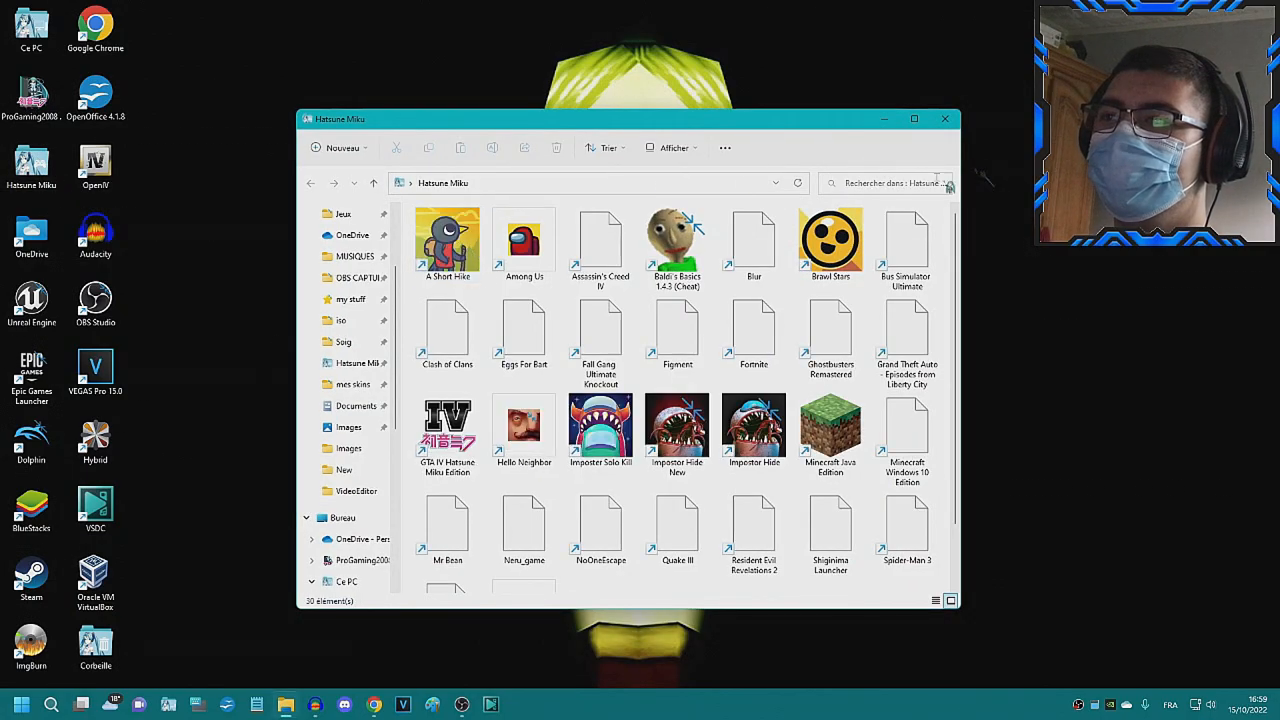